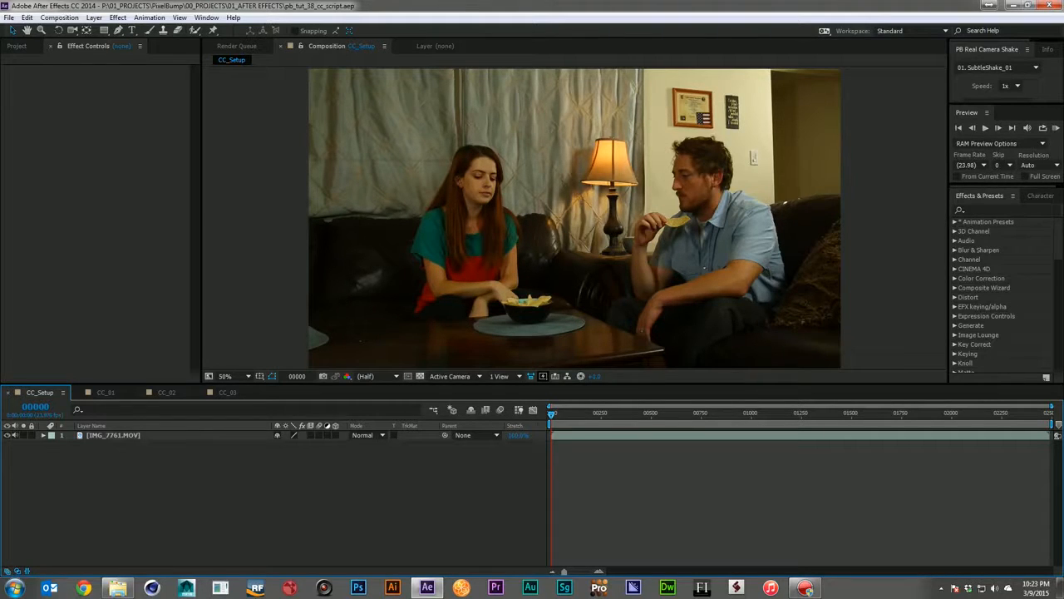
# - Find the Curves effect by searching 'curves' in Effects & Presets and apply it to the clip
pyautogui.click(998, 209)
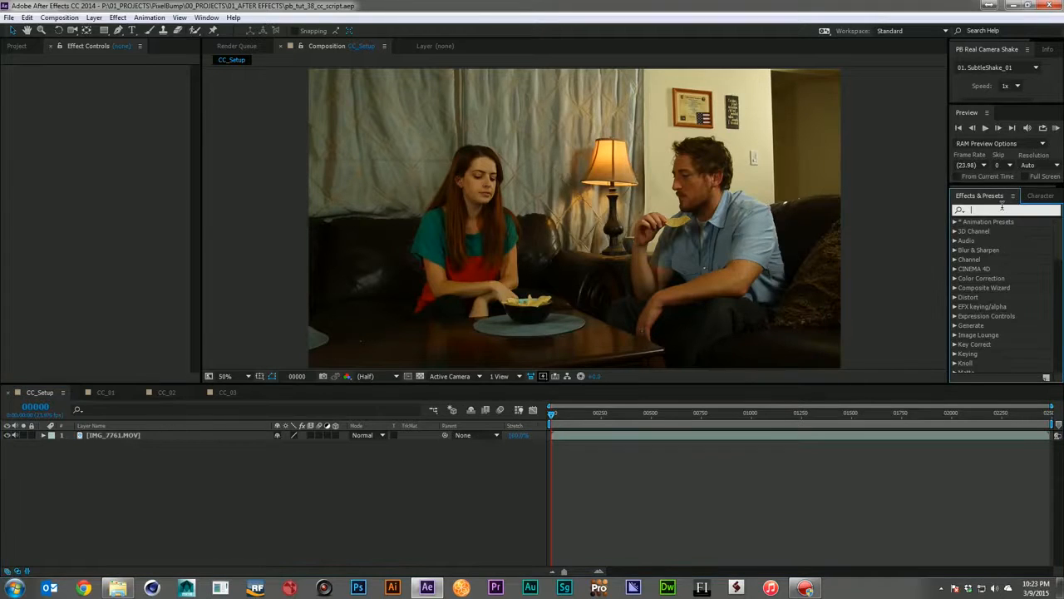
pyautogui.write('curves')
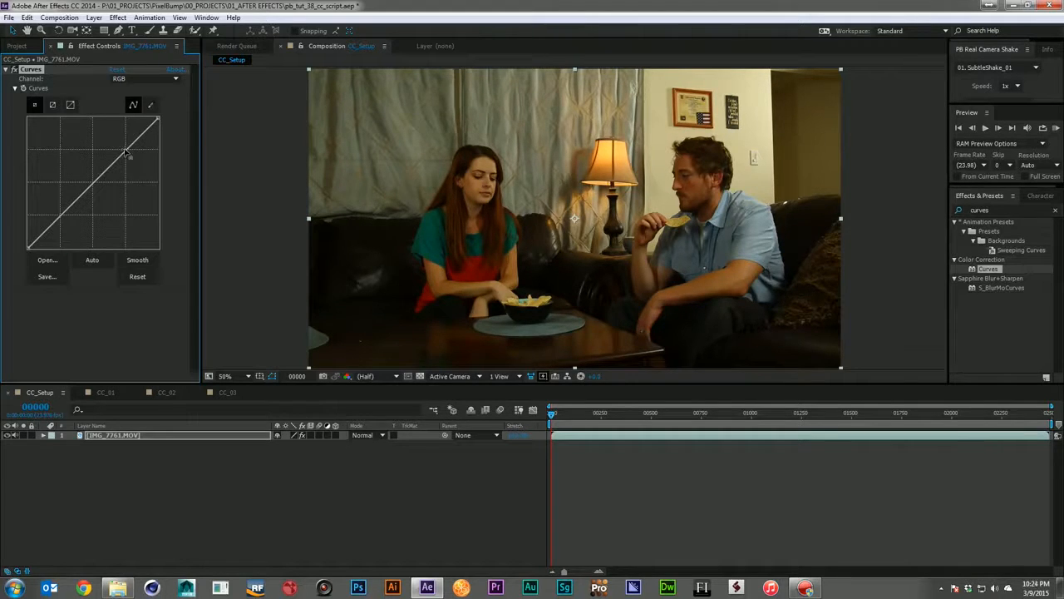
# - Bend the RGB curve into an S shape, lifting midtones and pulling shadows darker
pyautogui.moveTo(125, 153); pyautogui.dragTo(116, 158)
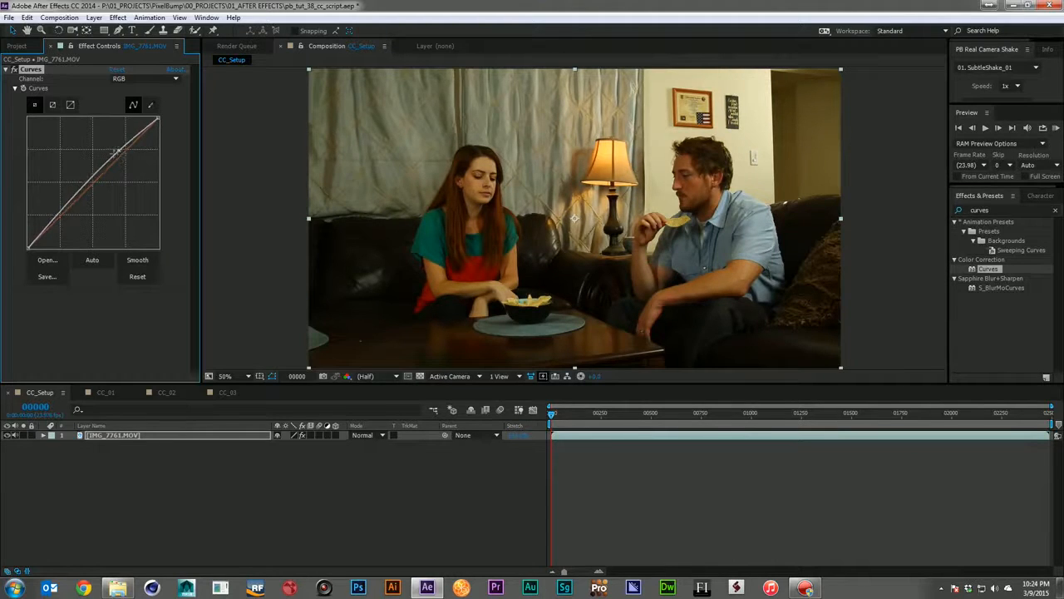
pyautogui.moveTo(113, 153); pyautogui.dragTo(67, 186)
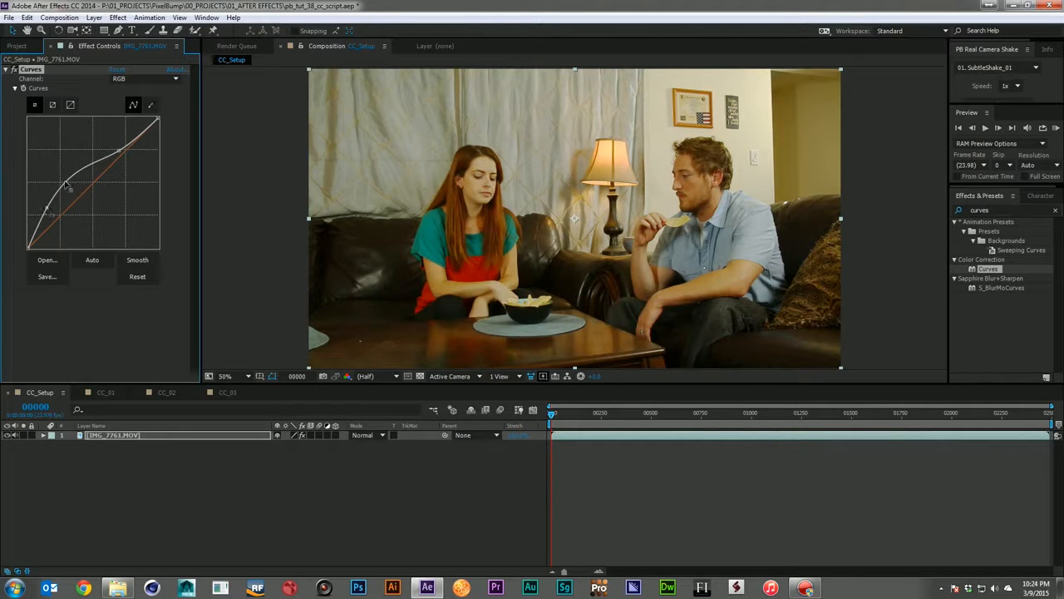
pyautogui.moveTo(68, 184); pyautogui.dragTo(83, 193)
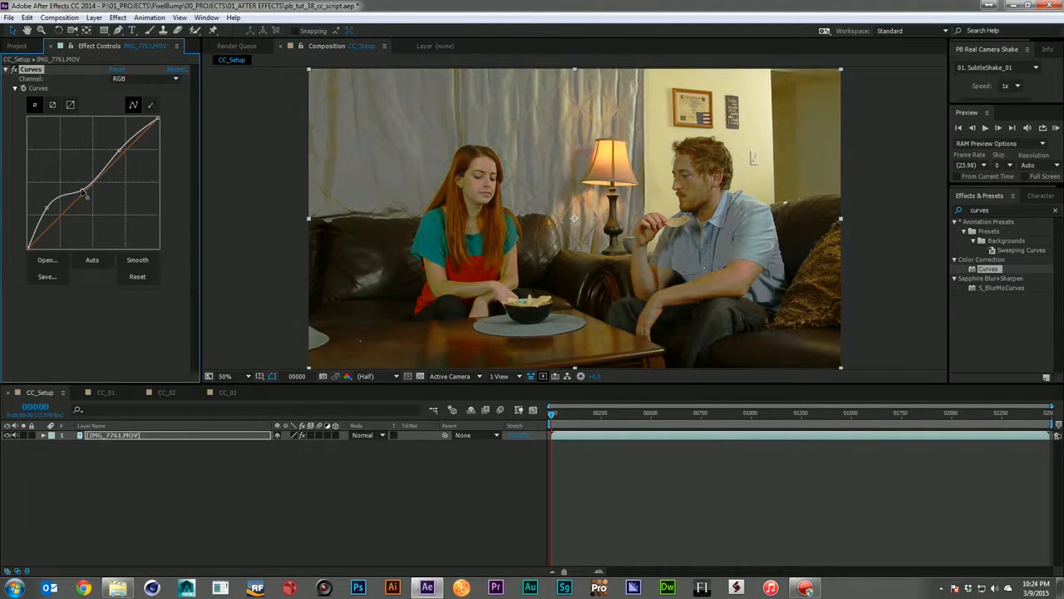
pyautogui.moveTo(86, 193); pyautogui.dragTo(126, 160)
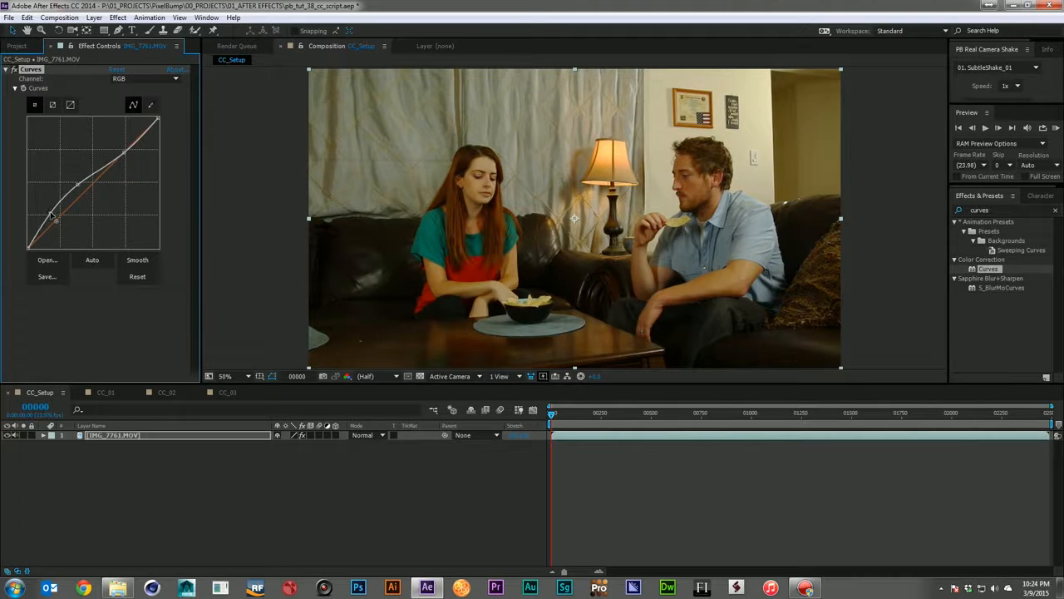
pyautogui.moveTo(52, 214); pyautogui.dragTo(79, 189)
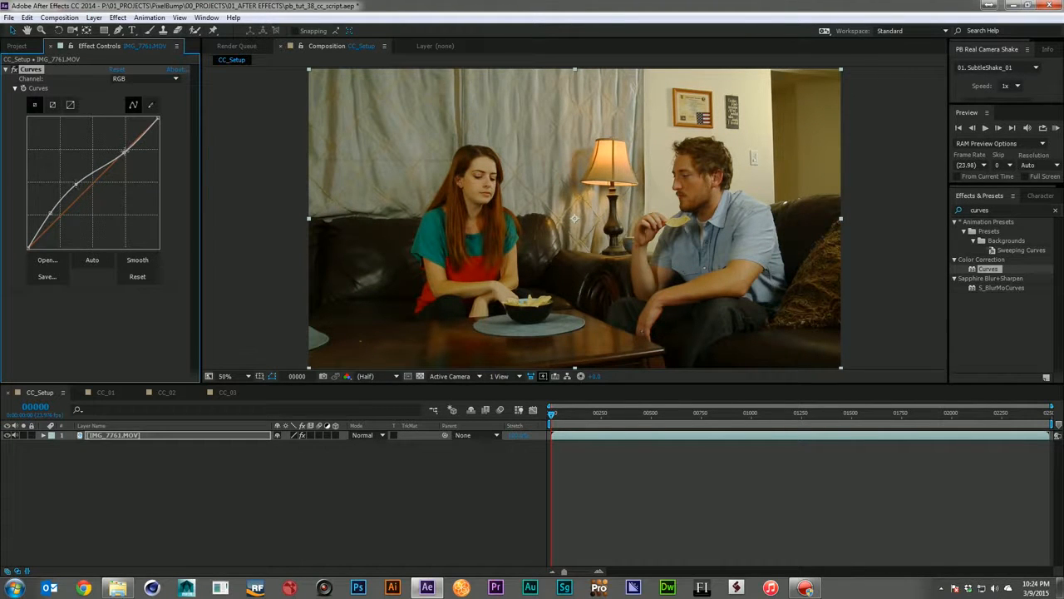
# - Refine the curve's highlight and midtone points for the final brightness and contrast
pyautogui.moveTo(124, 147); pyautogui.dragTo(124, 153)
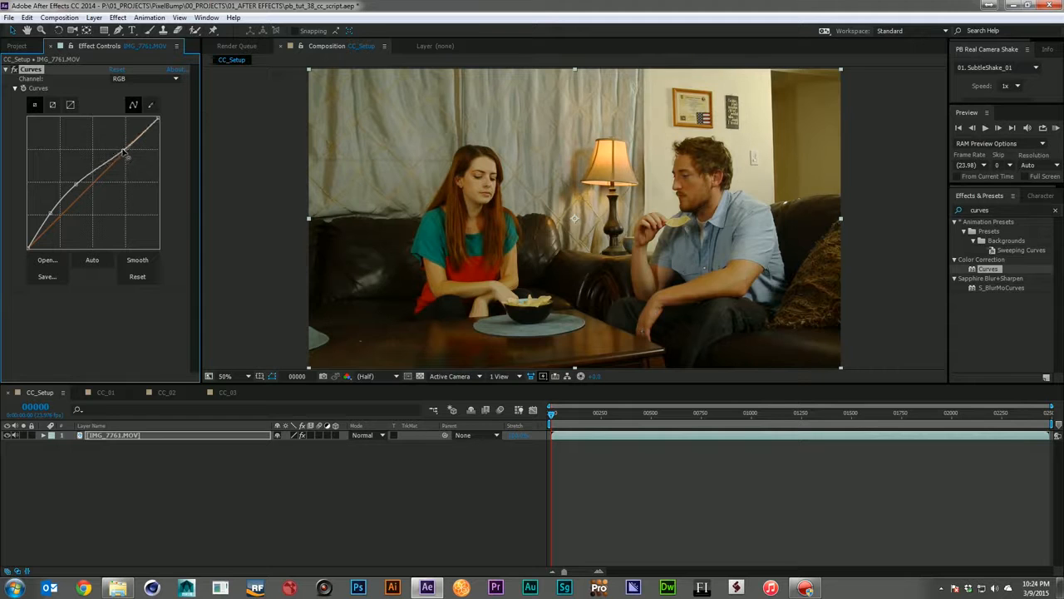
pyautogui.moveTo(123, 153); pyautogui.dragTo(97, 176)
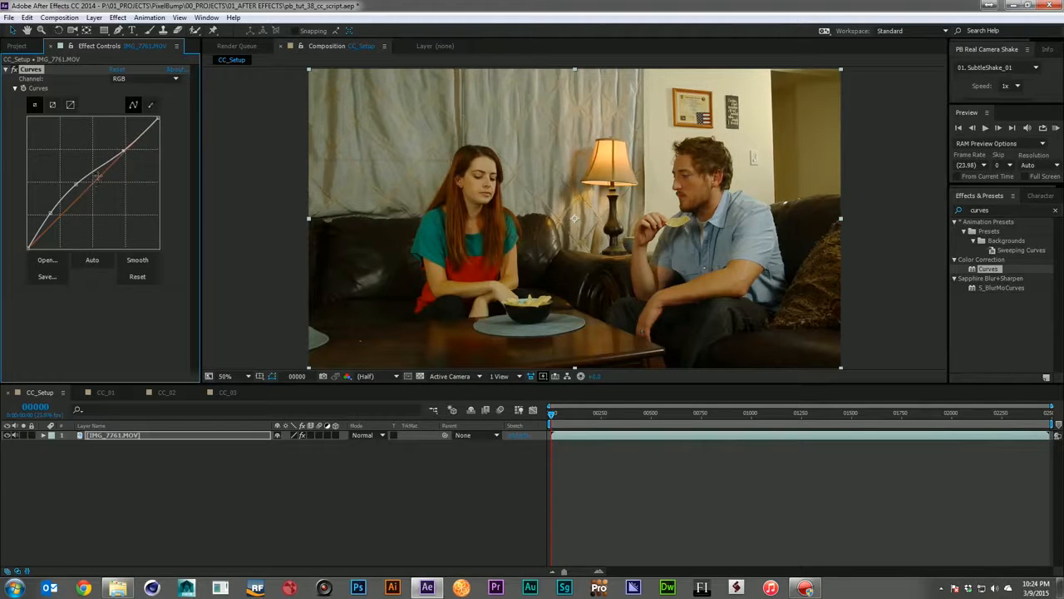
pyautogui.moveTo(97, 175); pyautogui.dragTo(74, 180)
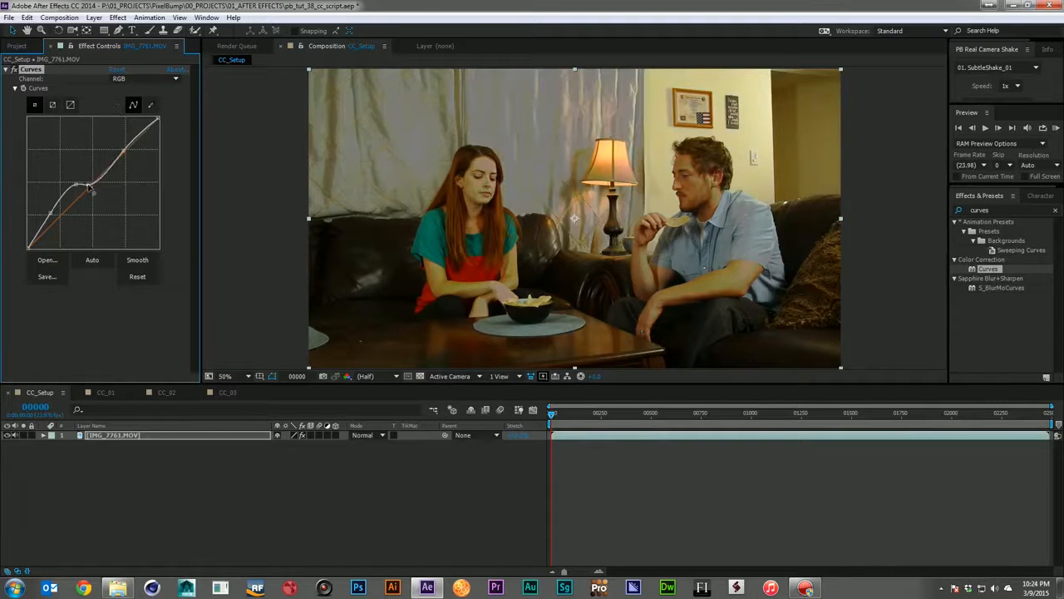
pyautogui.moveTo(89, 190); pyautogui.dragTo(98, 183)
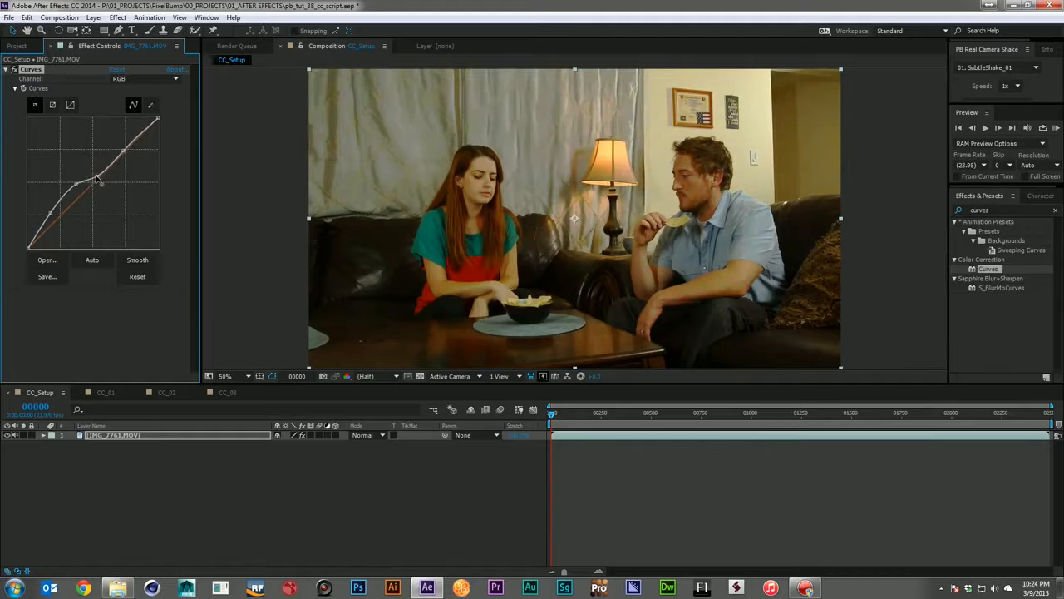
pyautogui.moveTo(100, 187); pyautogui.dragTo(108, 179)
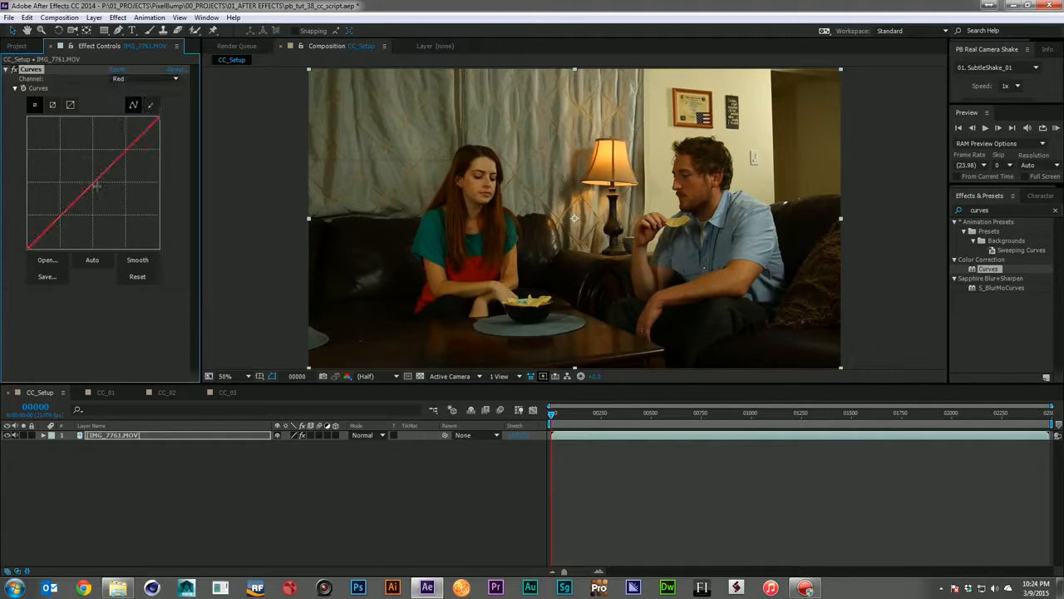
# - Tweak the Red and Green channel curves to cool the footage, then return to RGB
pyautogui.moveTo(96, 185); pyautogui.dragTo(100, 190)
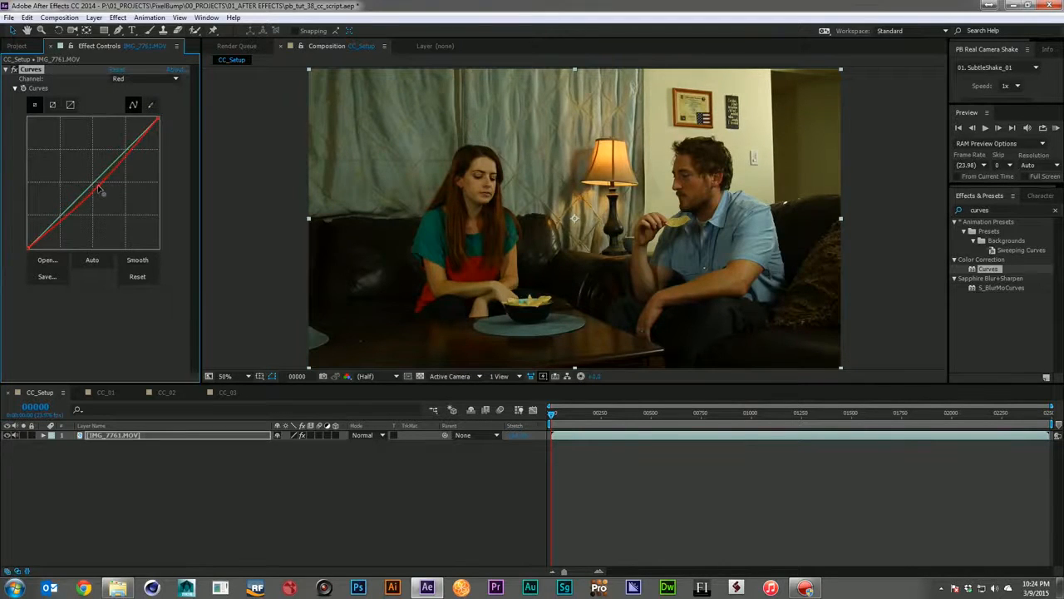
pyautogui.click(143, 78)
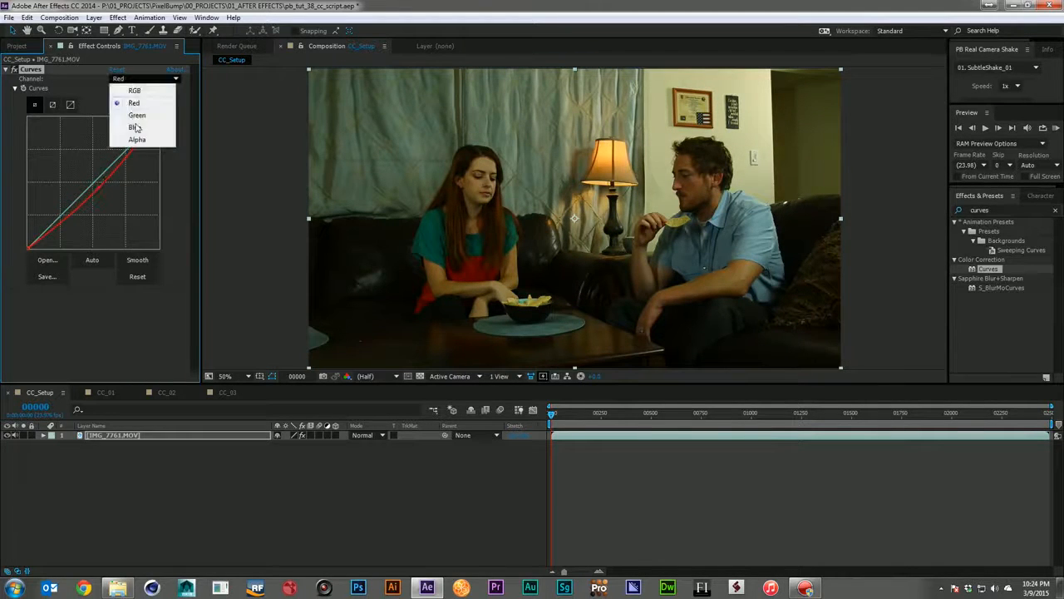
pyautogui.click(136, 114)
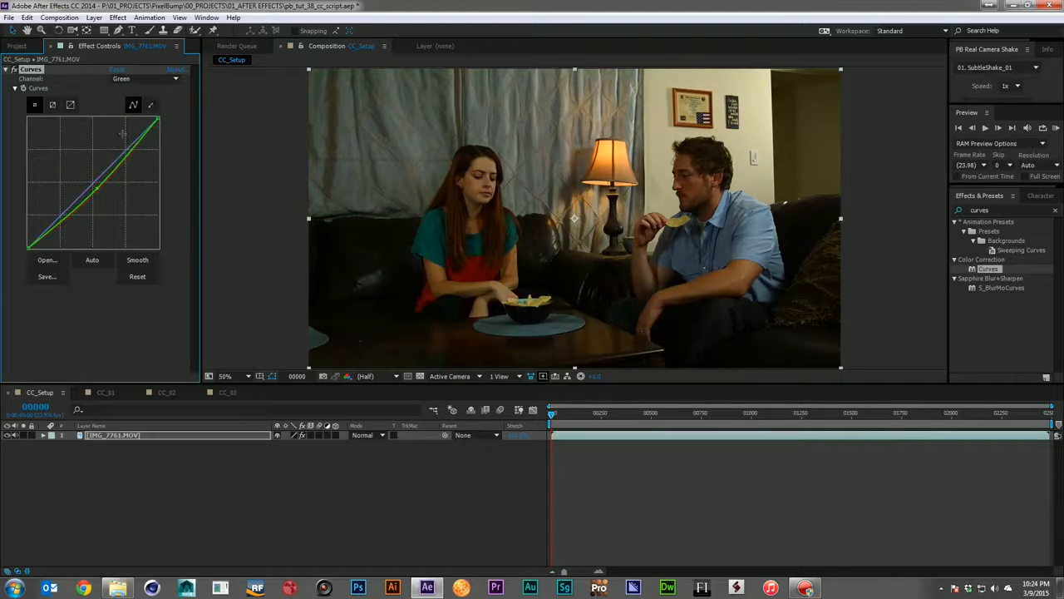
pyautogui.click(146, 78)
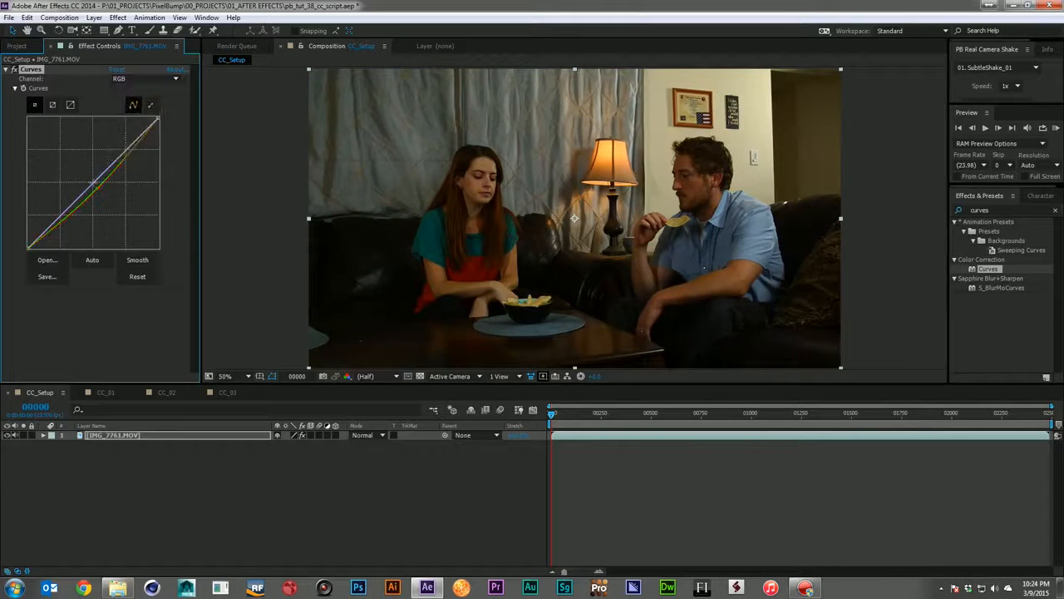
pyautogui.moveTo(90, 191); pyautogui.dragTo(90, 171)
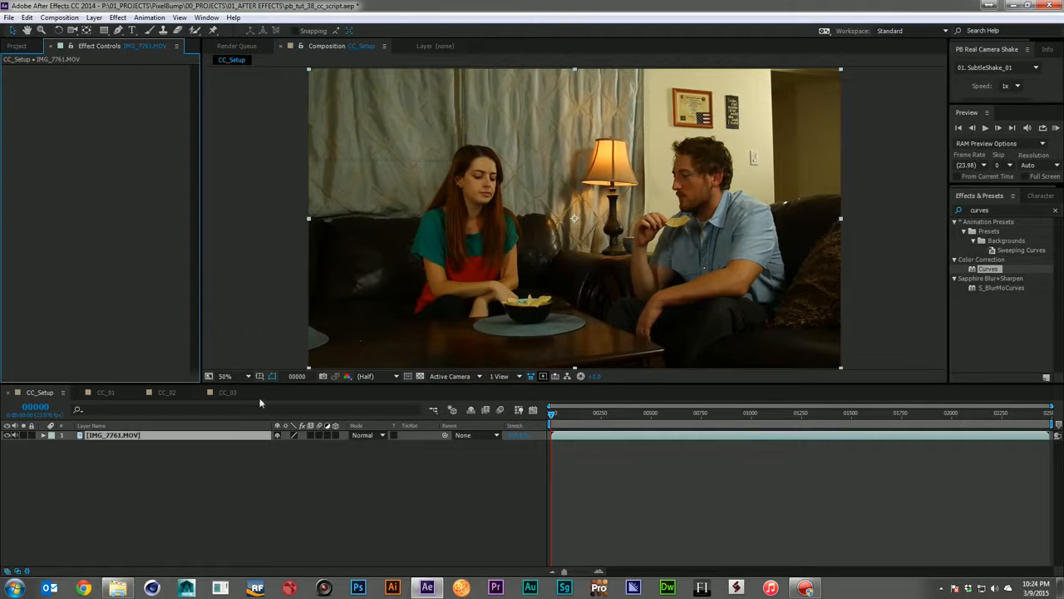
pyautogui.moveTo(140, 426)
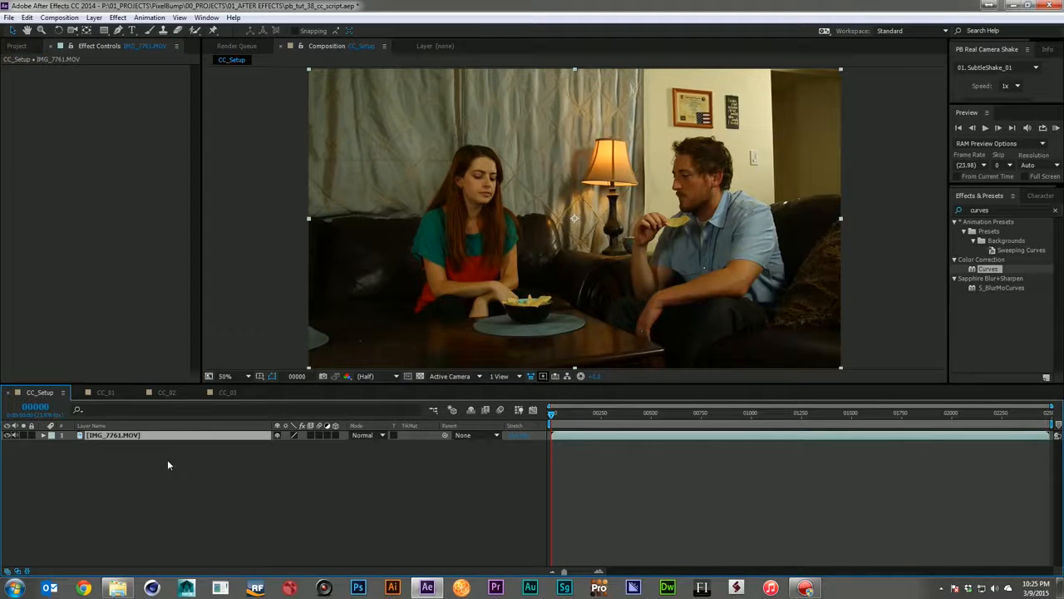
# - Duplicate the layer, desaturate the copy with Hue/Saturation Master Saturation -100, and search 'level'
pyautogui.press('ctrl+d')
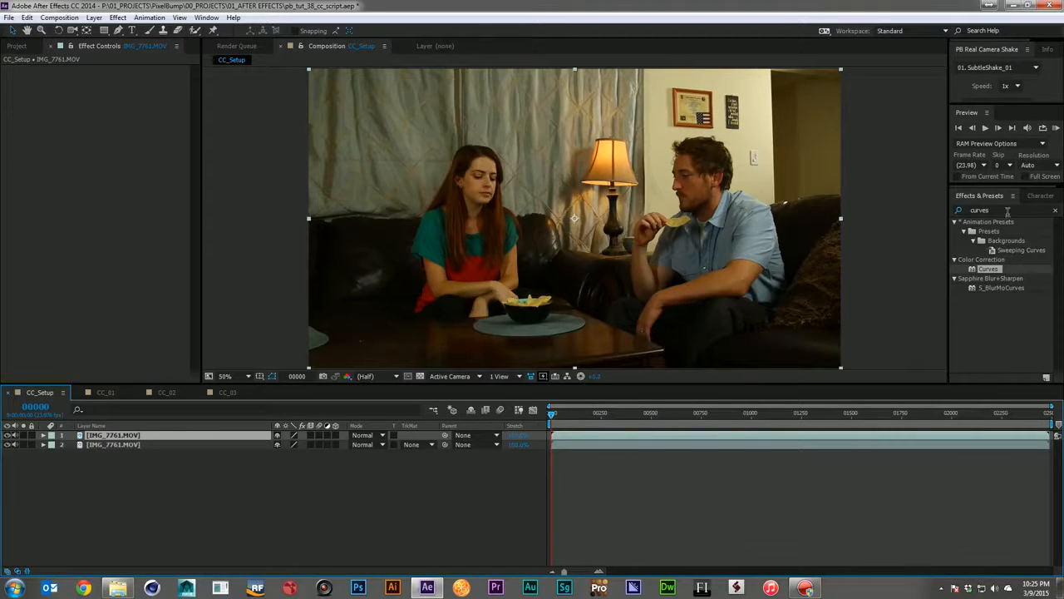
pyautogui.tripleClick(1001, 210)
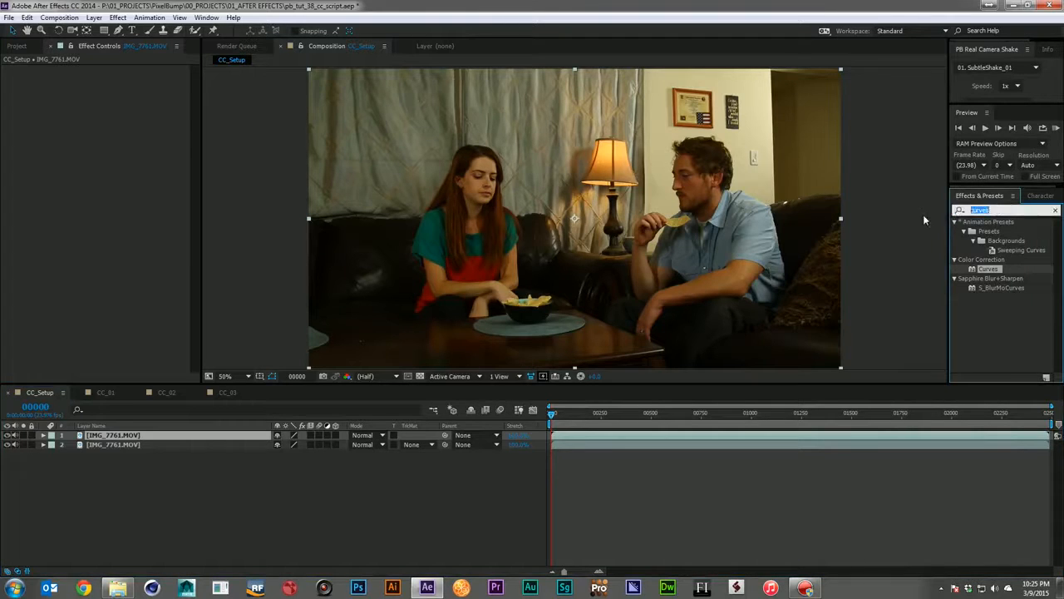
pyautogui.write('hue/sat')
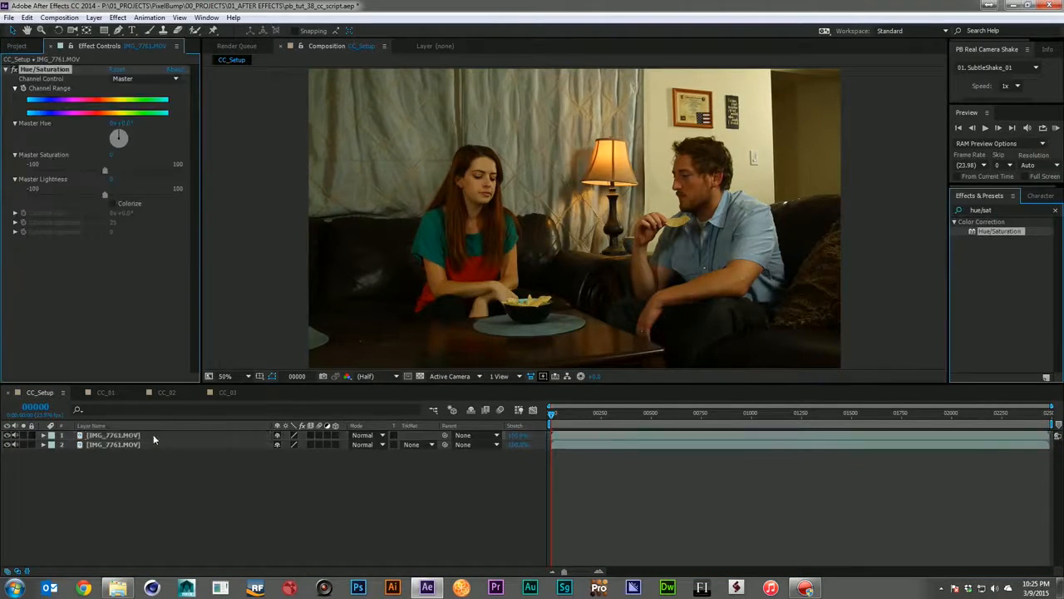
pyautogui.click(113, 436)
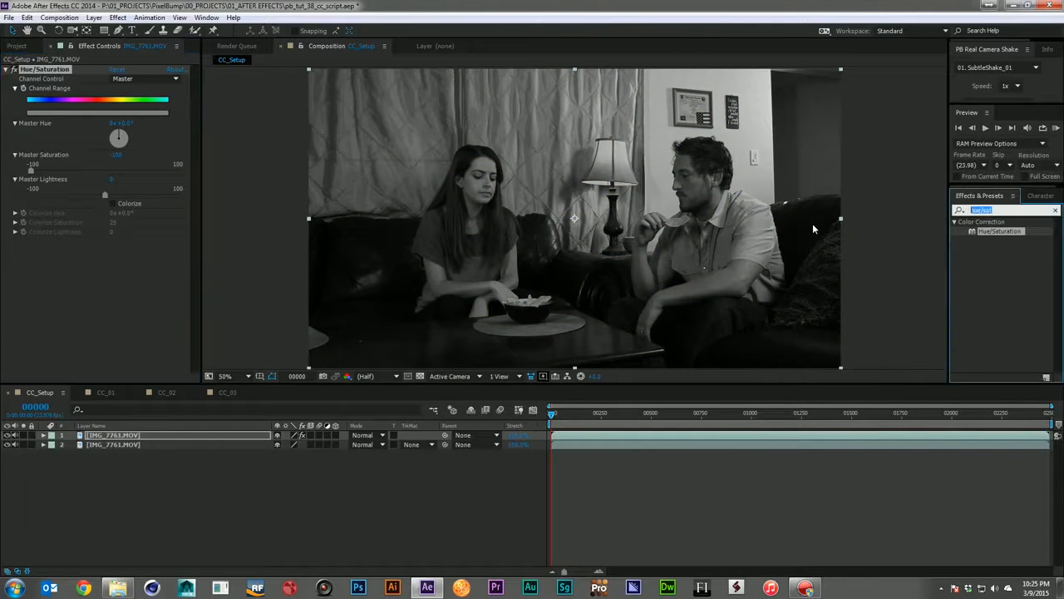
pyautogui.write('levels')
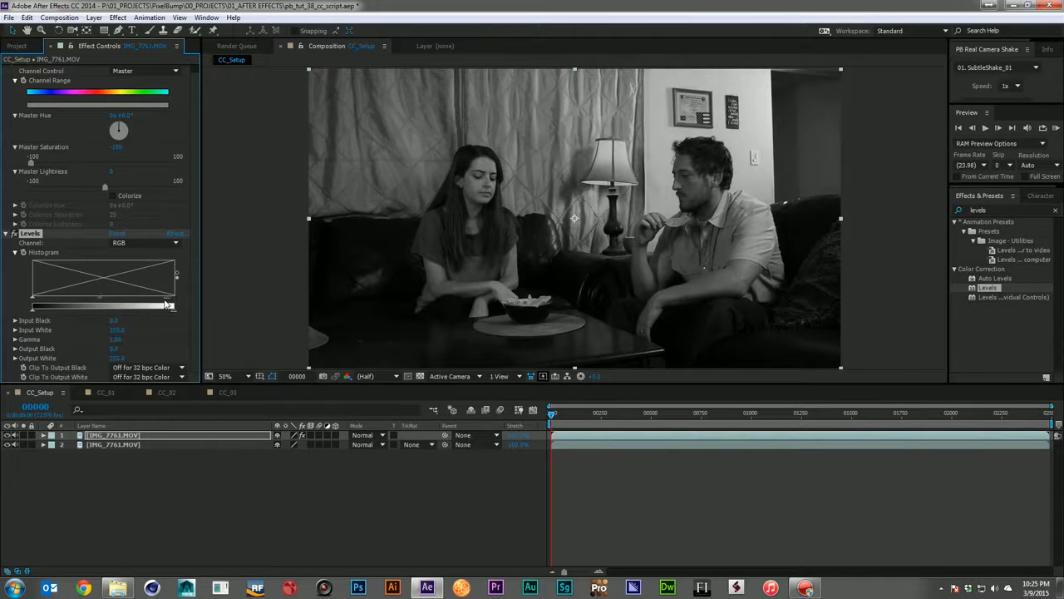
# - Push Levels Input Black up and Input White down for crushed shadows and bright highlights
pyautogui.moveTo(173, 307); pyautogui.dragTo(113, 308)
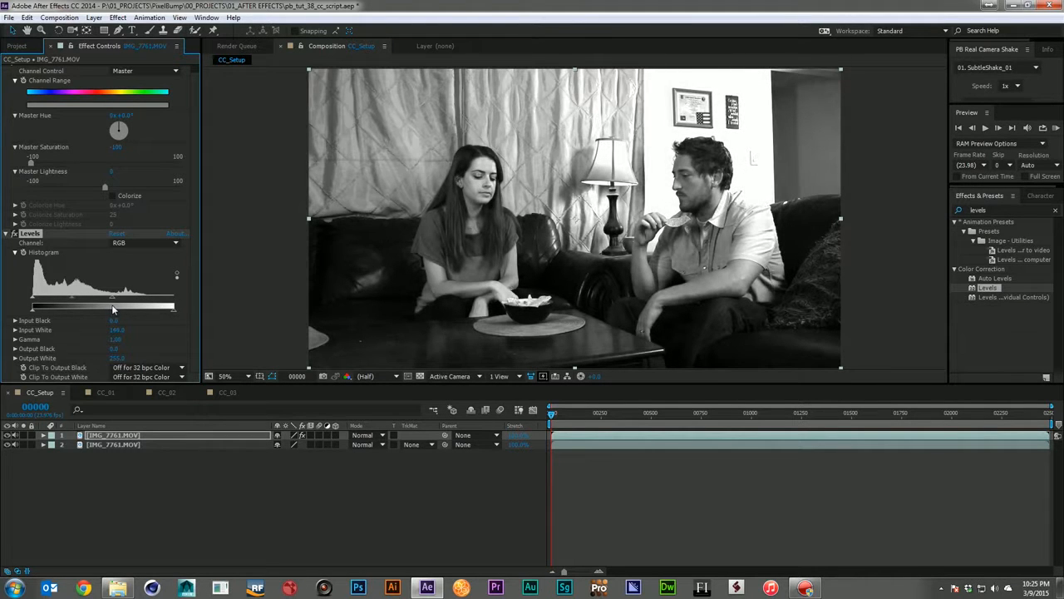
pyautogui.moveTo(113, 308); pyautogui.dragTo(56, 308)
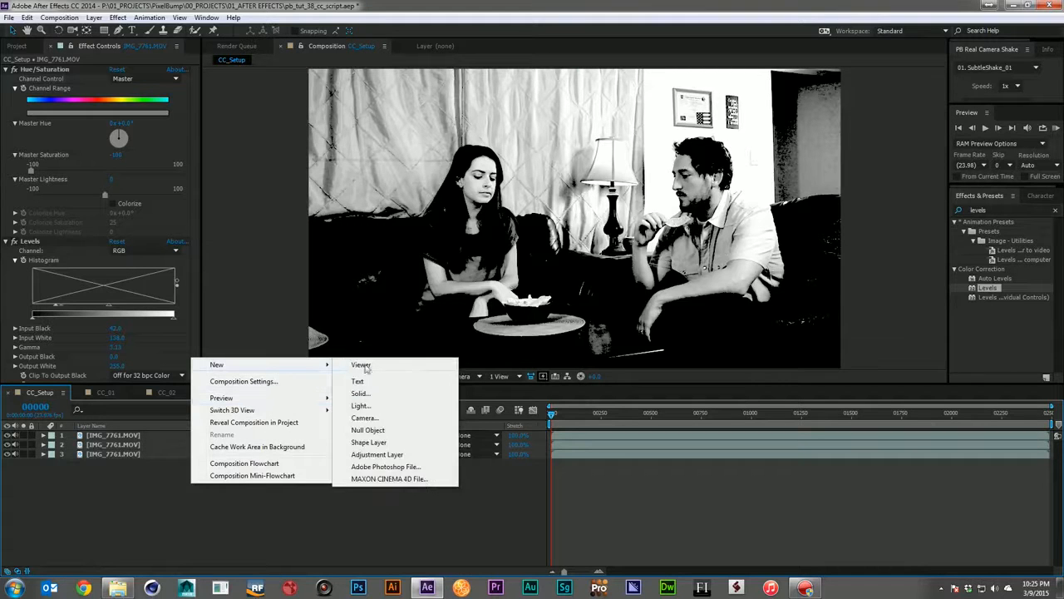
# - Create Shadows and Highlights layers and place Shadows between the footage copies
pyautogui.click(376, 454)
pyautogui.write('Shadows')
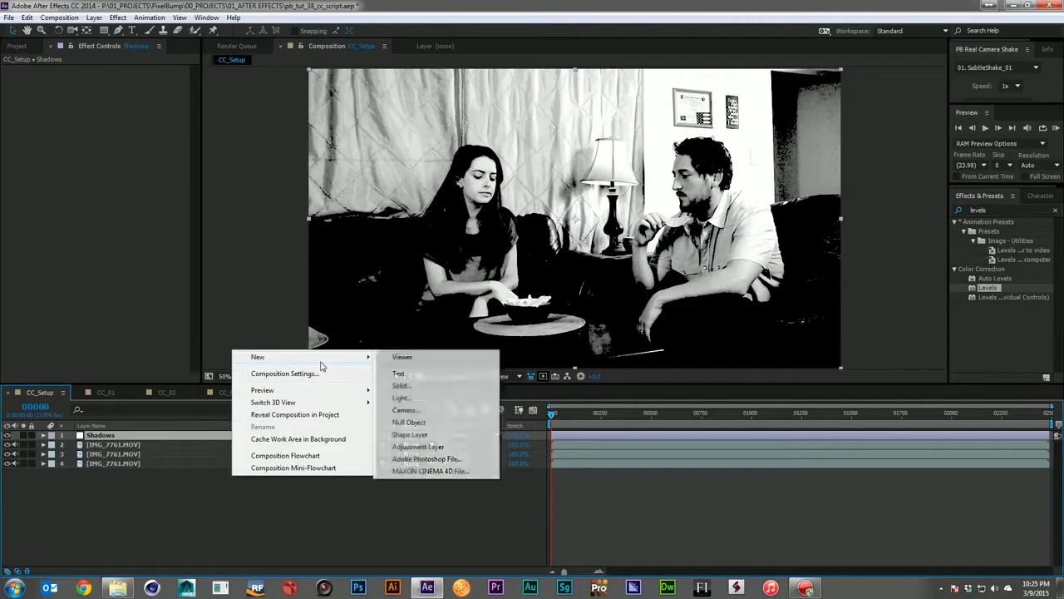
pyautogui.click(419, 445)
pyautogui.write('Highlights')
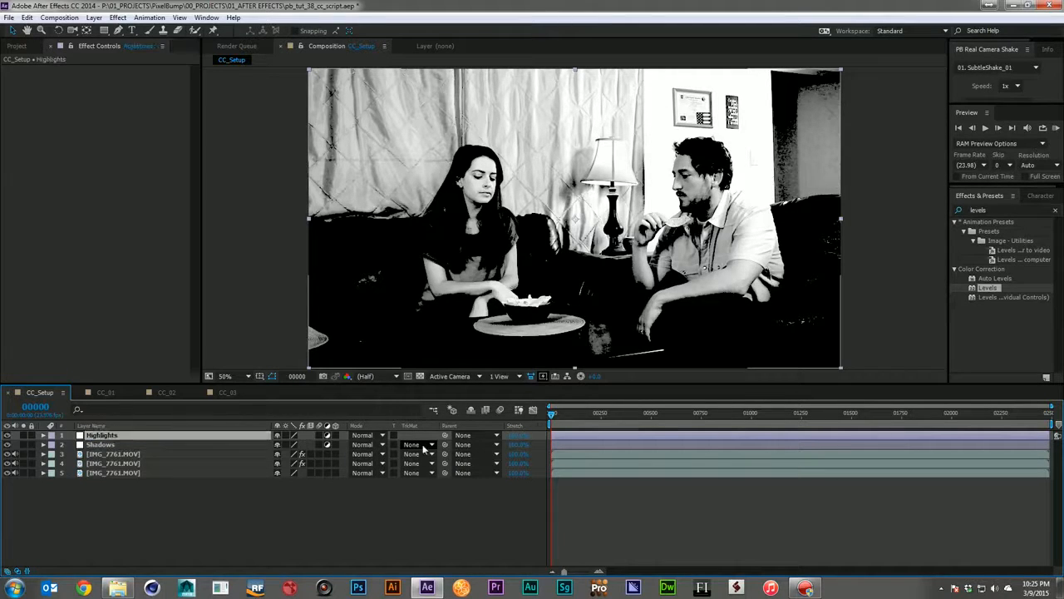
pyautogui.moveTo(100, 434); pyautogui.dragTo(99, 452)
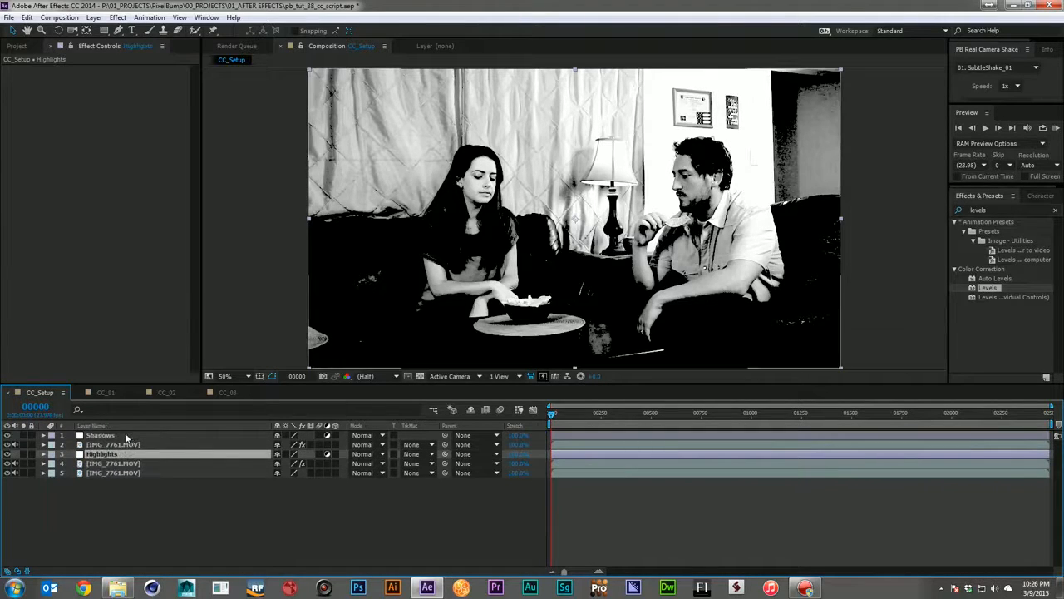
pyautogui.moveTo(99, 436); pyautogui.dragTo(99, 462)
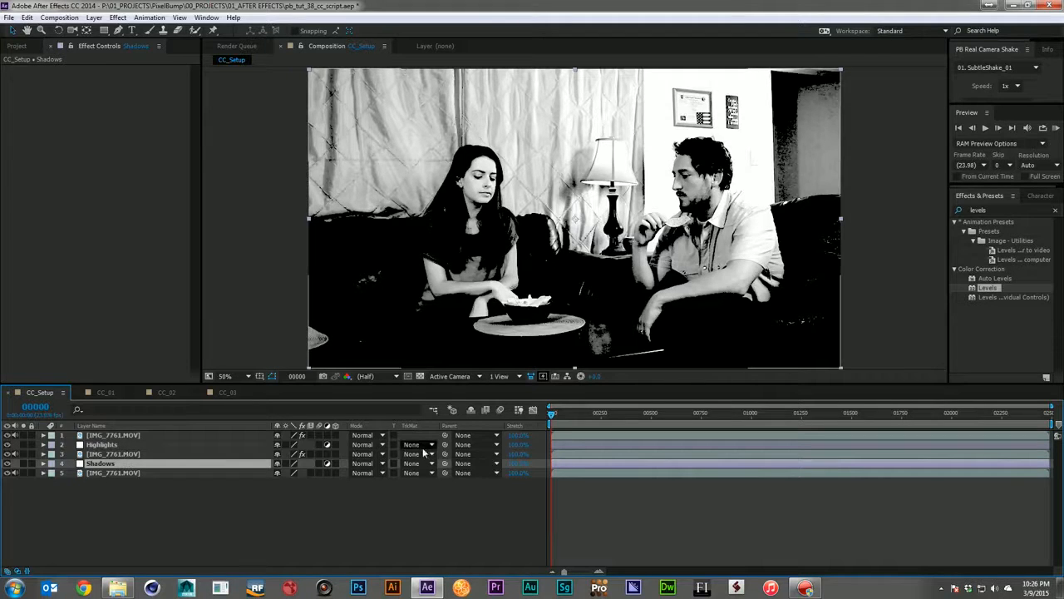
# - Set the Shadows layer's track matte to Luma Inverted Matte from the copy above
pyautogui.click(419, 444)
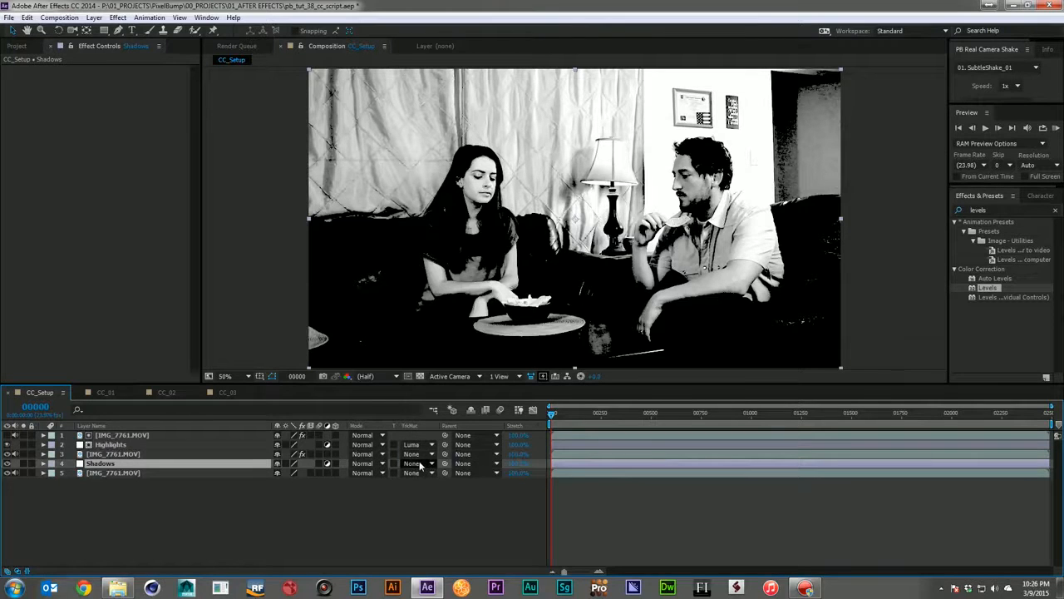
pyautogui.click(413, 462)
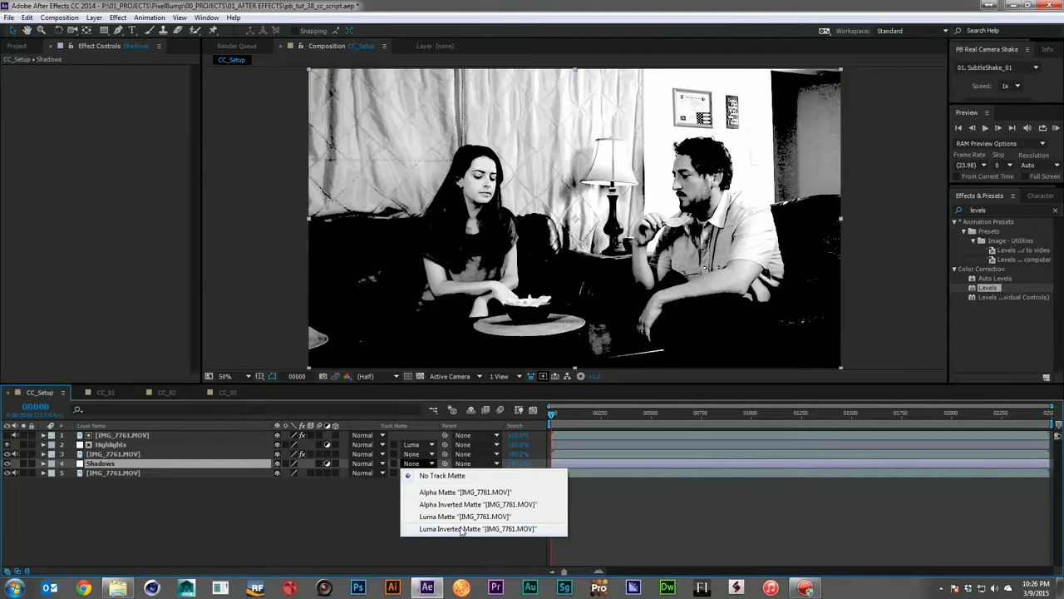
pyautogui.click(477, 529)
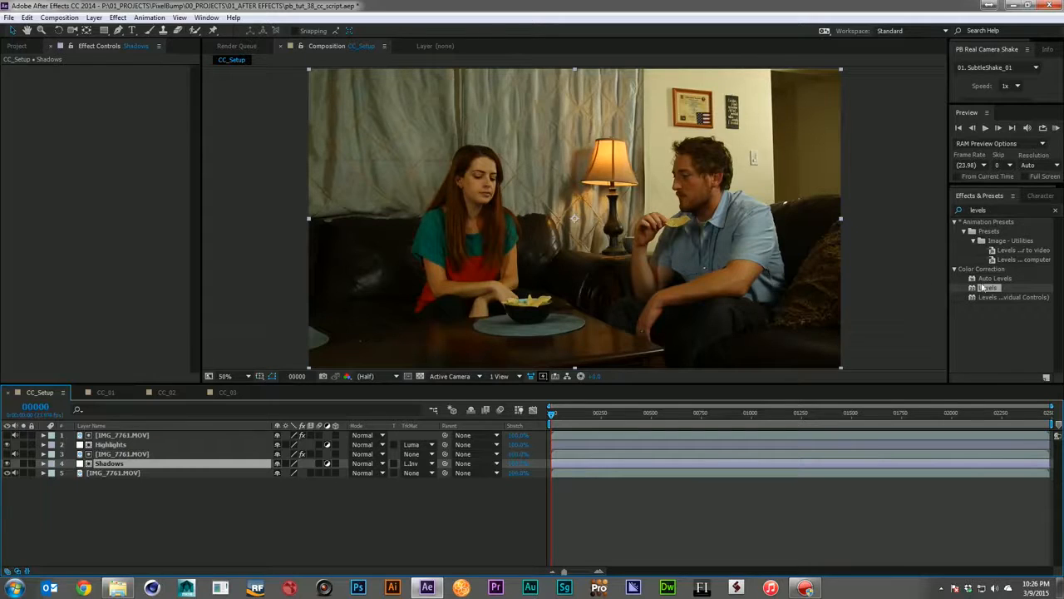
# - Compare and tweak the Levels settings on the Highlights and Shadows layers
pyautogui.click(123, 435)
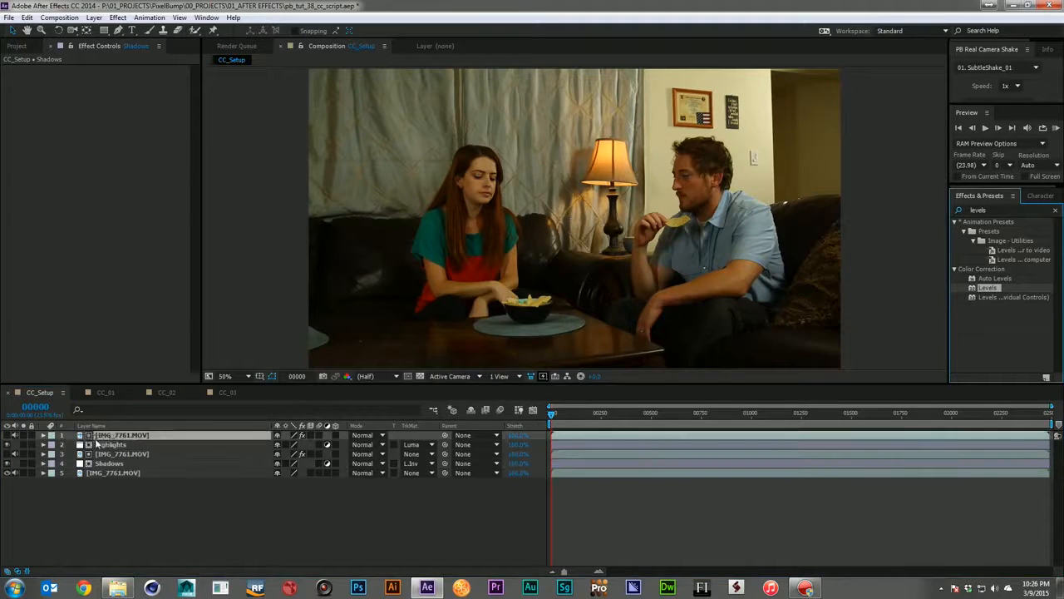
pyautogui.click(113, 444)
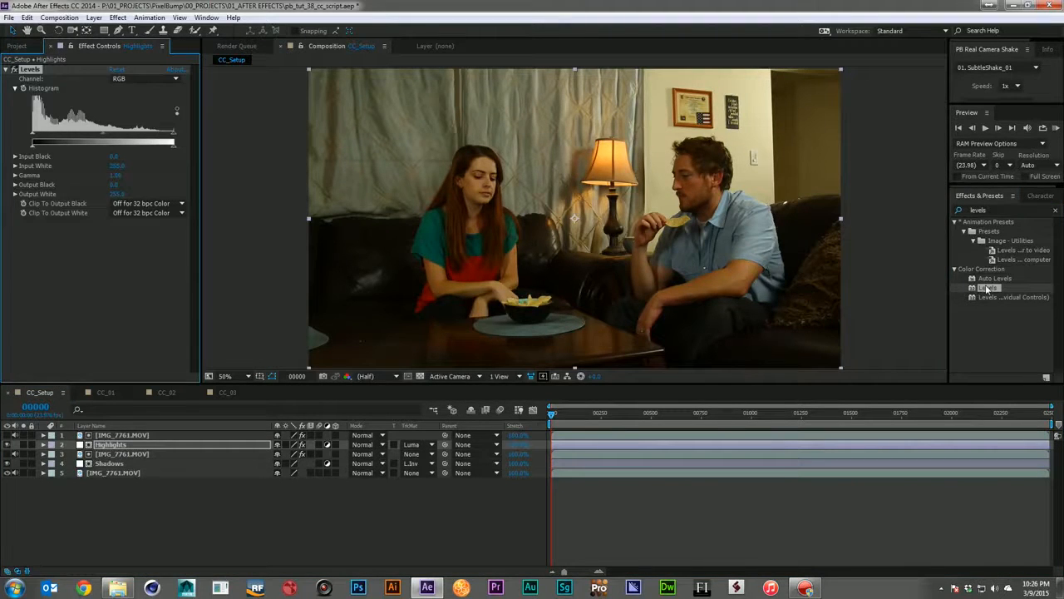
pyautogui.click(110, 462)
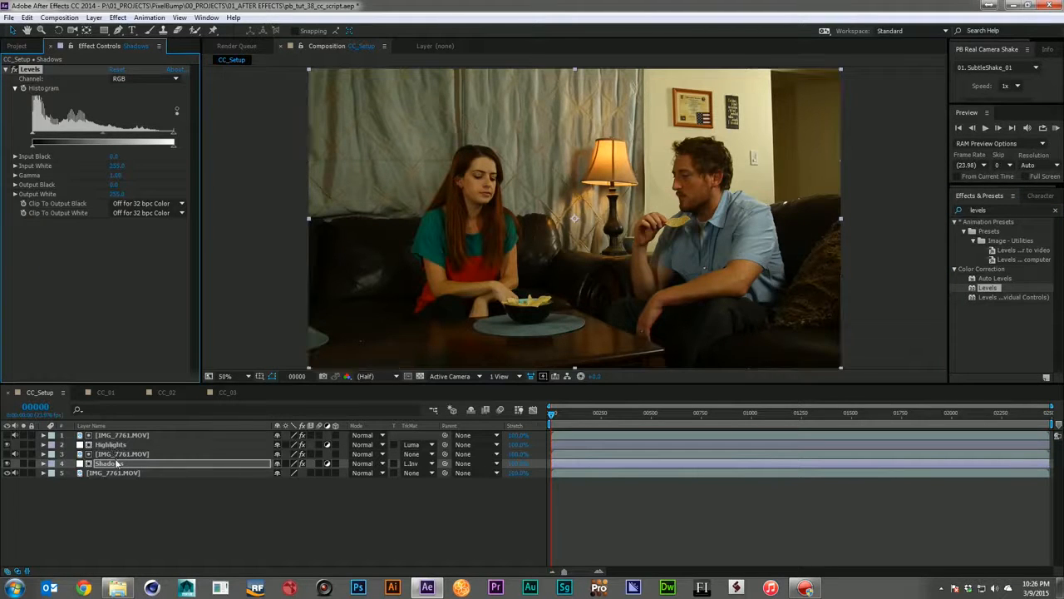
pyautogui.click(110, 444)
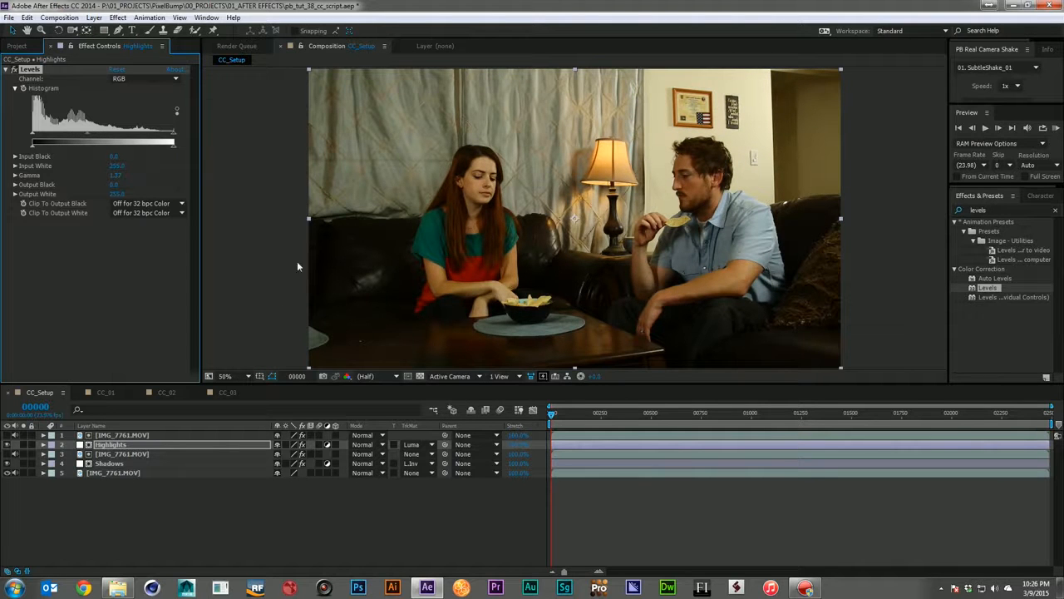
pyautogui.click(110, 463)
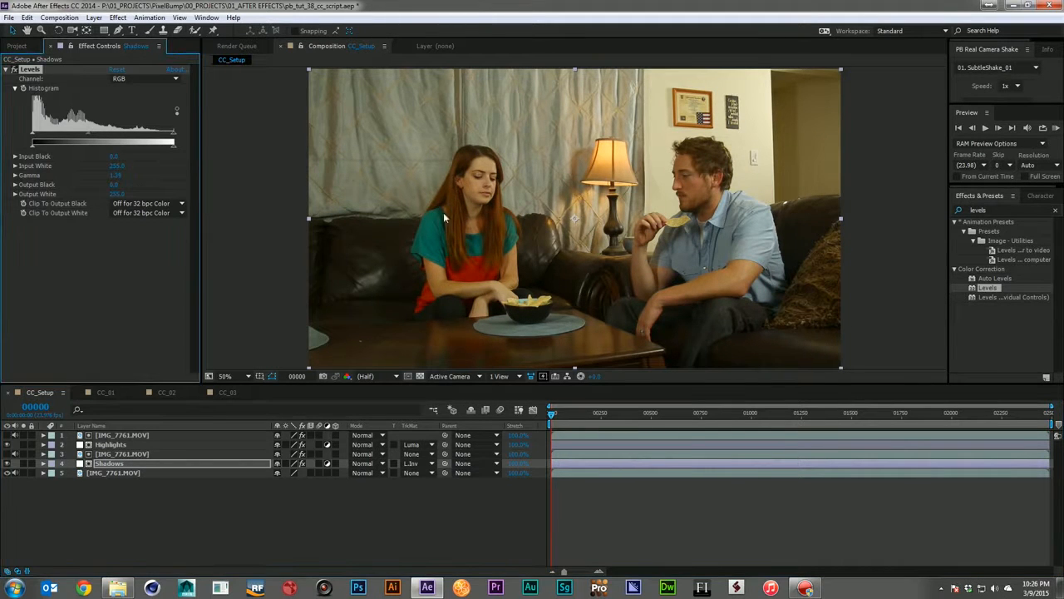
pyautogui.moveTo(328, 268)
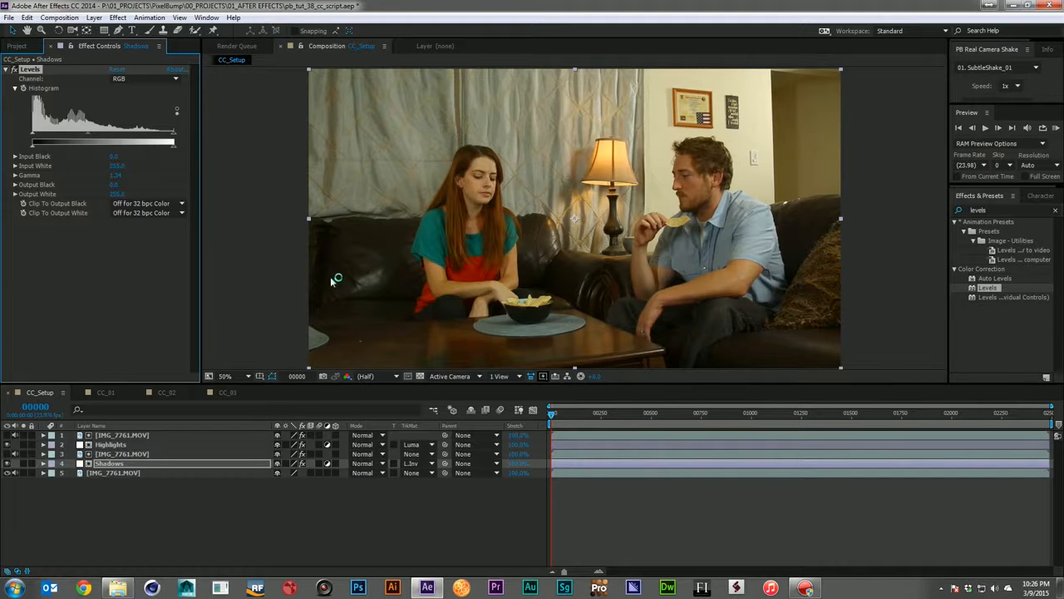
pyautogui.click(109, 444)
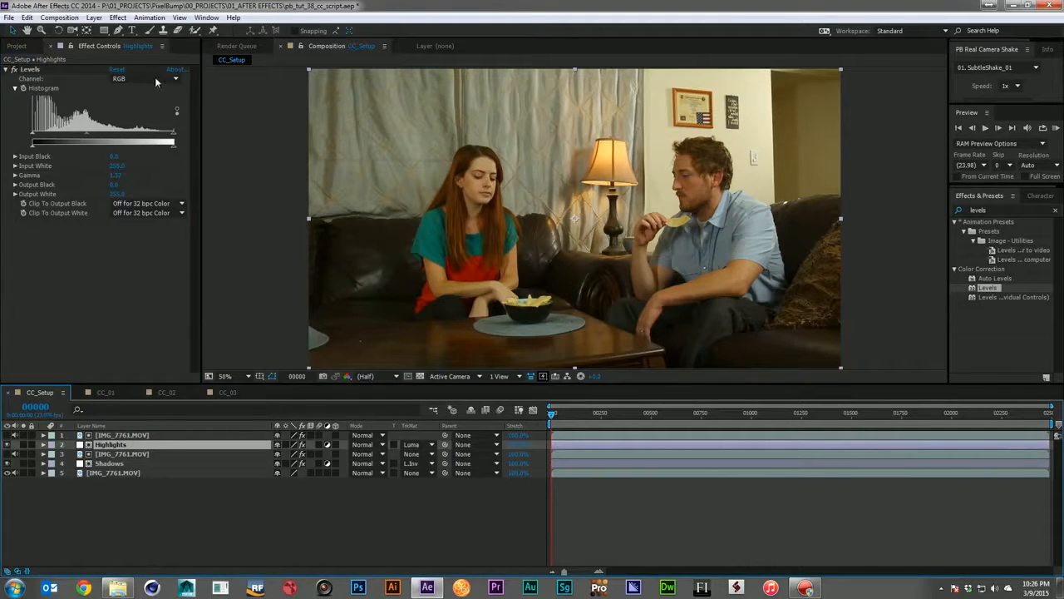
# - Adjust Highlights Levels on the Green channel and Shadows Levels on Blue and Green for a cooler tint
pyautogui.click(147, 79)
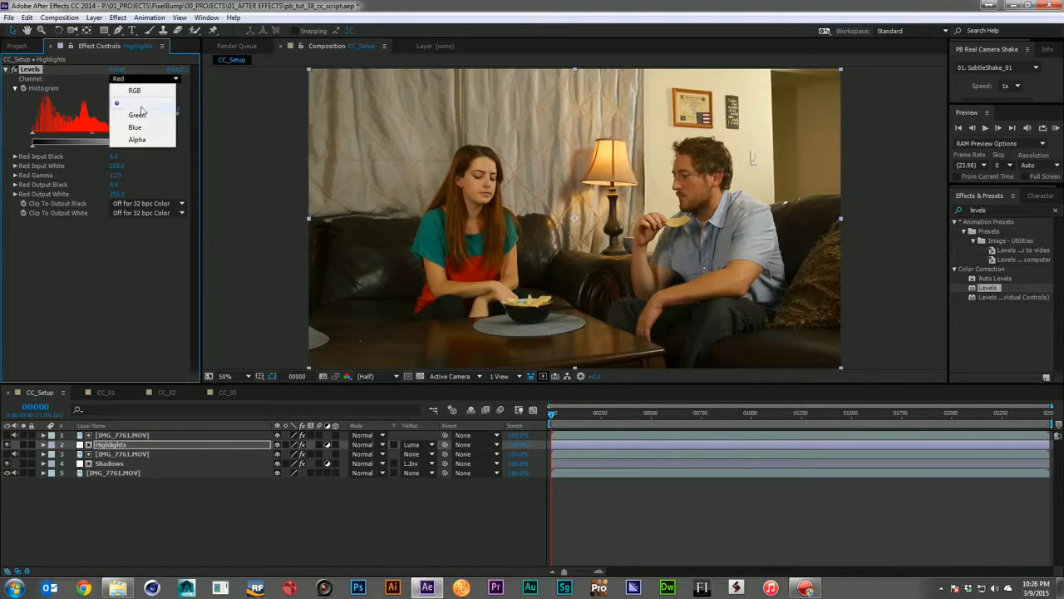
pyautogui.click(136, 115)
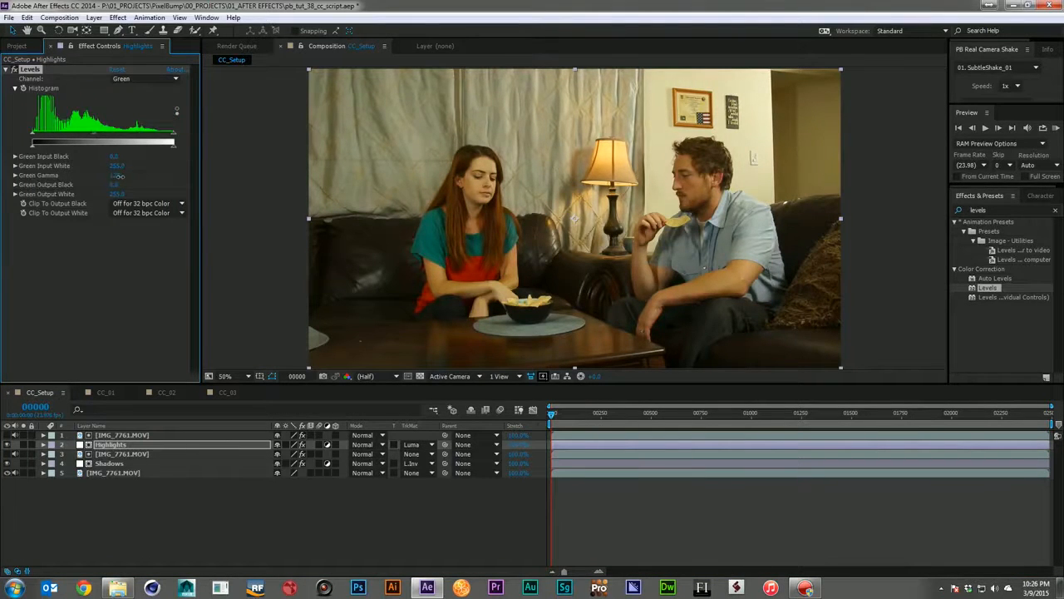
pyautogui.click(109, 462)
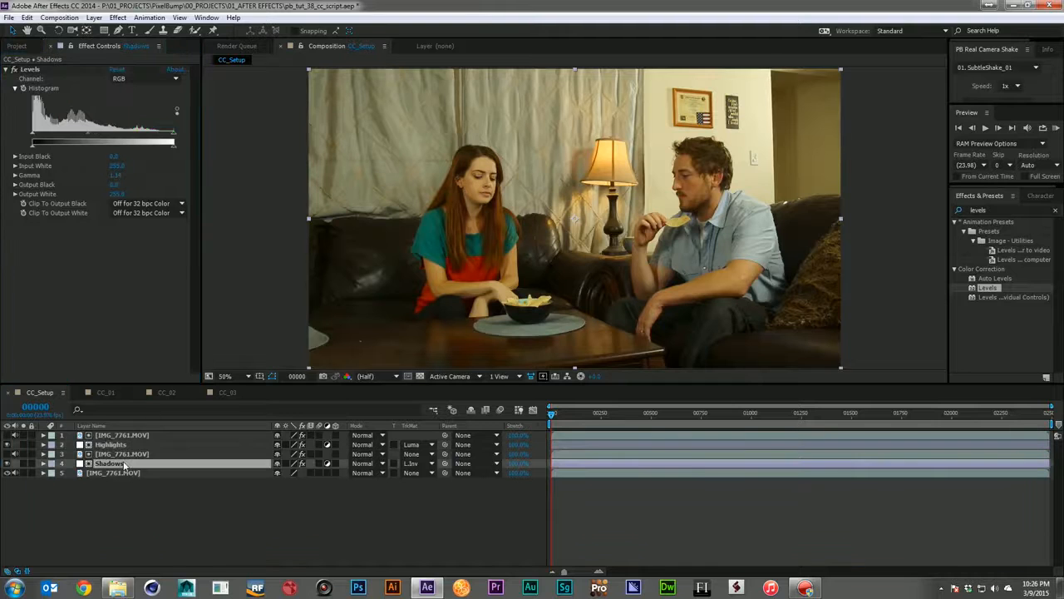
pyautogui.click(147, 78)
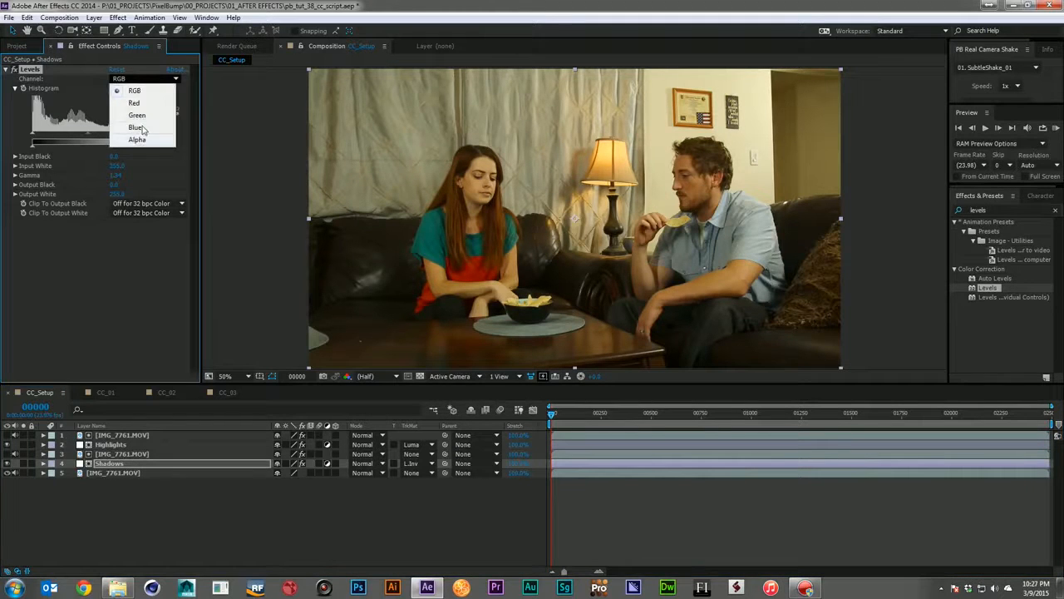
pyautogui.click(136, 126)
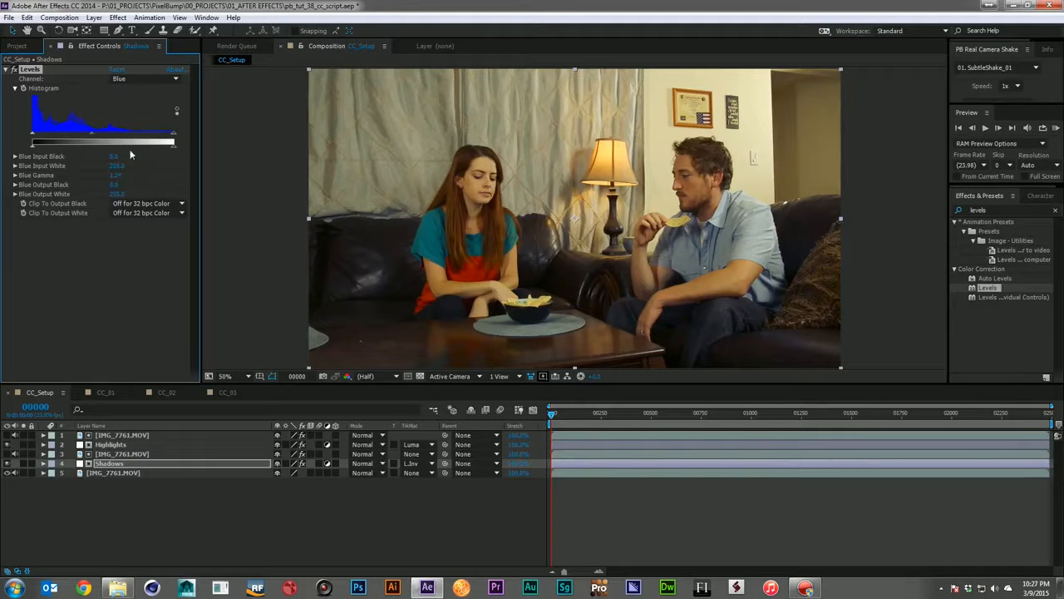
pyautogui.click(146, 78)
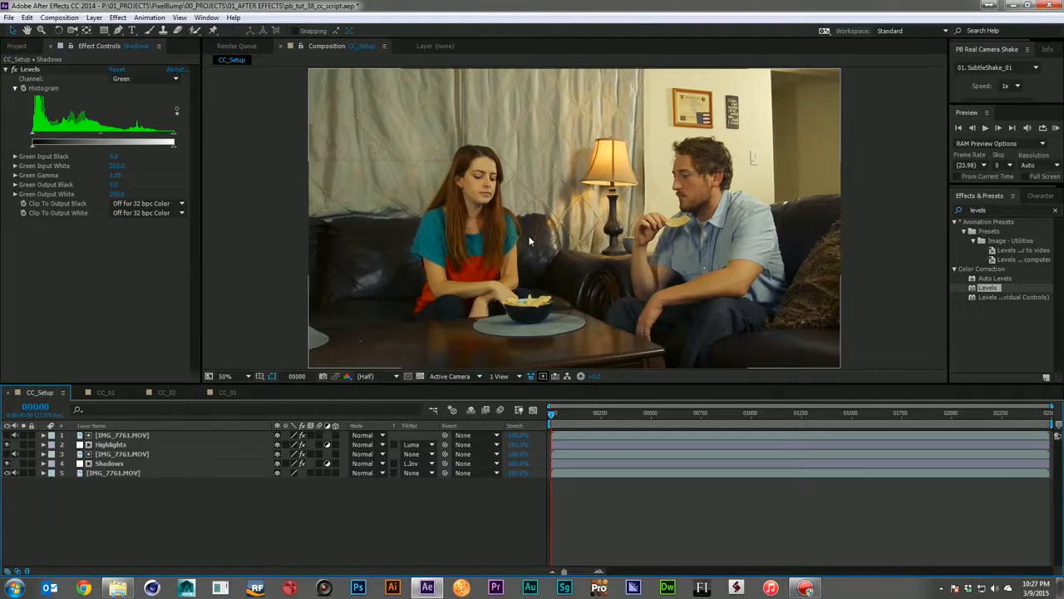
pyautogui.click(7, 462)
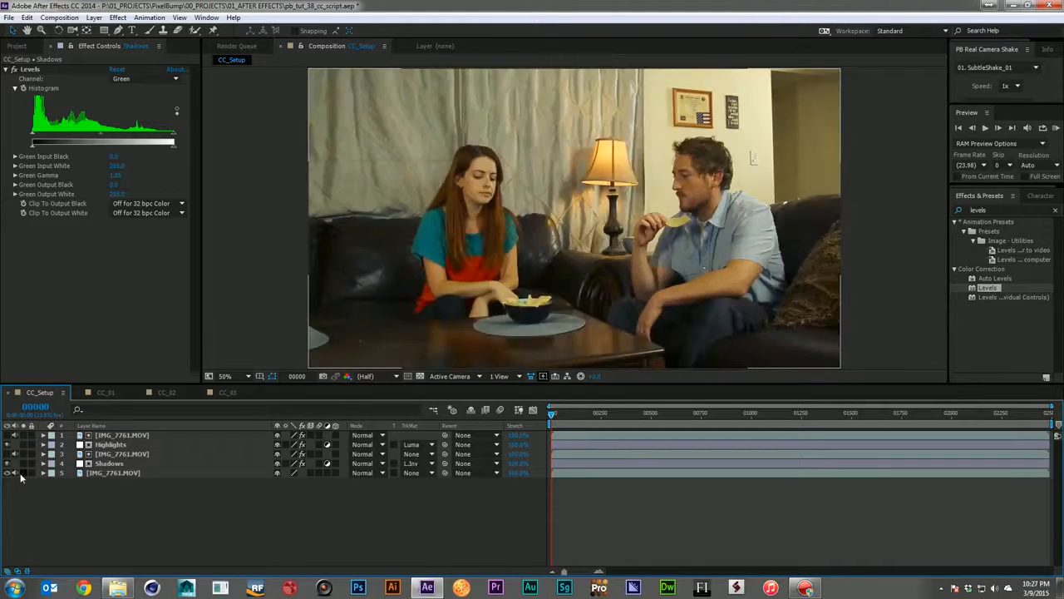
# - Add a black solid and set its elliptical mask to Subtract to form a vignette
pyautogui.click(8, 472)
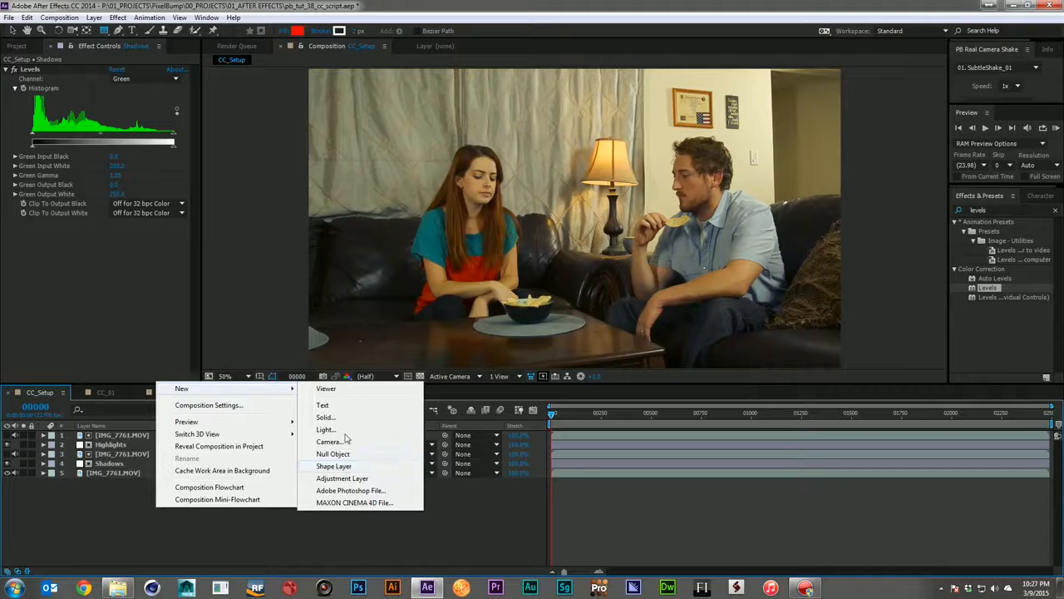
pyautogui.click(326, 415)
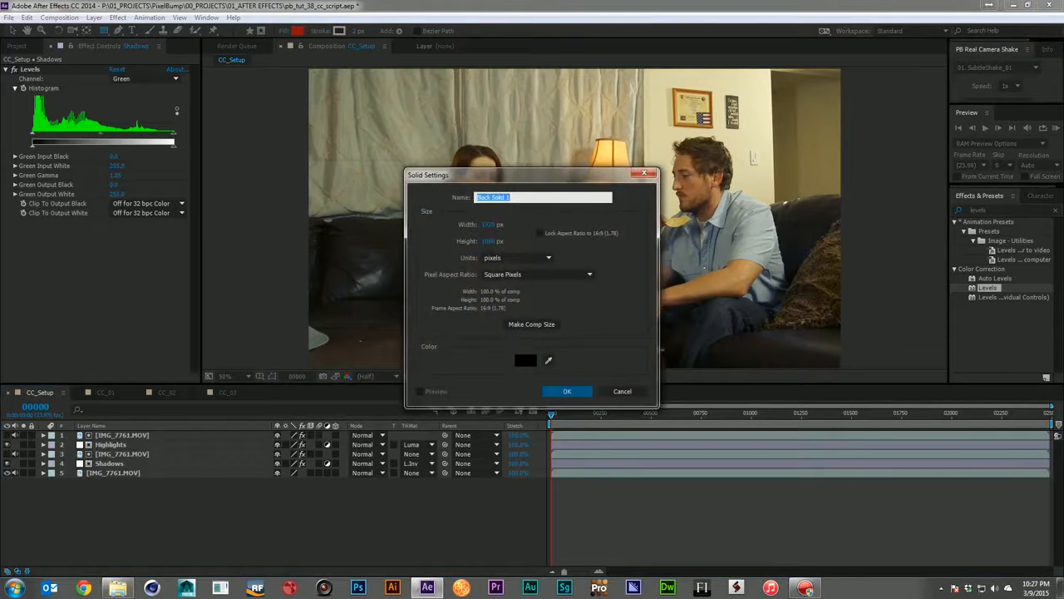
pyautogui.click(567, 391)
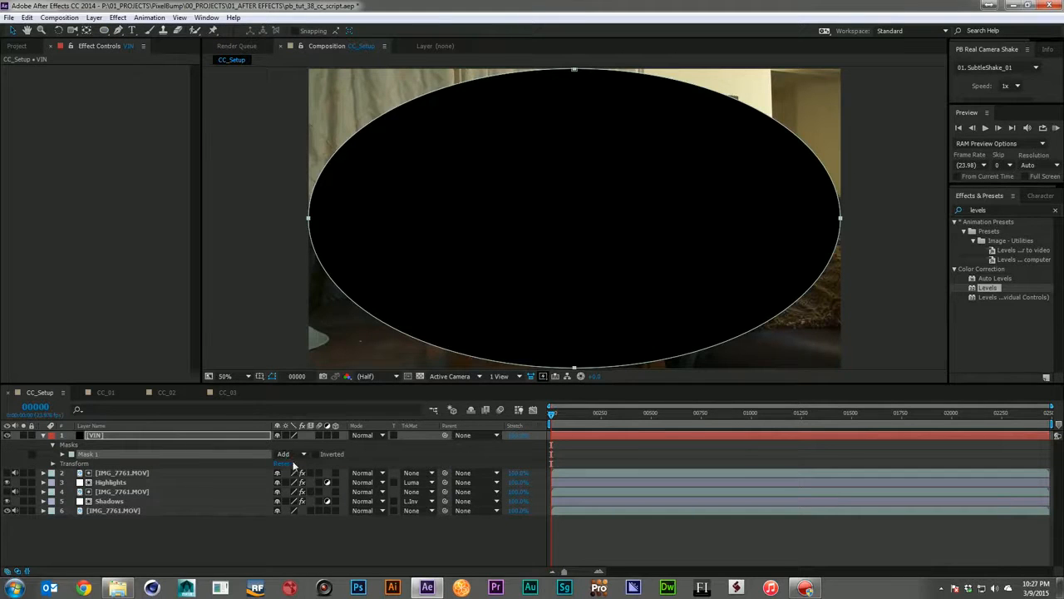
pyautogui.click(290, 454)
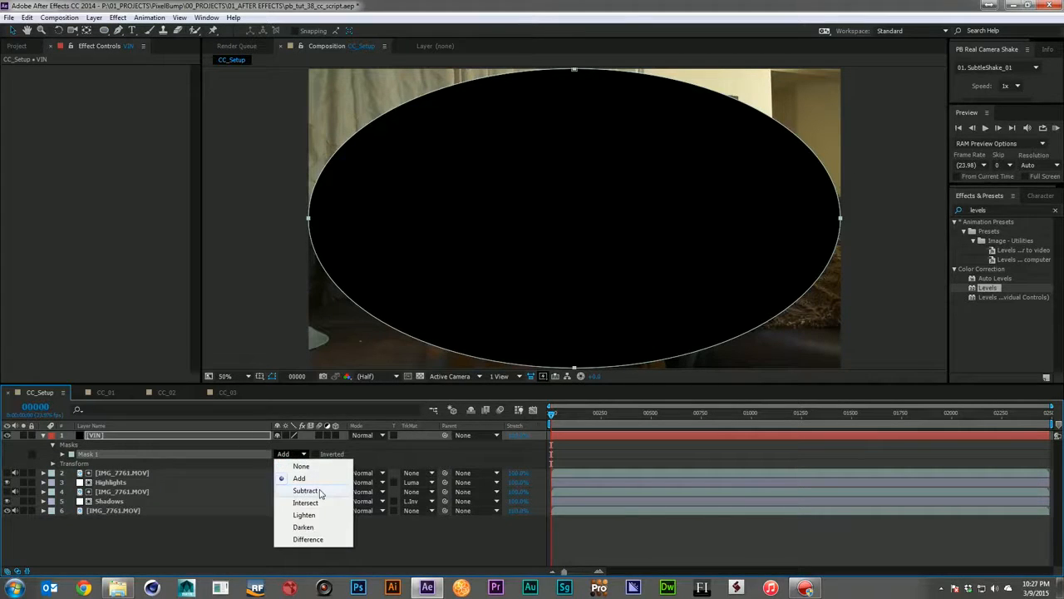
pyautogui.click(306, 489)
pyautogui.write('BLUR')
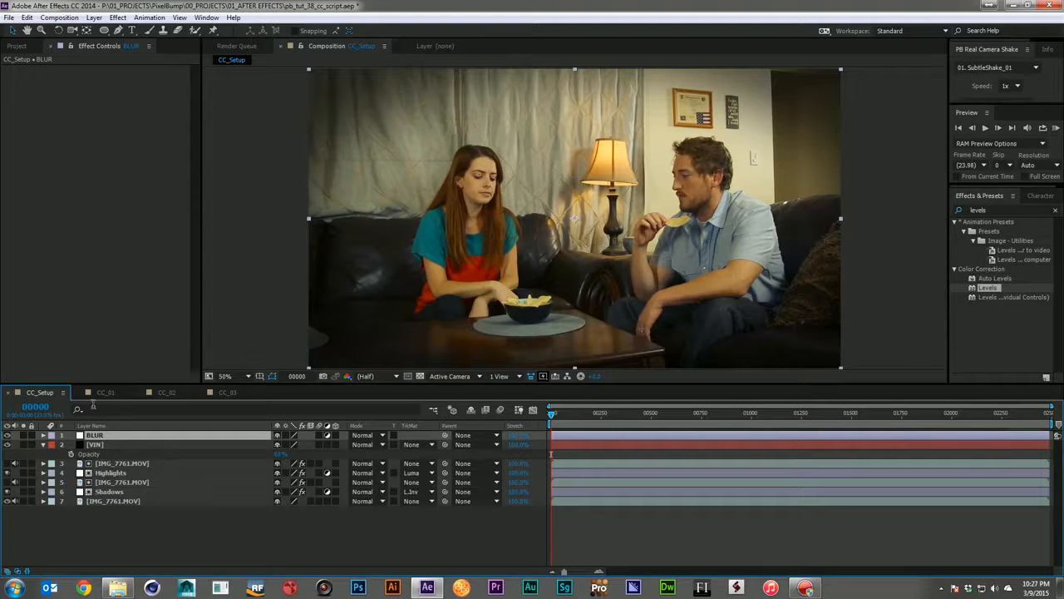
# - Set the BLUR layer's mask to Subtract and add Fast Blur with Repeat Edge Pixels on
pyautogui.click(105, 30)
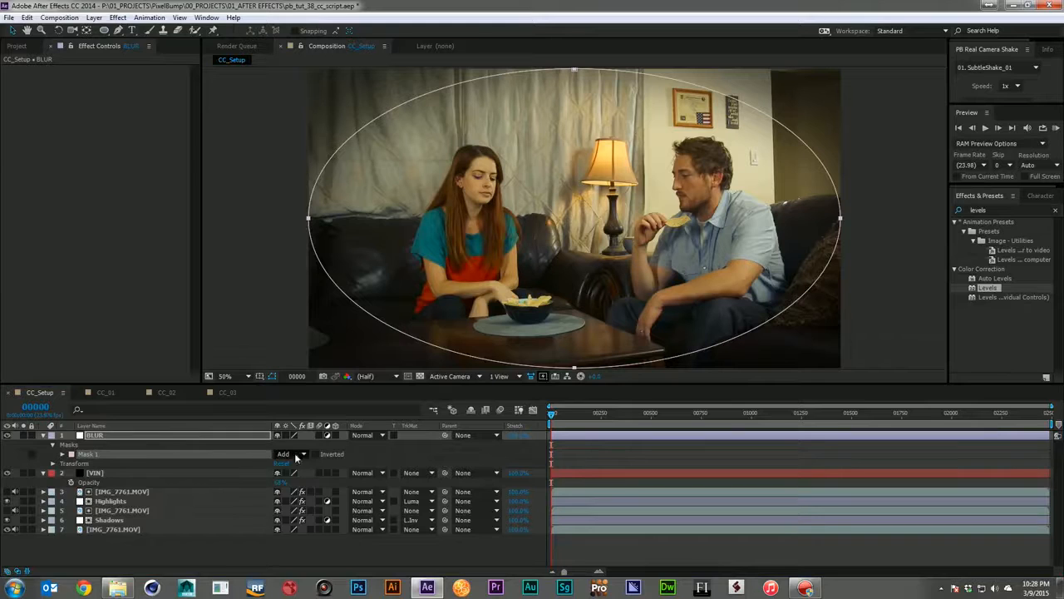
pyautogui.click(289, 452)
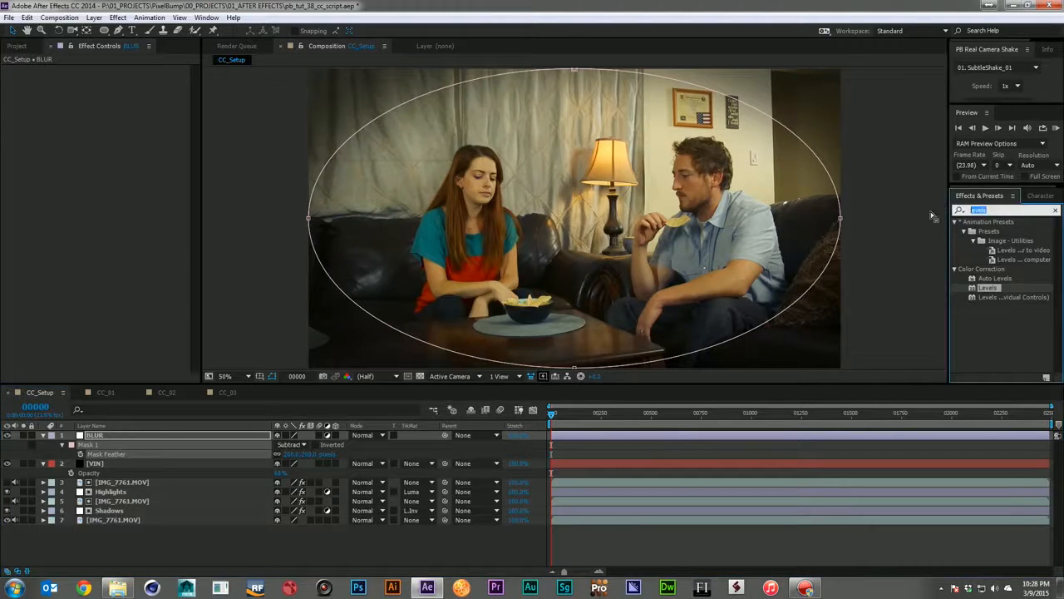
pyautogui.write('fast blur')
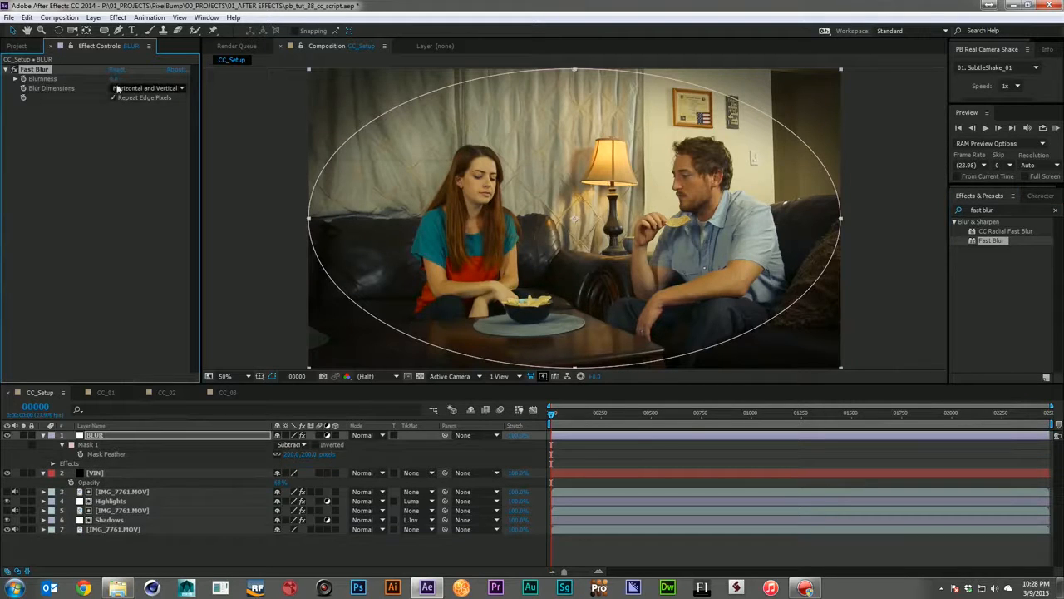
pyautogui.click(116, 80)
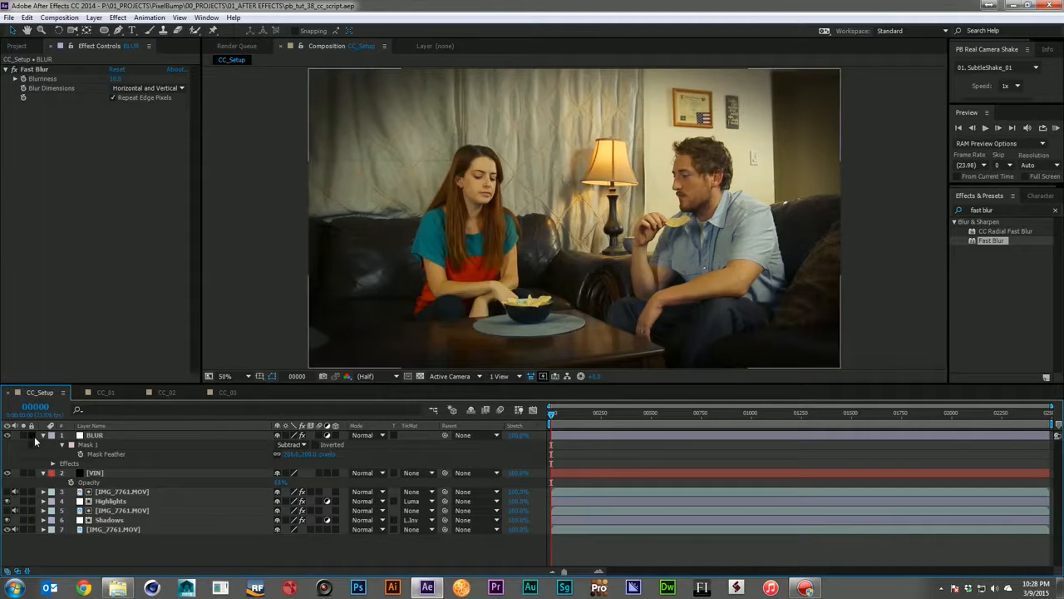
pyautogui.click(43, 436)
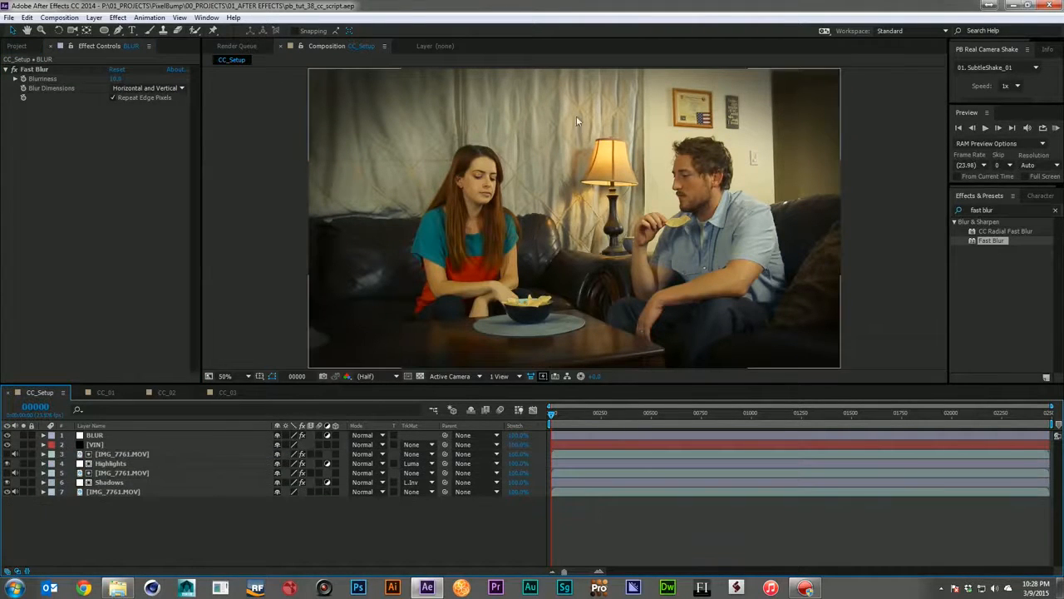
pyautogui.click(96, 444)
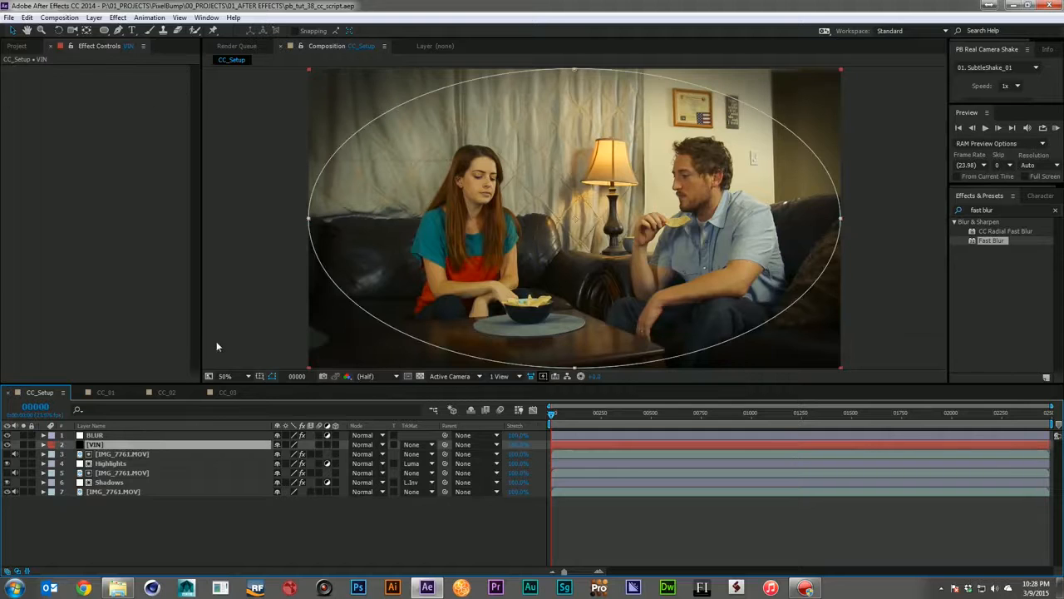
pyautogui.click(44, 444)
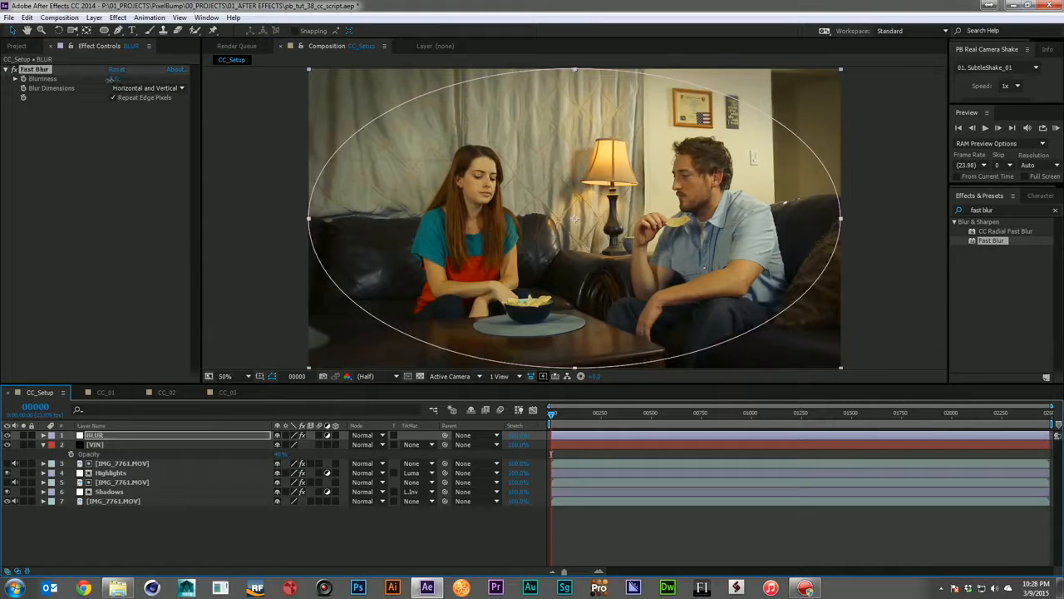
pyautogui.click(44, 436)
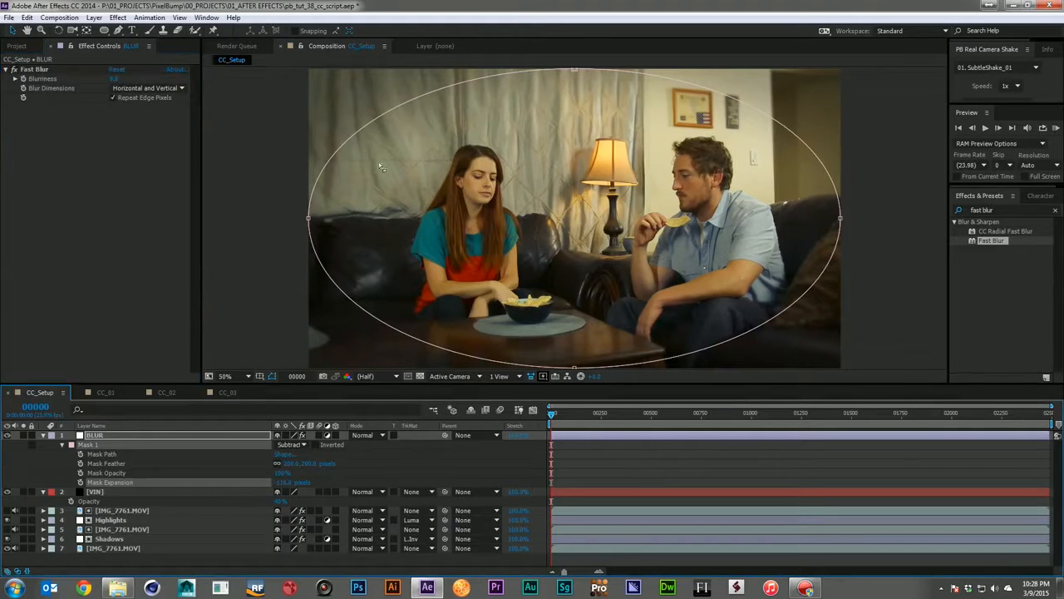
pyautogui.click(43, 436)
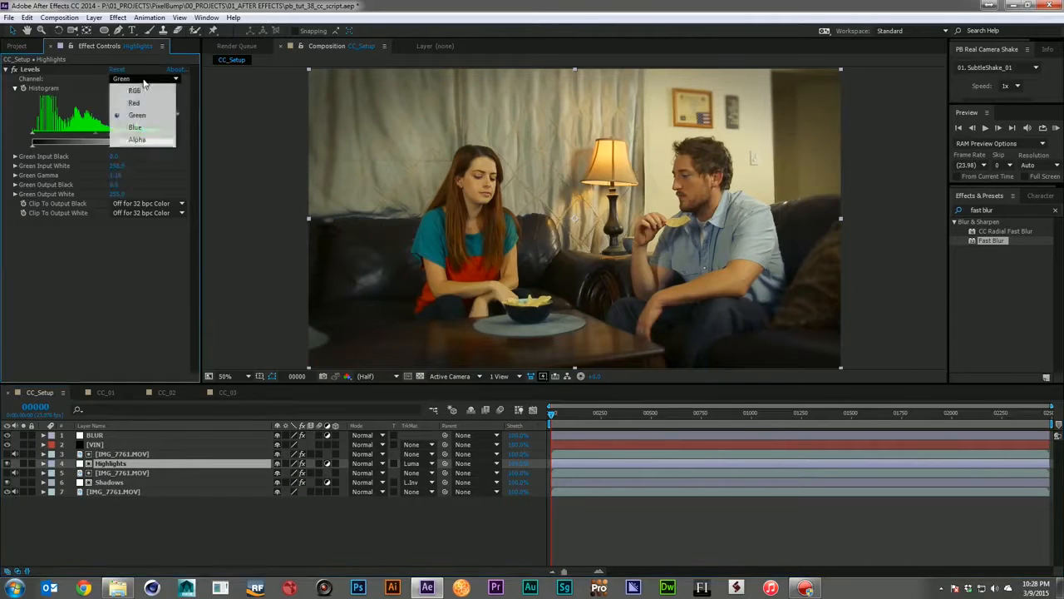
pyautogui.click(133, 104)
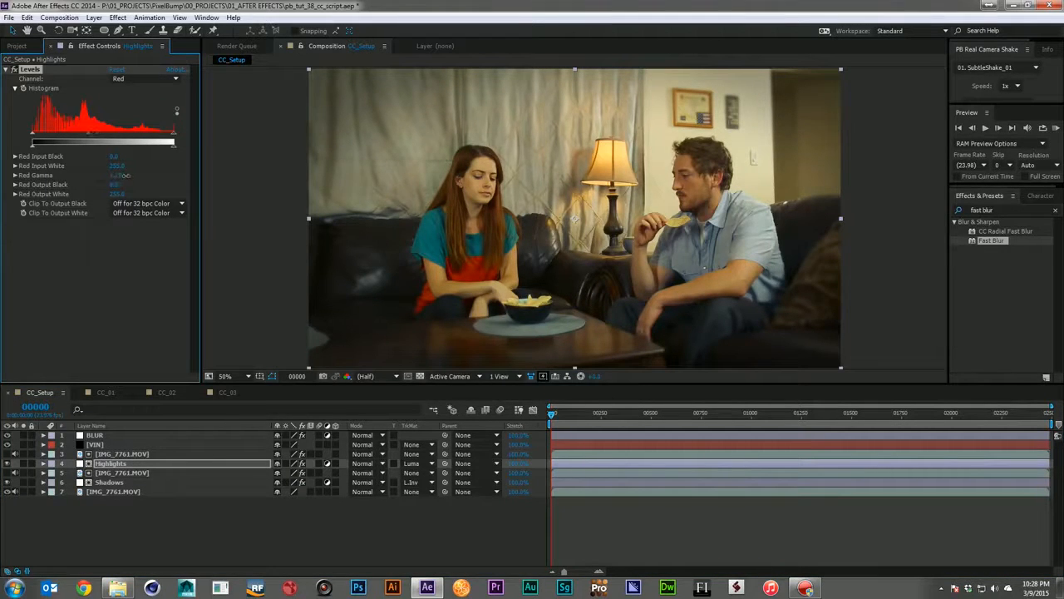
pyautogui.click(114, 491)
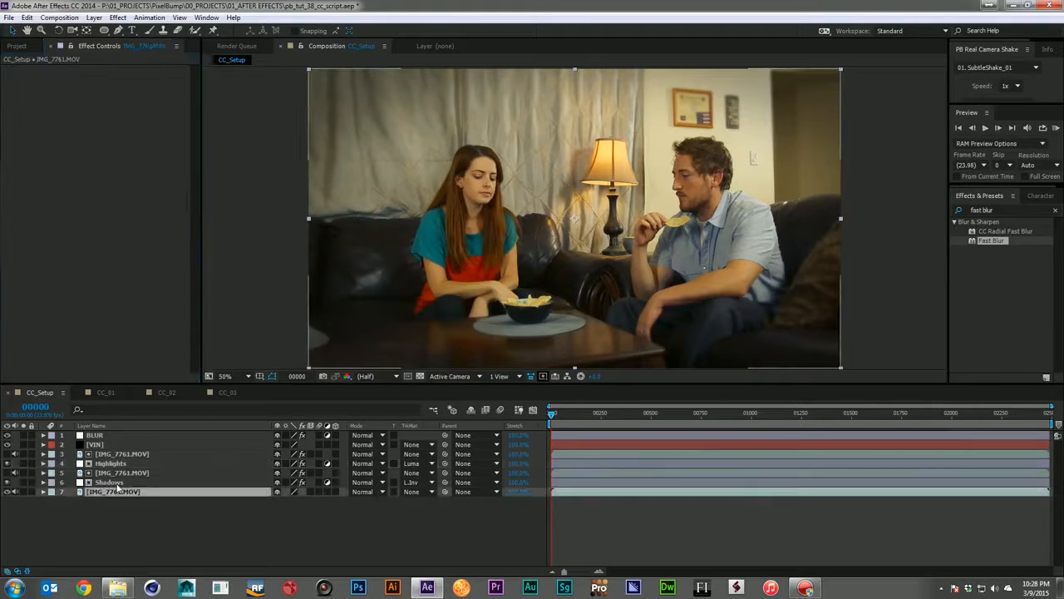
pyautogui.click(146, 78)
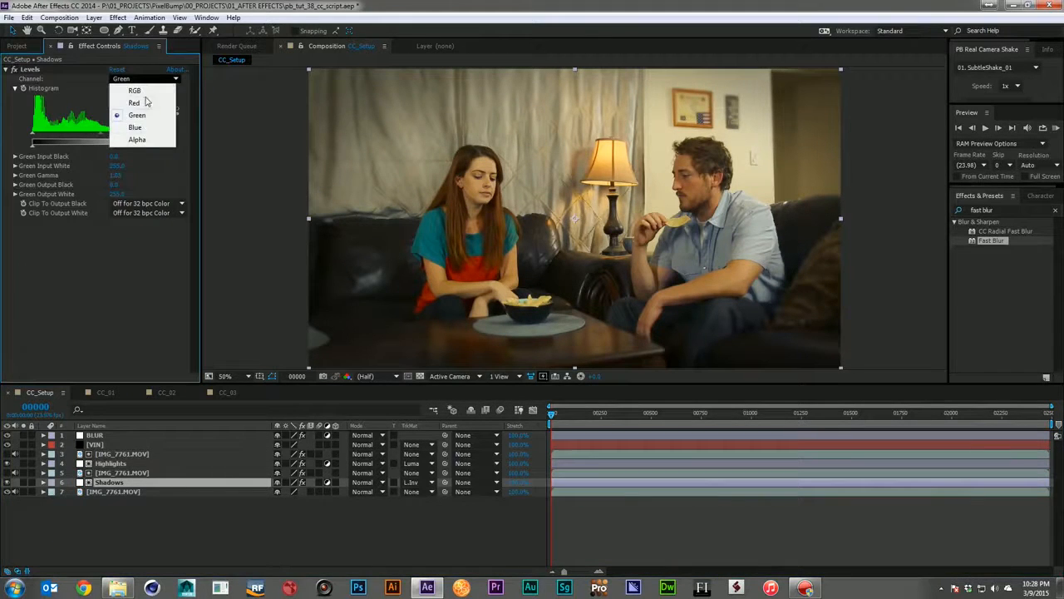
pyautogui.click(135, 126)
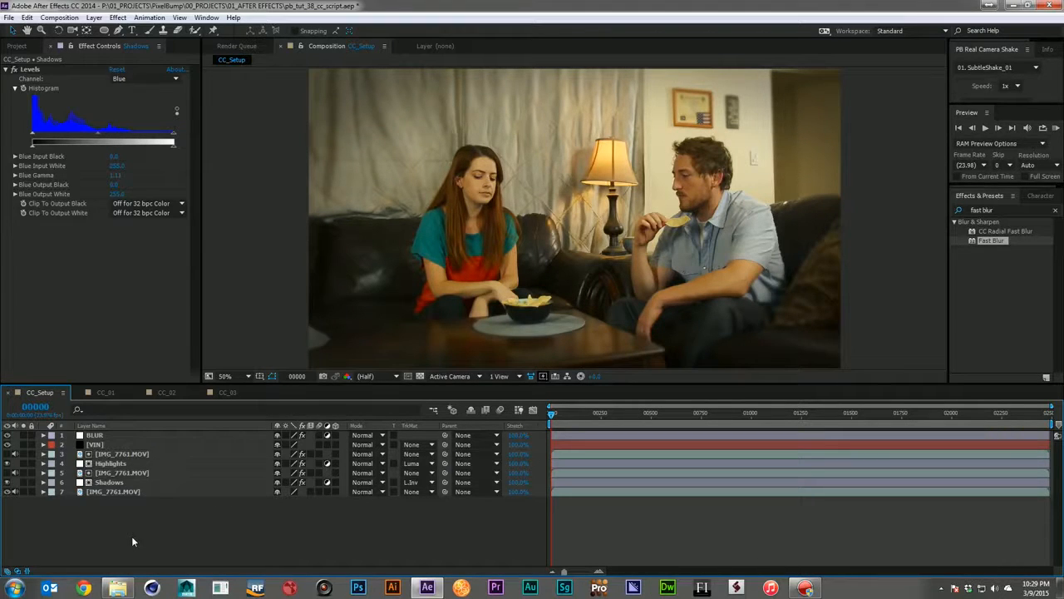
pyautogui.moveTo(98, 400)
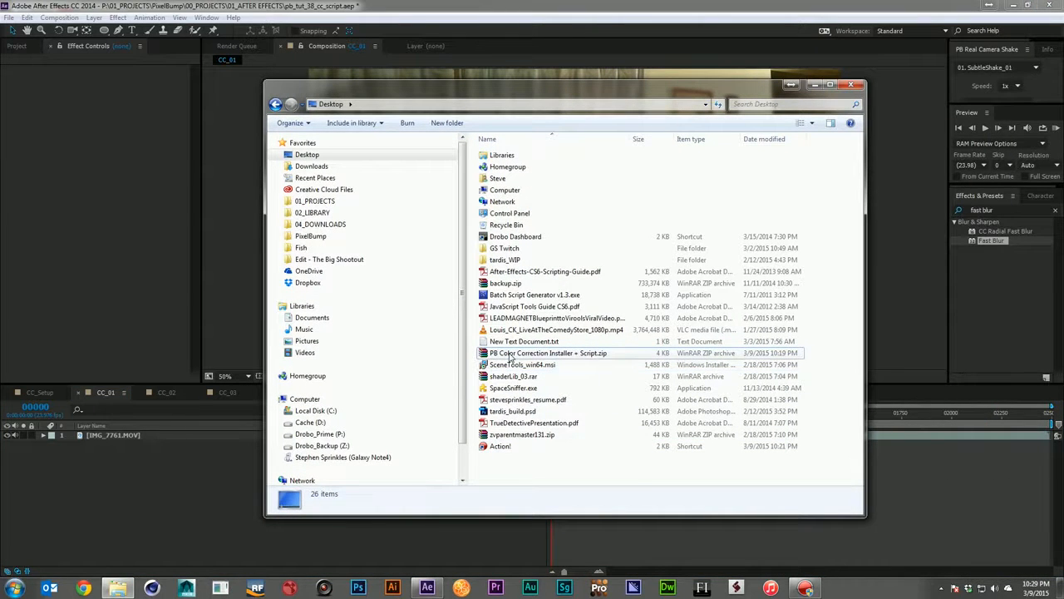
# - Extract the PB Color Correction Installer + Script zip onto the Desktop
pyautogui.rightClick(549, 353)
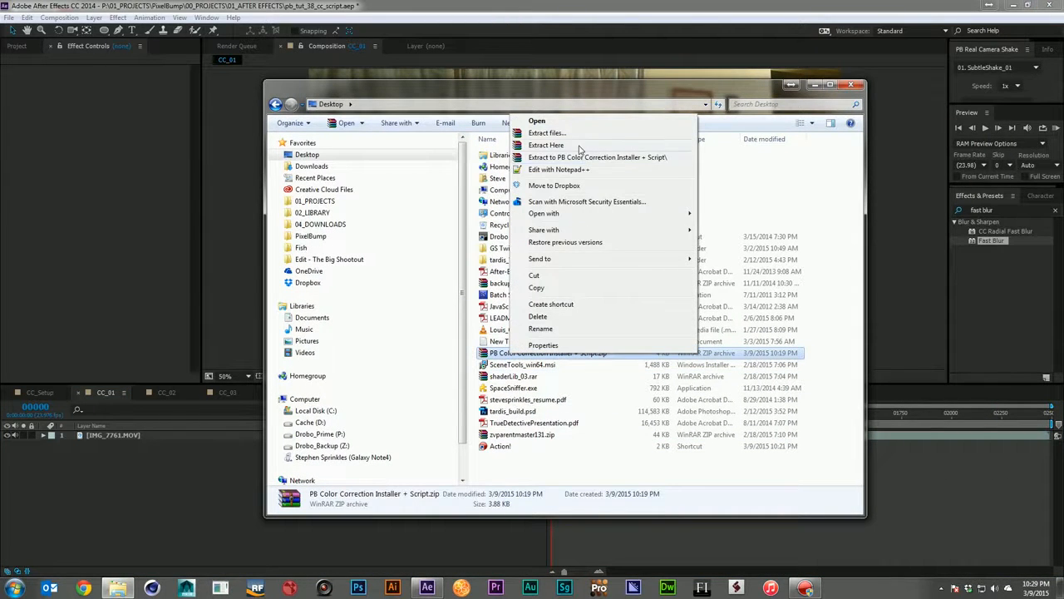
pyautogui.click(545, 145)
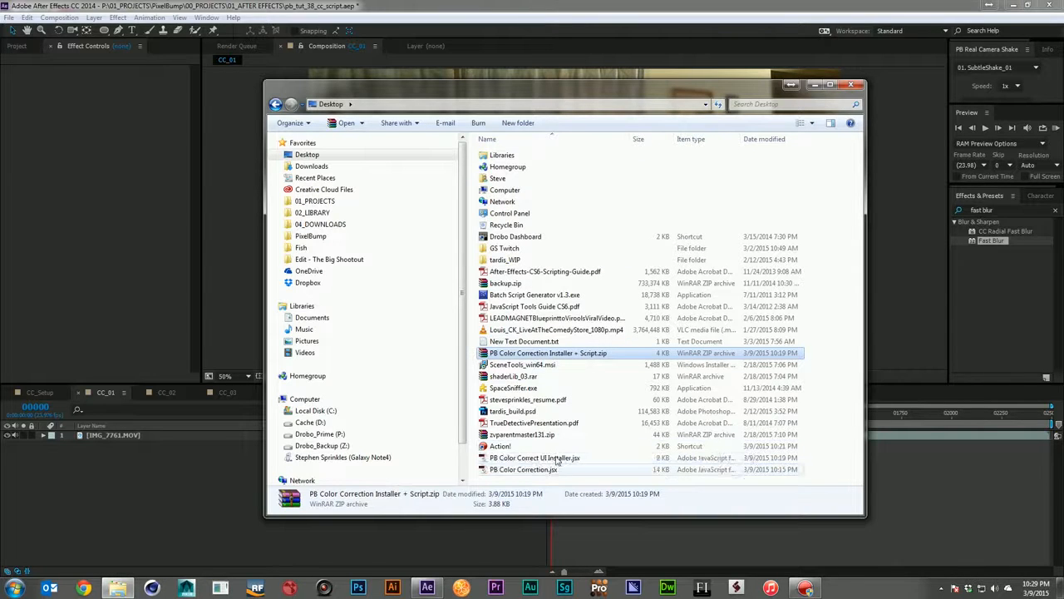
pyautogui.click(536, 458)
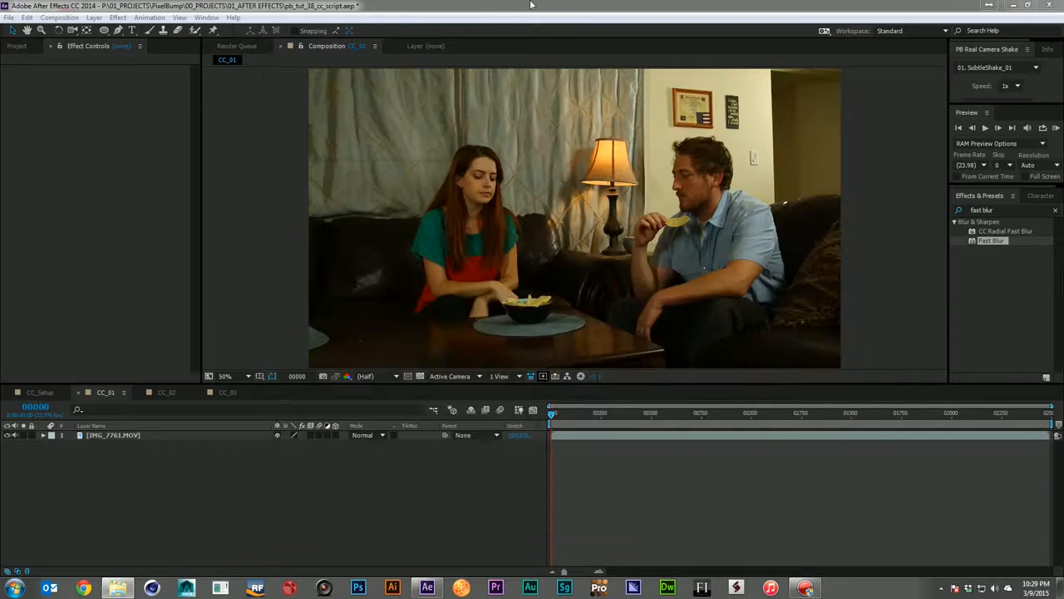
# - Run PB Color Correct UI Installer.jsx via Run Script File and dismiss its no-install notice
pyautogui.click(8, 17)
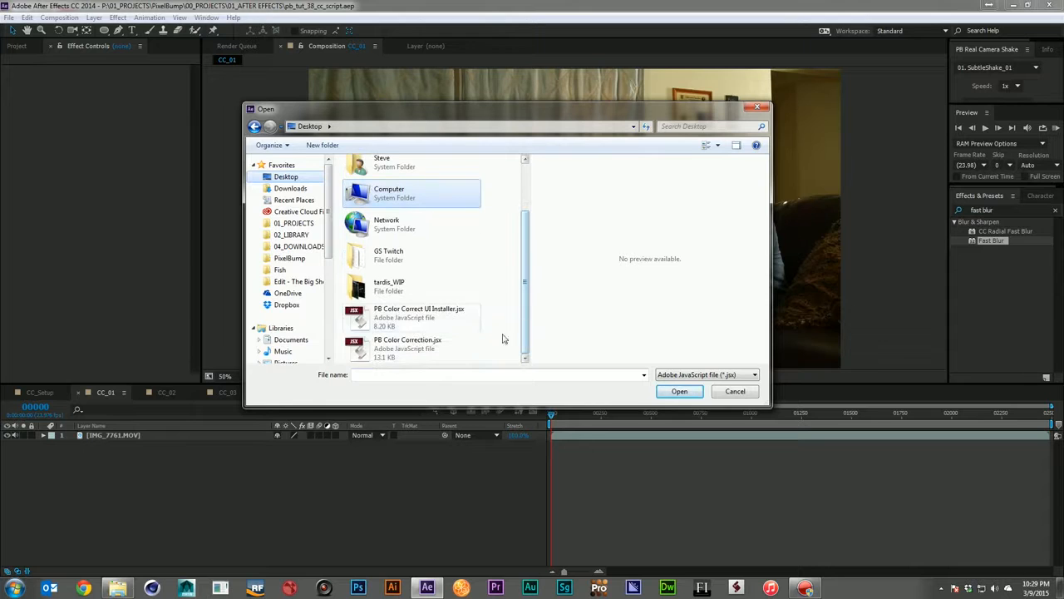
pyautogui.moveTo(397, 314)
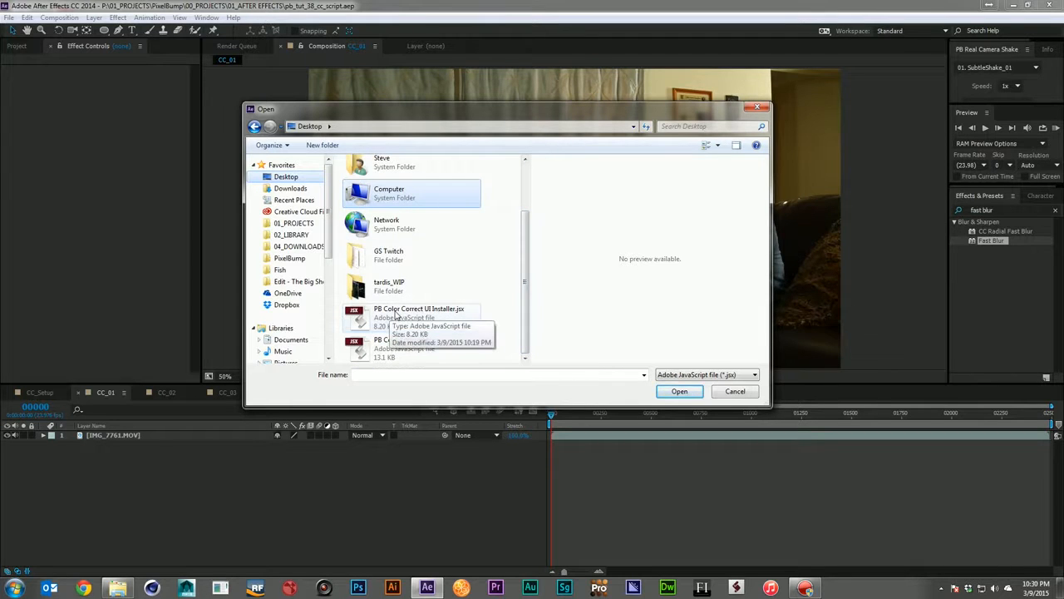
pyautogui.click(419, 308)
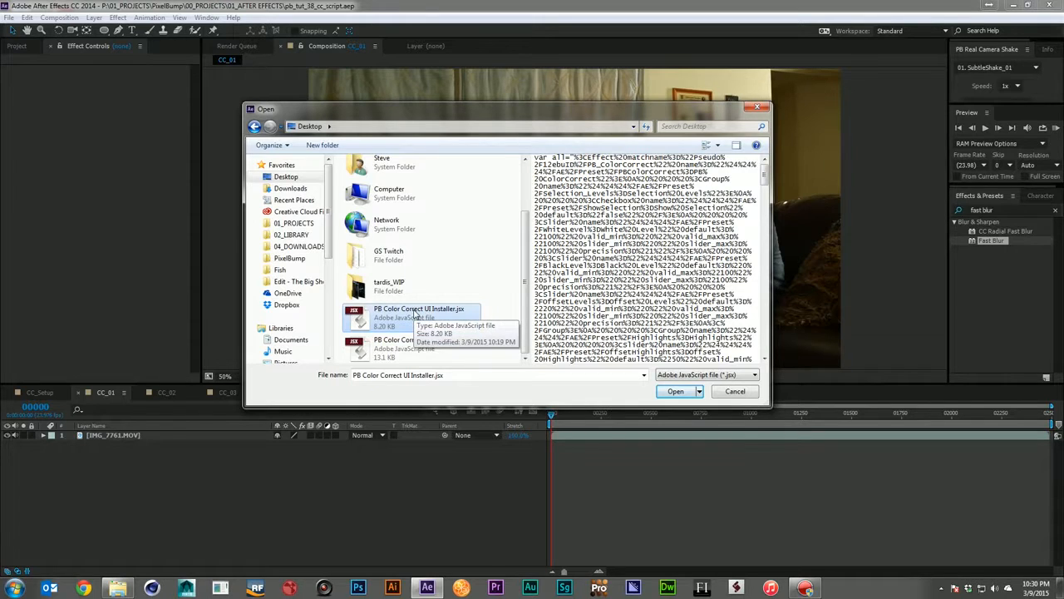
pyautogui.click(676, 391)
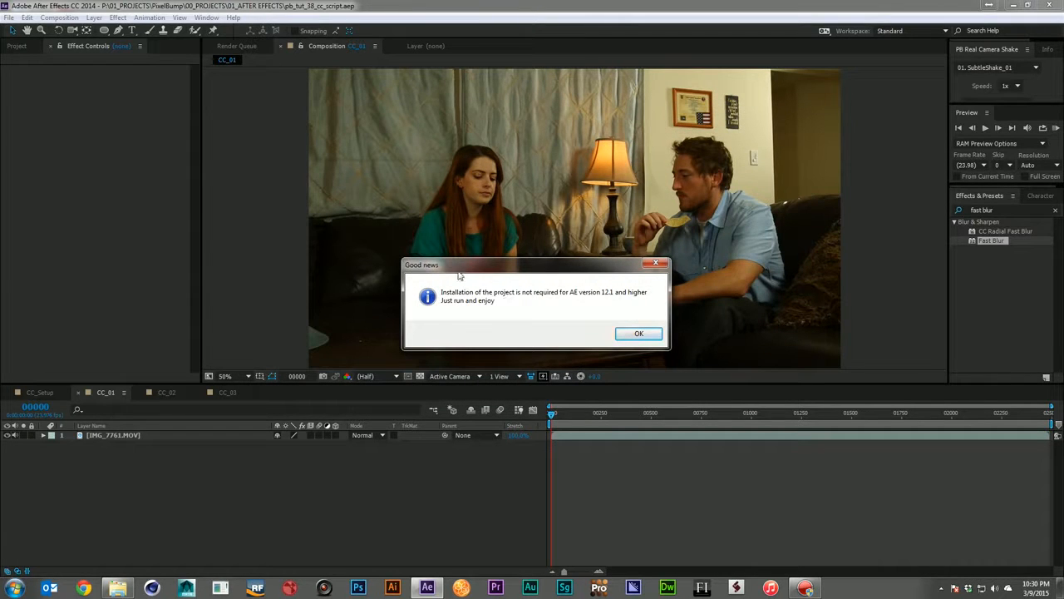
pyautogui.moveTo(574, 293)
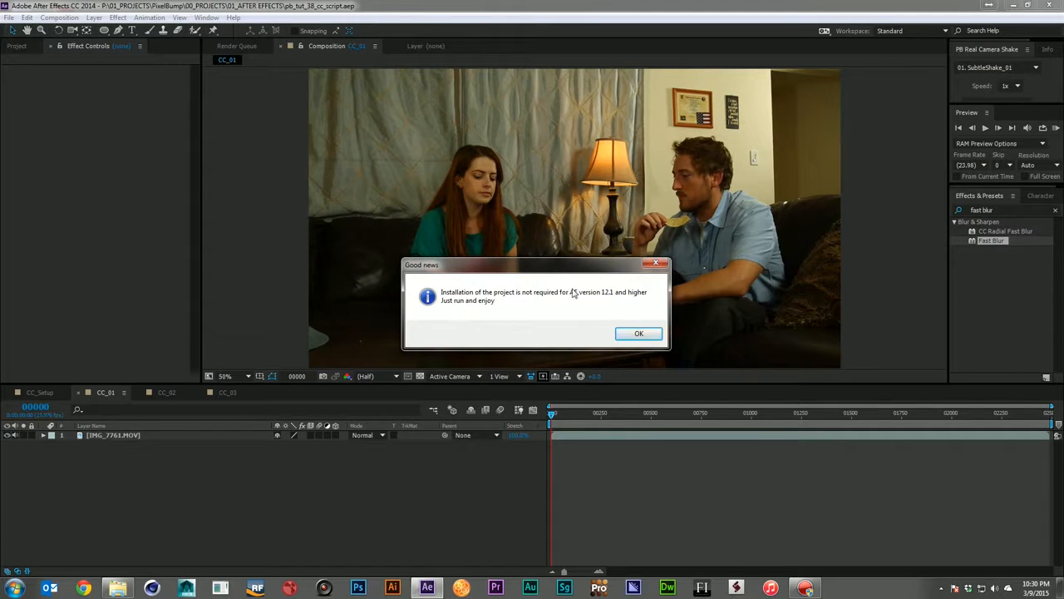
pyautogui.moveTo(638, 333)
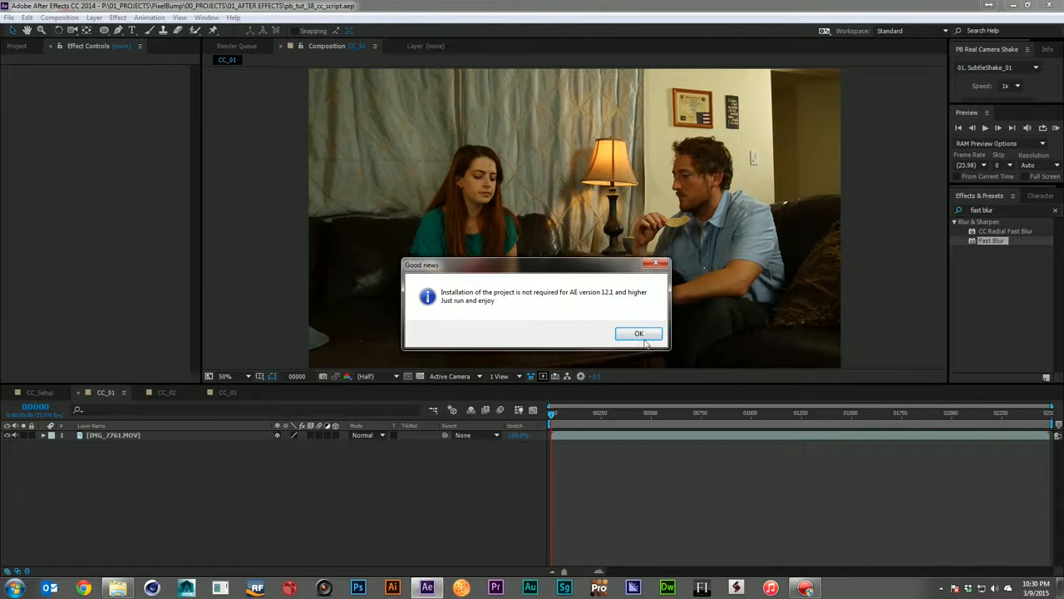
pyautogui.click(638, 332)
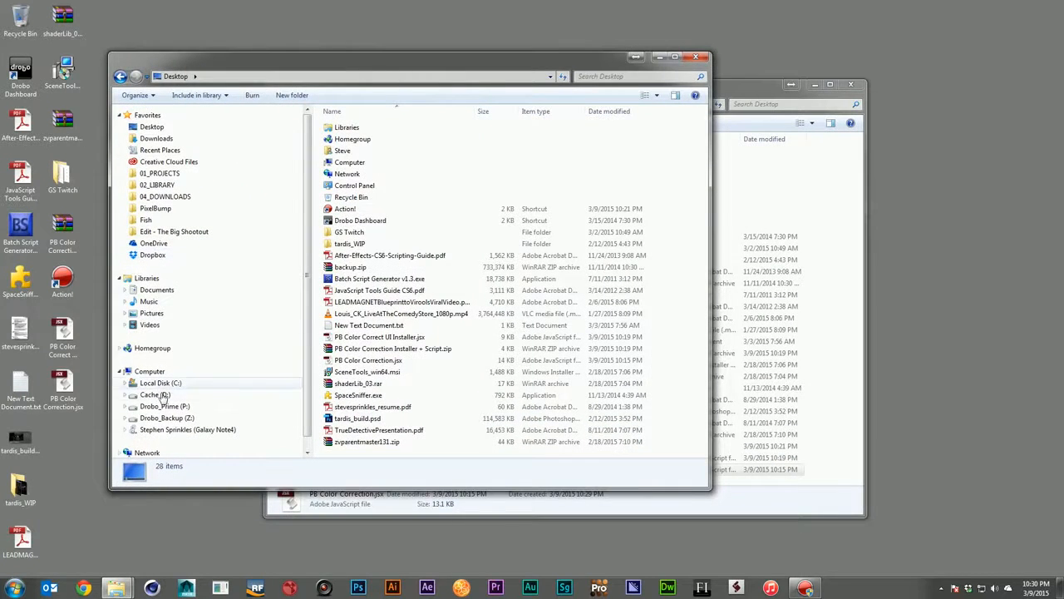
# - Copy PB Color Correction.jsx from the Desktop into After Effects CC 2014's Support Files\Scripts folder
pyautogui.click(160, 383)
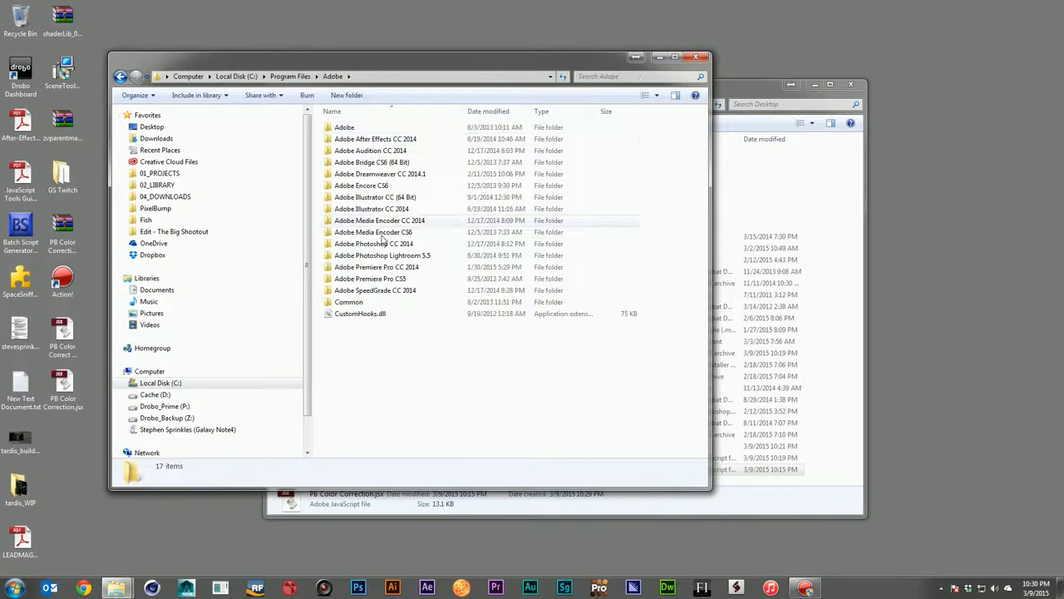
pyautogui.doubleClick(375, 140)
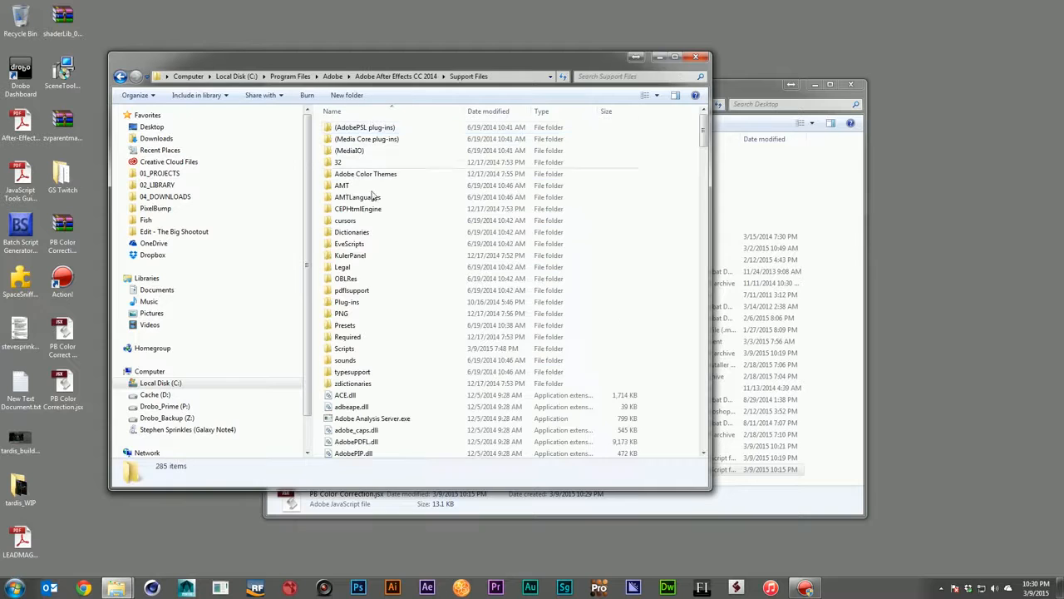
pyautogui.doubleClick(344, 349)
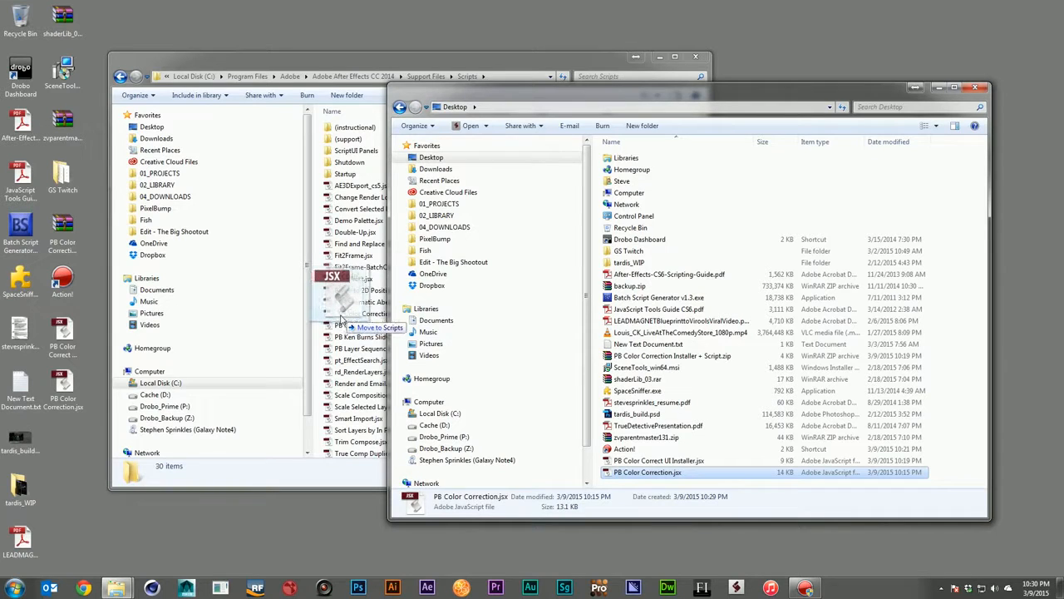
pyautogui.click(379, 326)
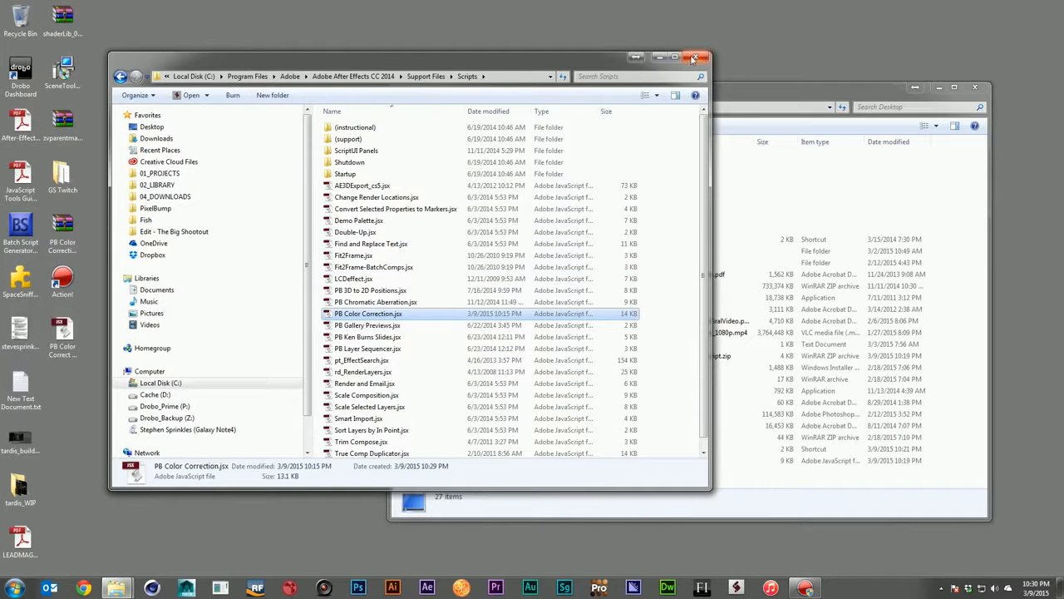
pyautogui.click(697, 57)
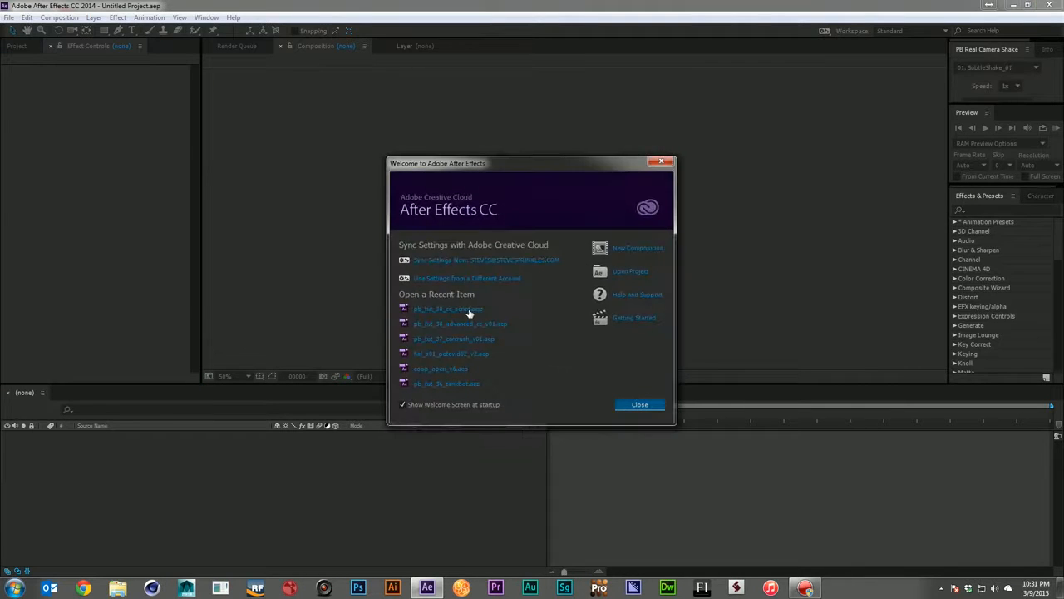
# - Reopen the recent tutorial project from the Welcome screen and select the CC_01 footage layer
pyautogui.click(448, 307)
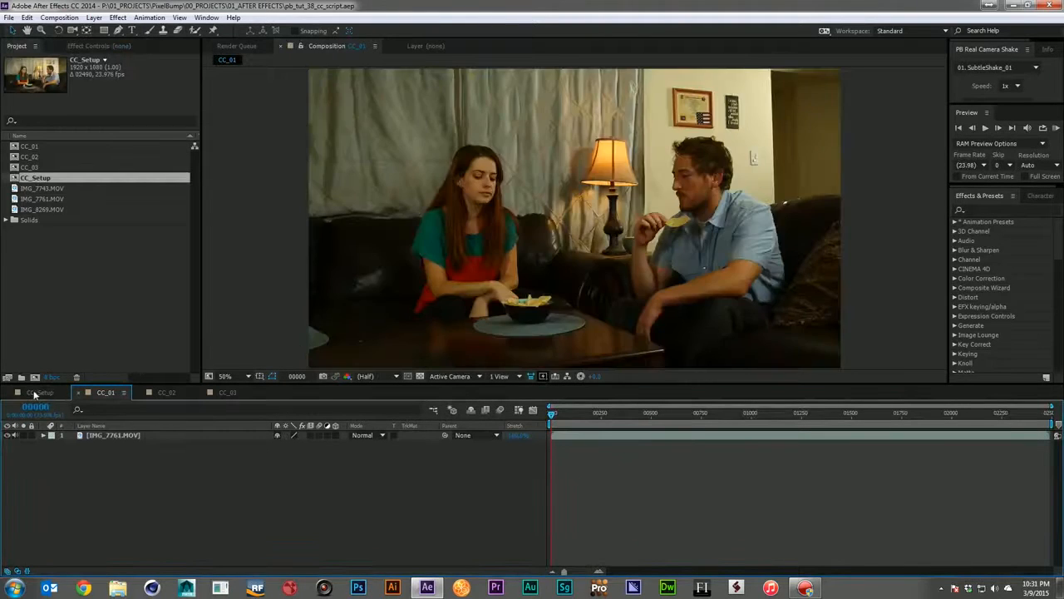
pyautogui.click(40, 392)
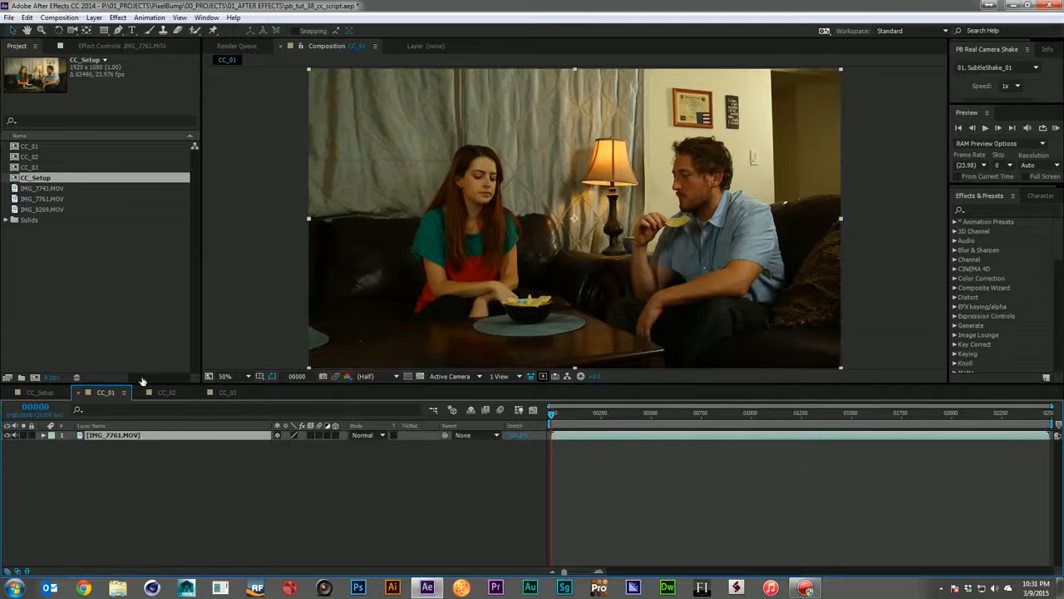
pyautogui.click(10, 16)
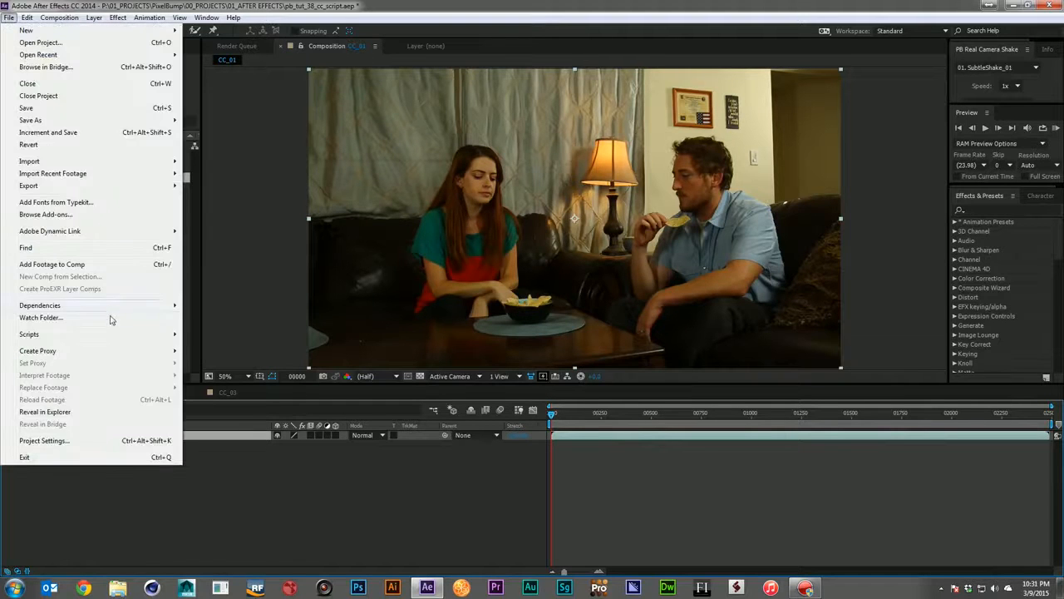
# - Run PB Color Correction.jsx from File > Scripts and expand the new control layer's effect settings
pyautogui.click(30, 333)
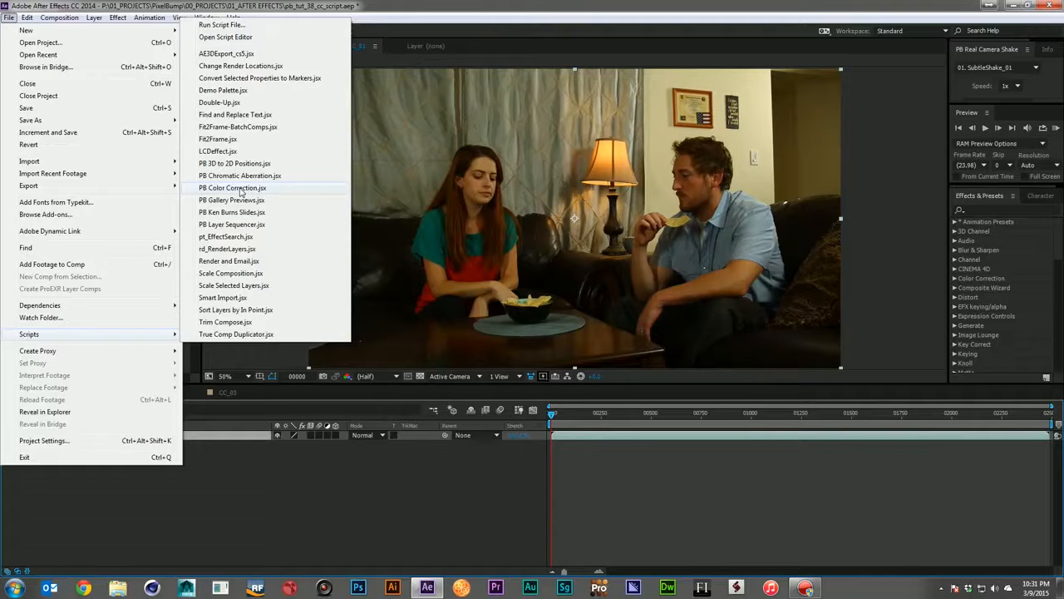
pyautogui.click(232, 187)
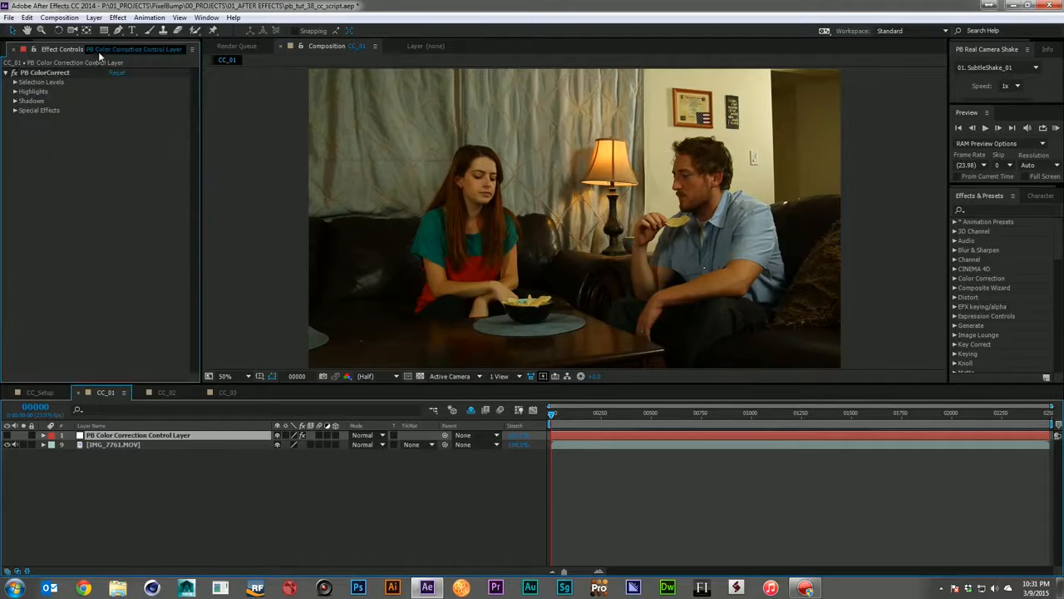
pyautogui.click(15, 81)
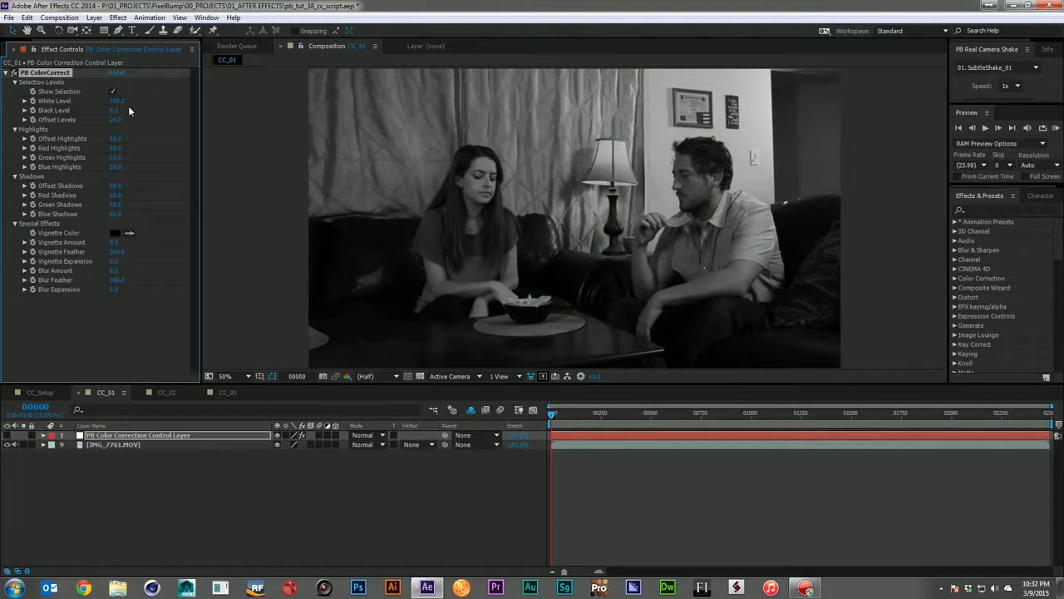
# - Push the Selective Levels contrast on the black-and-white preview, then restore the footage's colour
pyautogui.moveTo(116, 101); pyautogui.dragTo(116, 101)
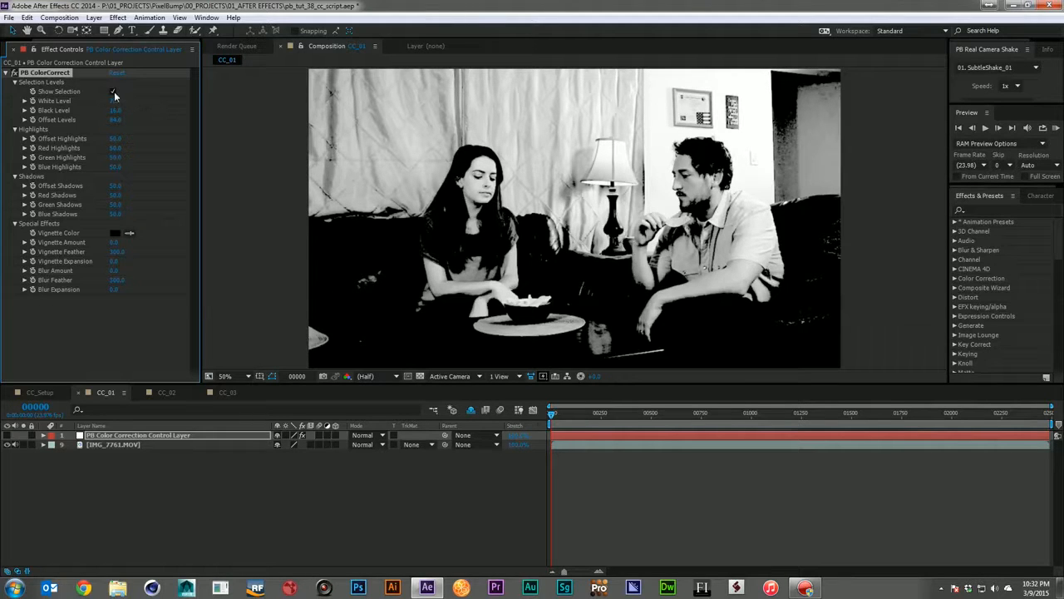
pyautogui.click(113, 92)
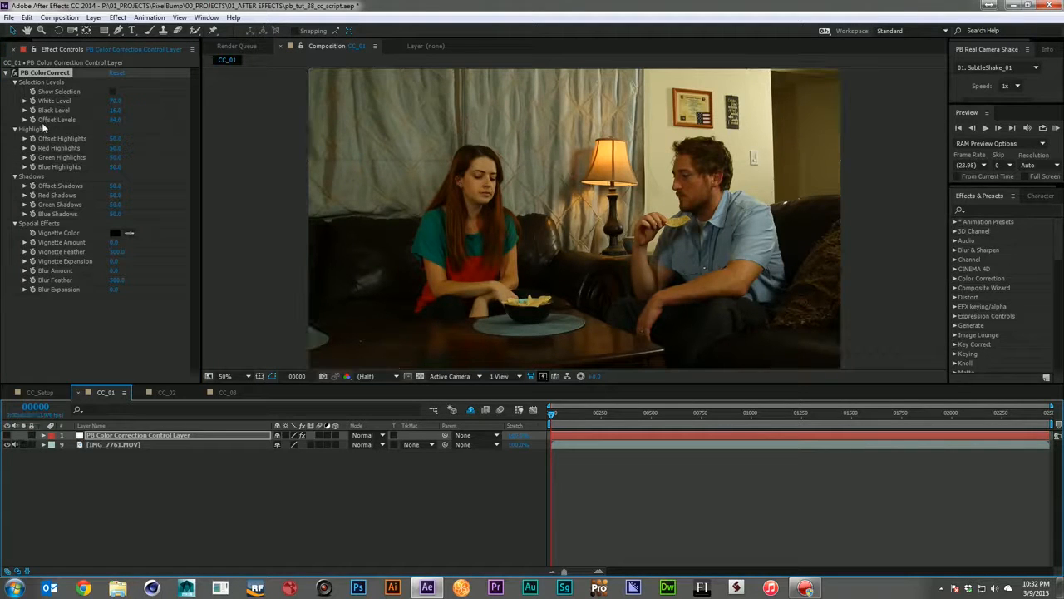
pyautogui.moveTo(46, 176)
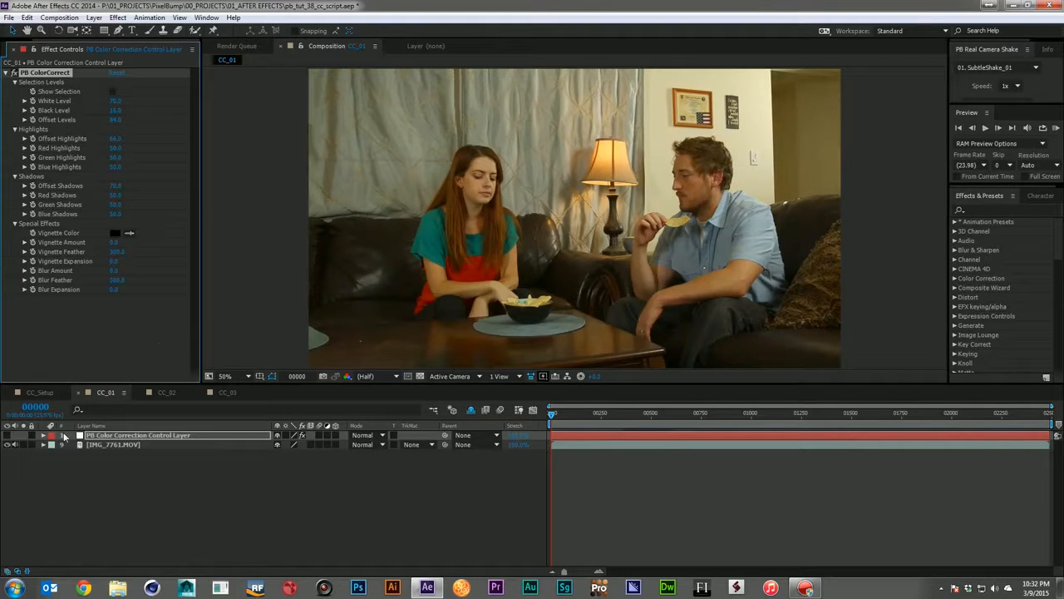
# - Adjust the PB ColorCorrect Highlights, Shadows and Special Effects values for the couch scene
pyautogui.click(7, 435)
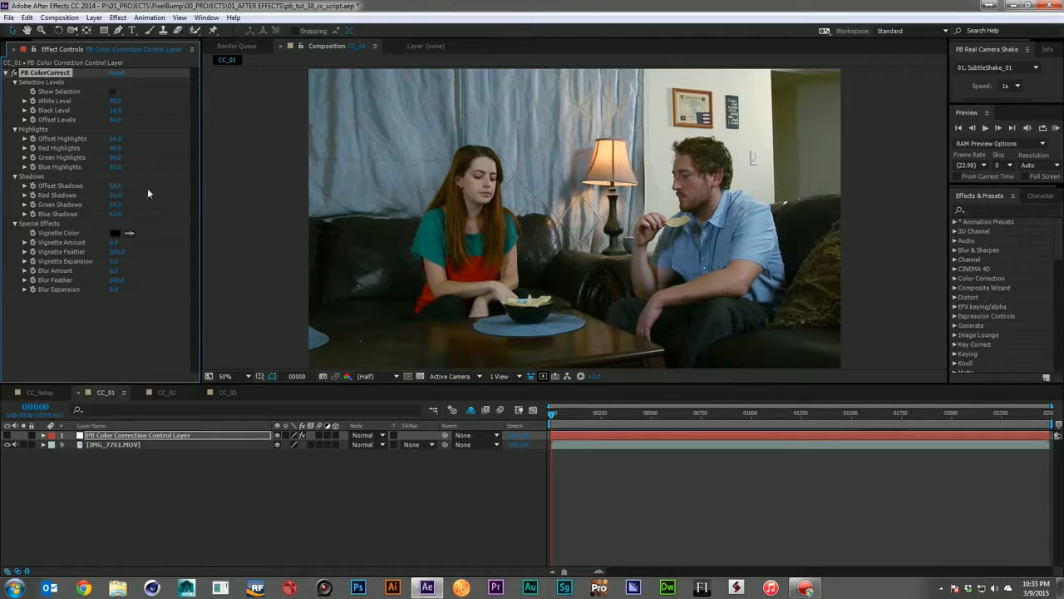
pyautogui.moveTo(258, 183)
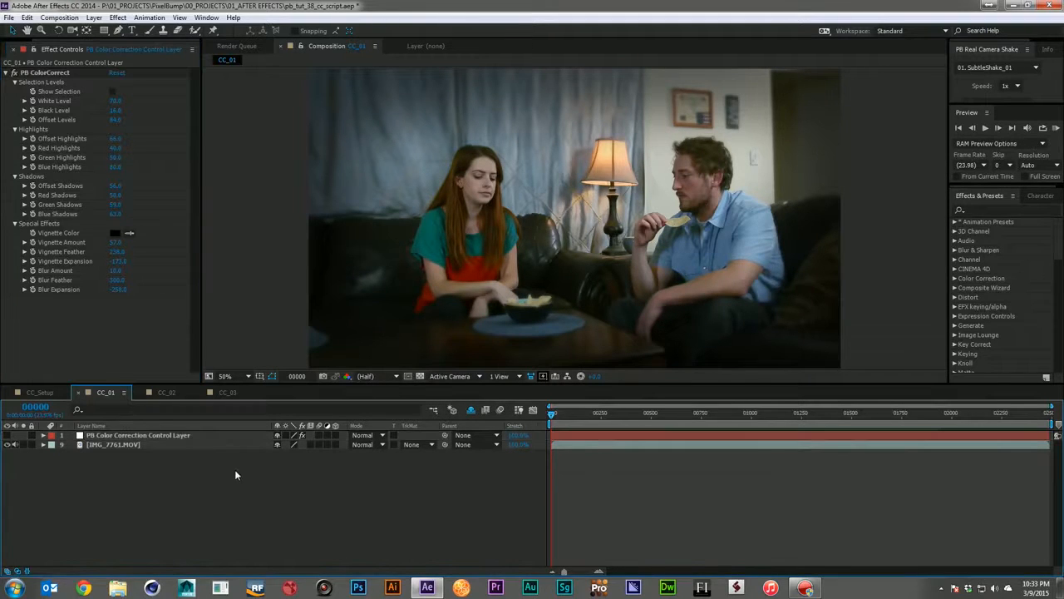
# - After setting the Vignette Amount and Feather, switch to the CC_Setup composition
pyautogui.click(40, 392)
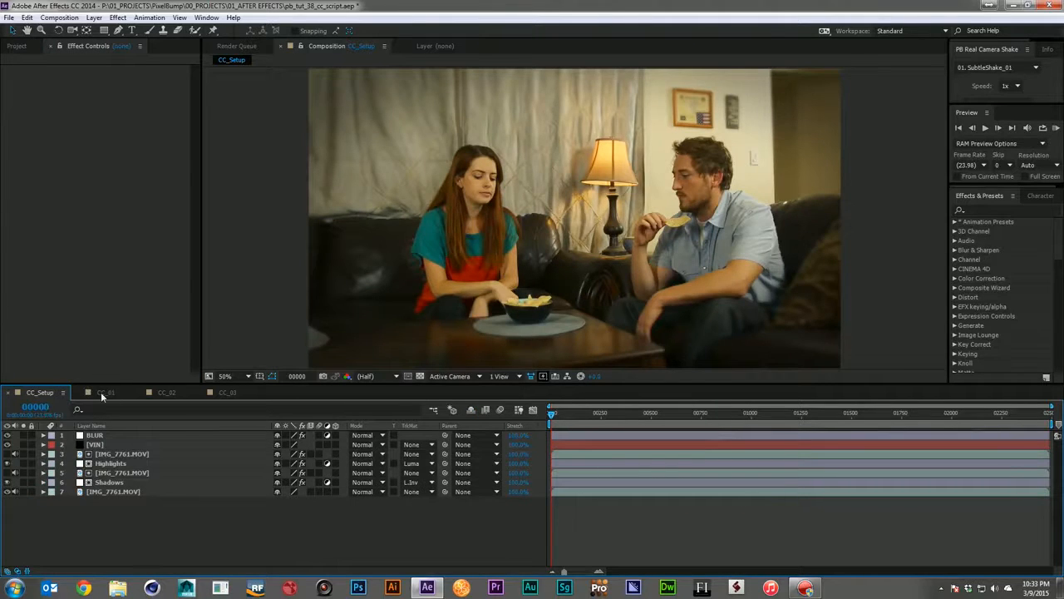
# - Review the graded CC_01 couch scene, then bring up the ungraded CC_02 close-up
pyautogui.click(107, 392)
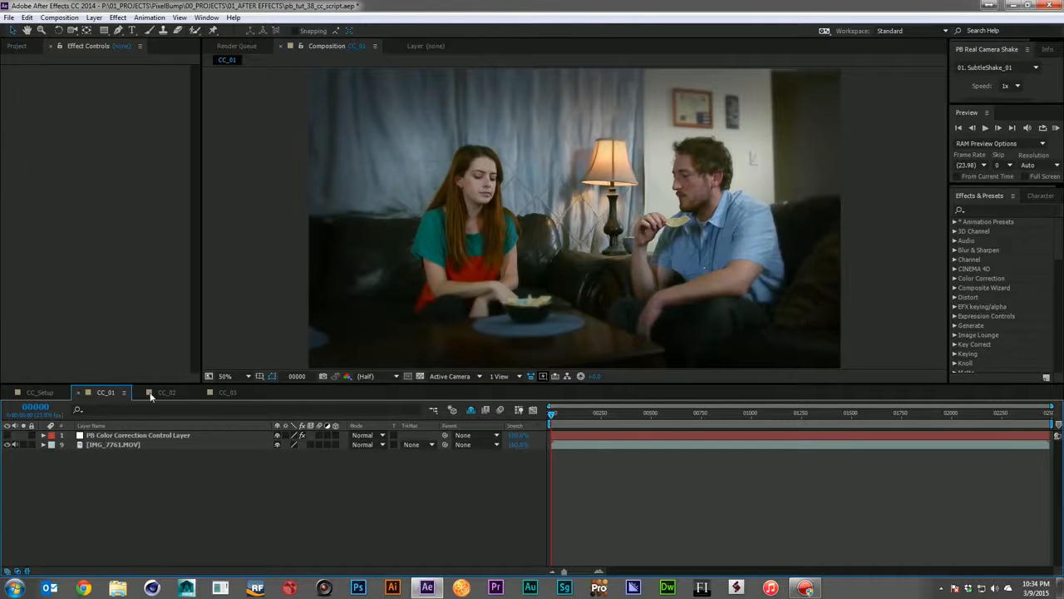
pyautogui.click(166, 392)
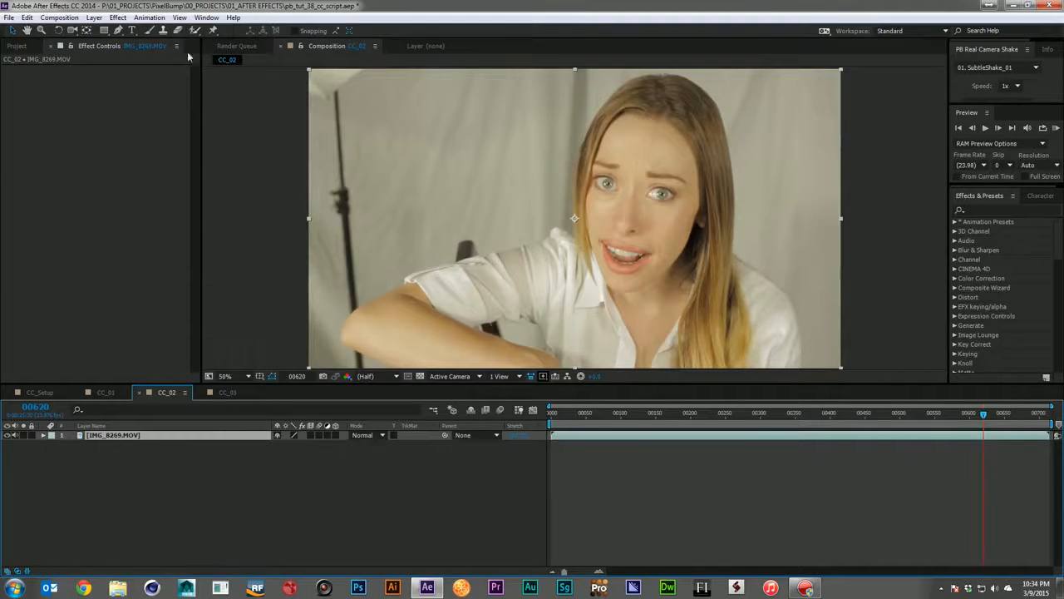
# - Run PB Color Correction.jsx on CC_02, set its Selective Levels with Show Selection on, then turn the preview off
pyautogui.click(10, 17)
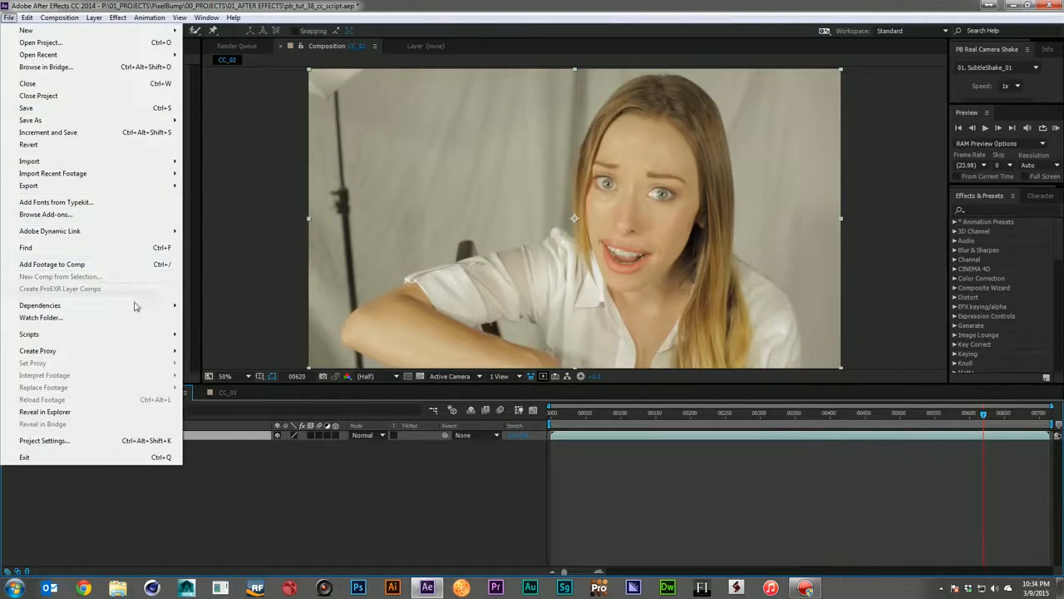
pyautogui.click(30, 333)
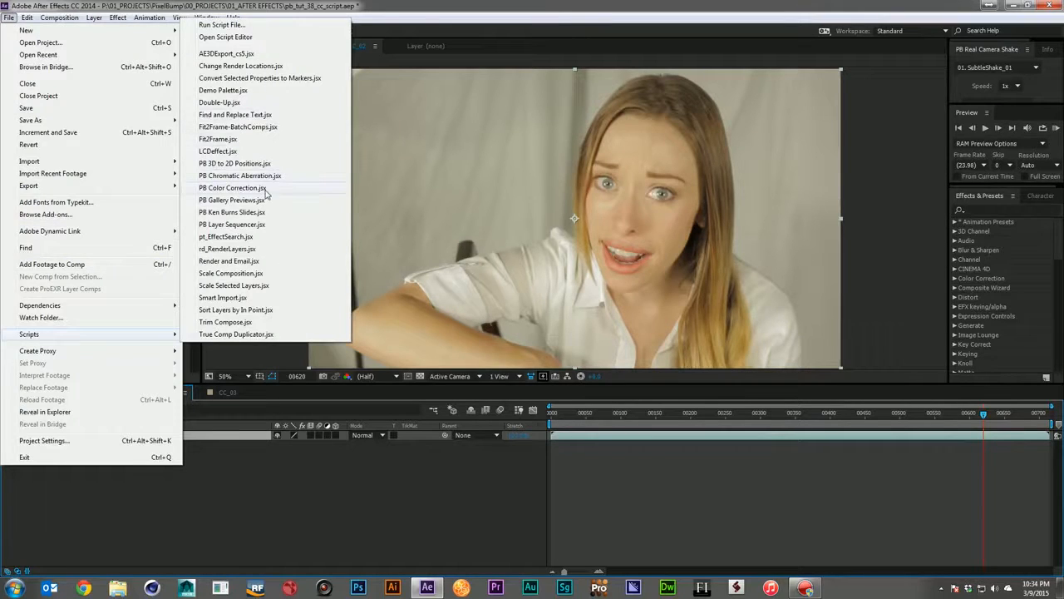
pyautogui.click(233, 187)
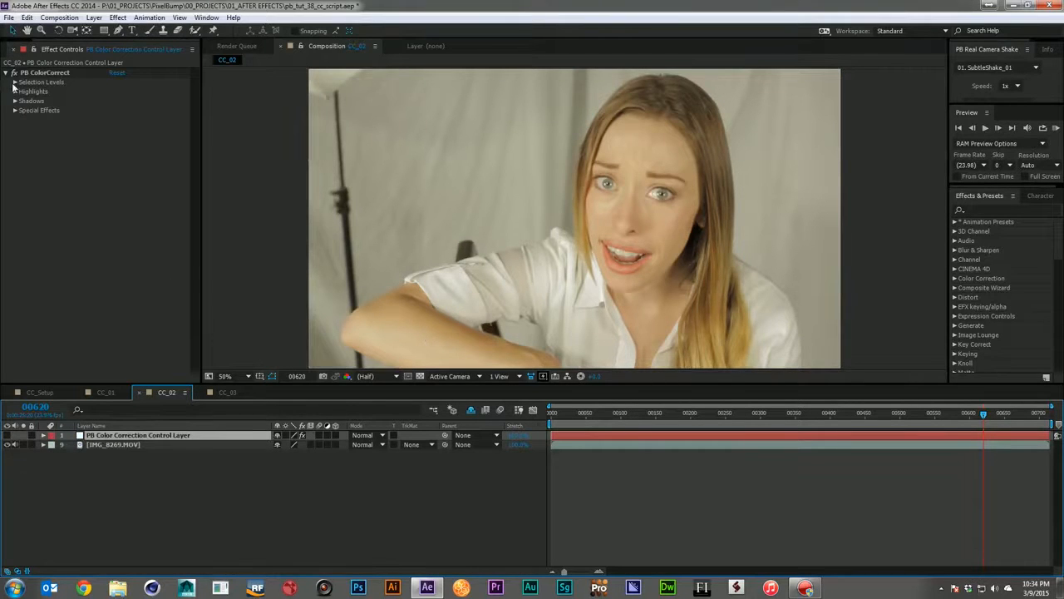
pyautogui.click(15, 81)
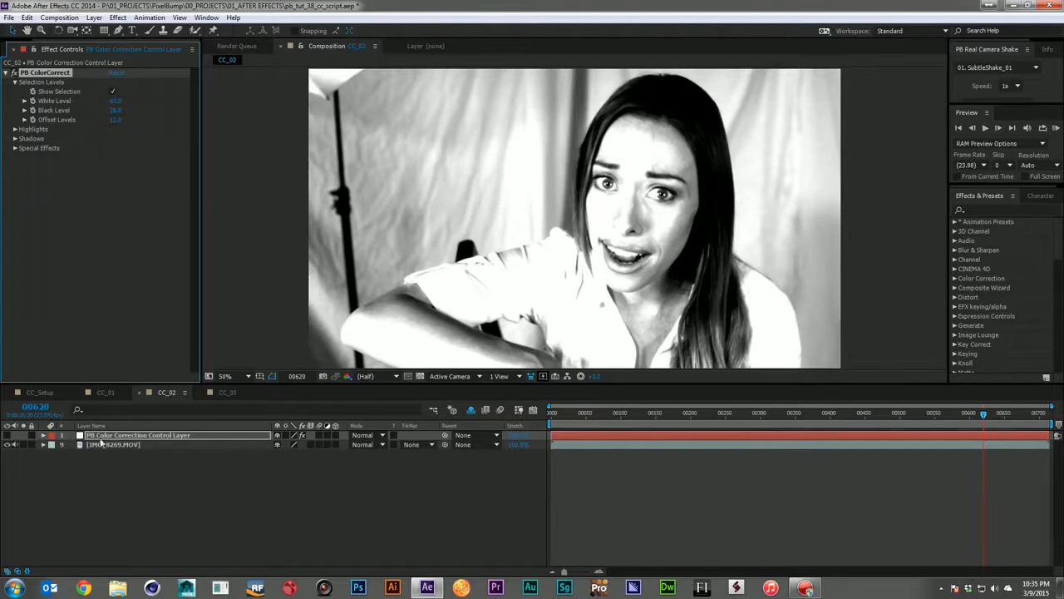
pyautogui.click(113, 92)
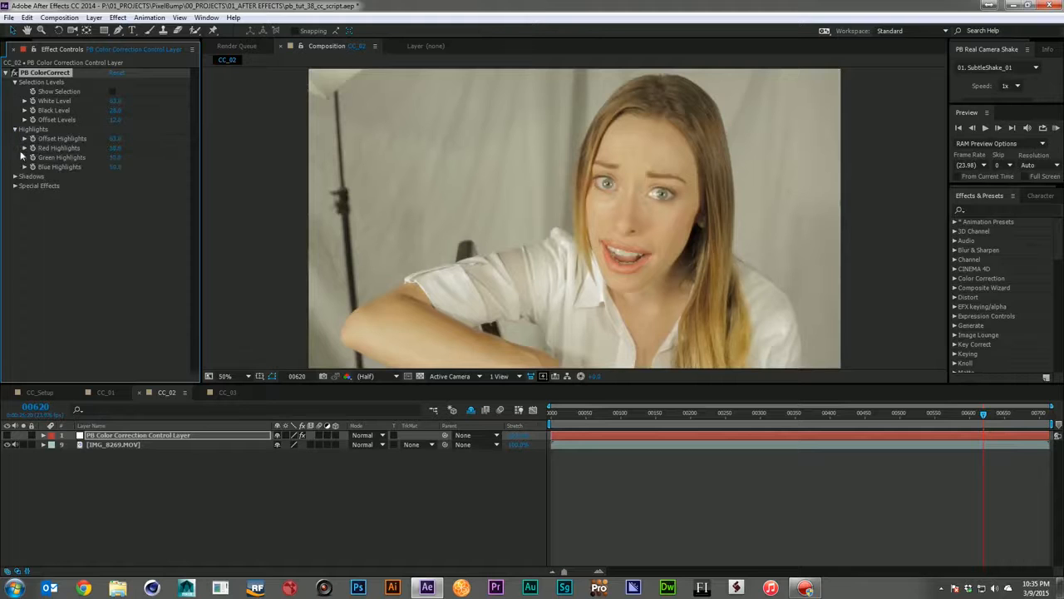
# - Expand Shadows and tune highlight and shadow offsets and RGB for a cooler, higher-contrast grade
pyautogui.click(16, 176)
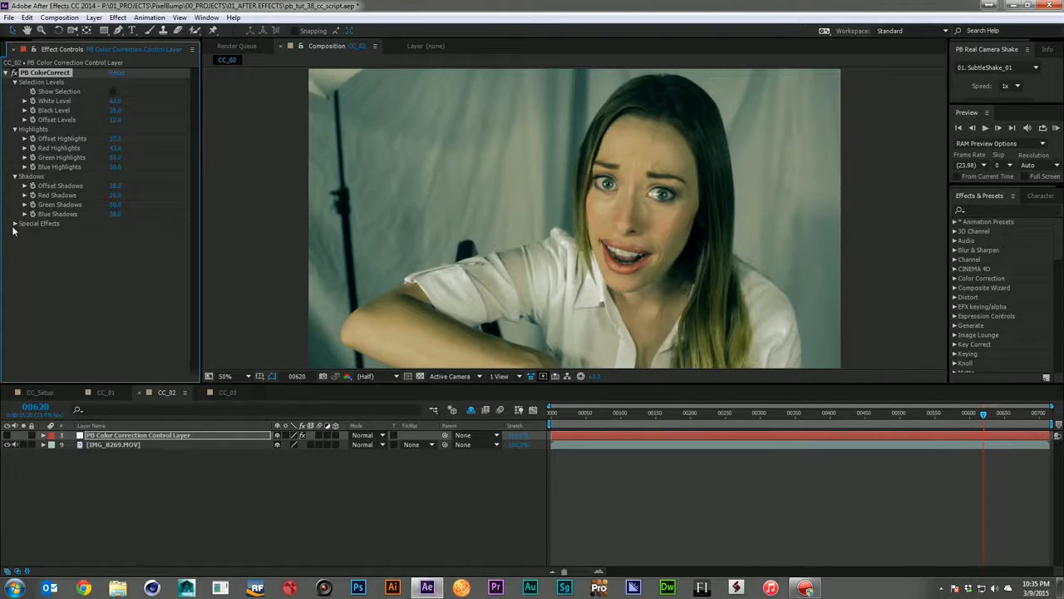
# - Set a white Vignette Color under Special Effects with vignette and blur adjusted, then bring up CC_03
pyautogui.click(15, 223)
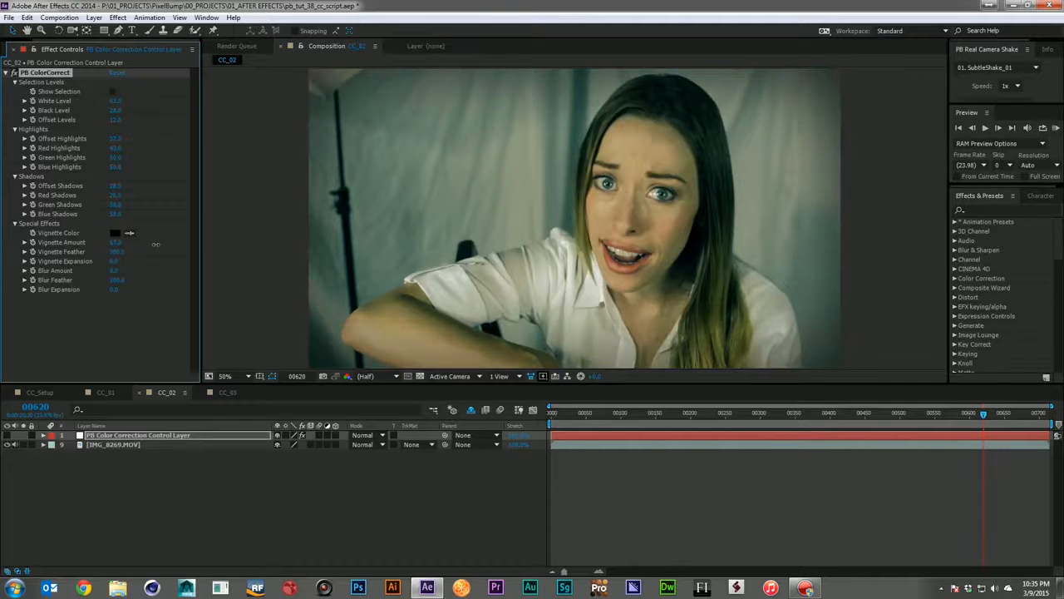
pyautogui.click(114, 233)
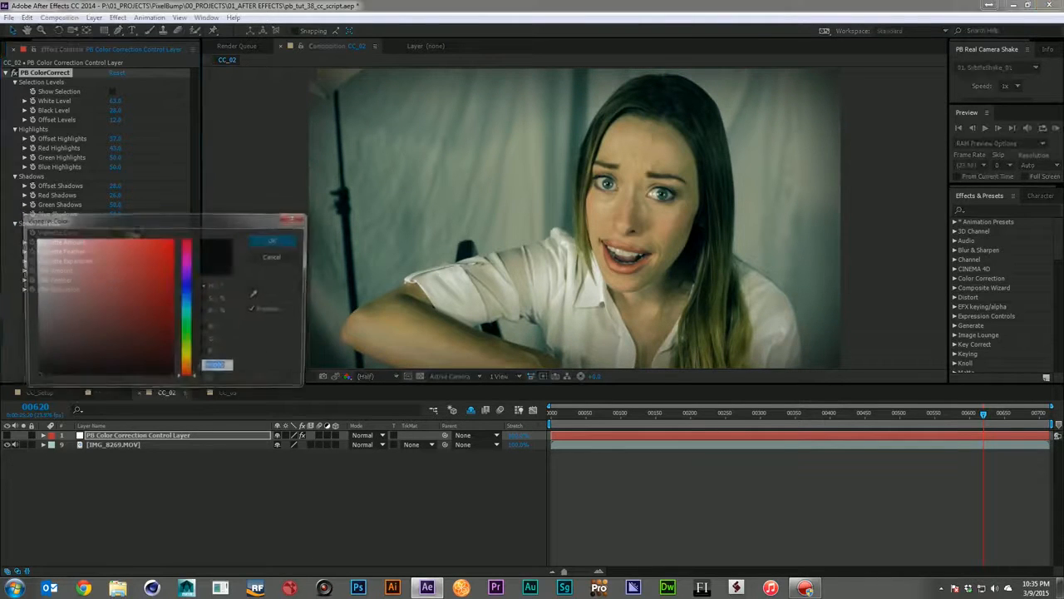
pyautogui.click(273, 240)
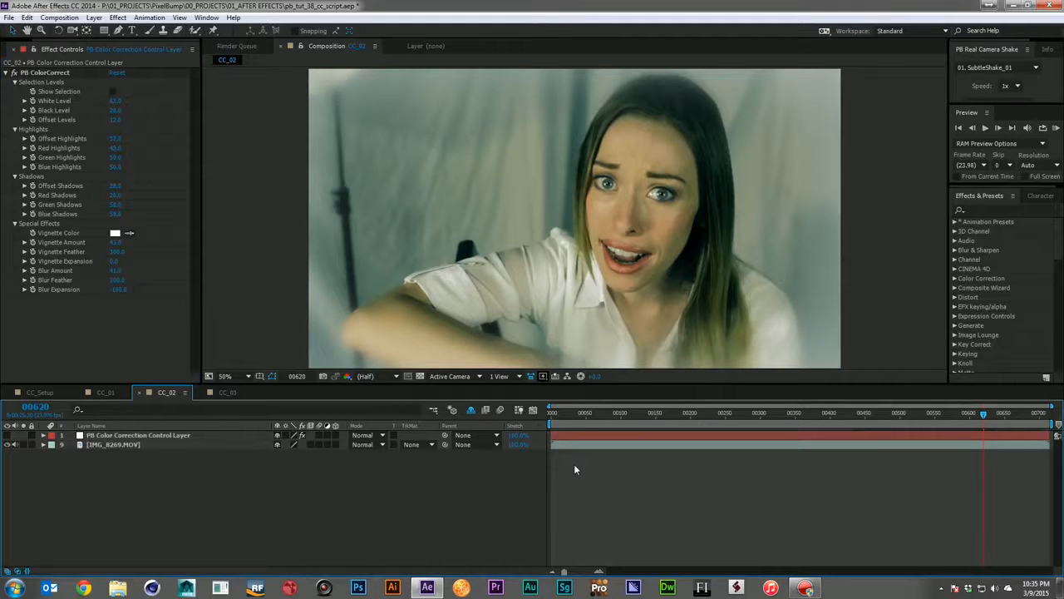
pyautogui.moveTo(569, 527)
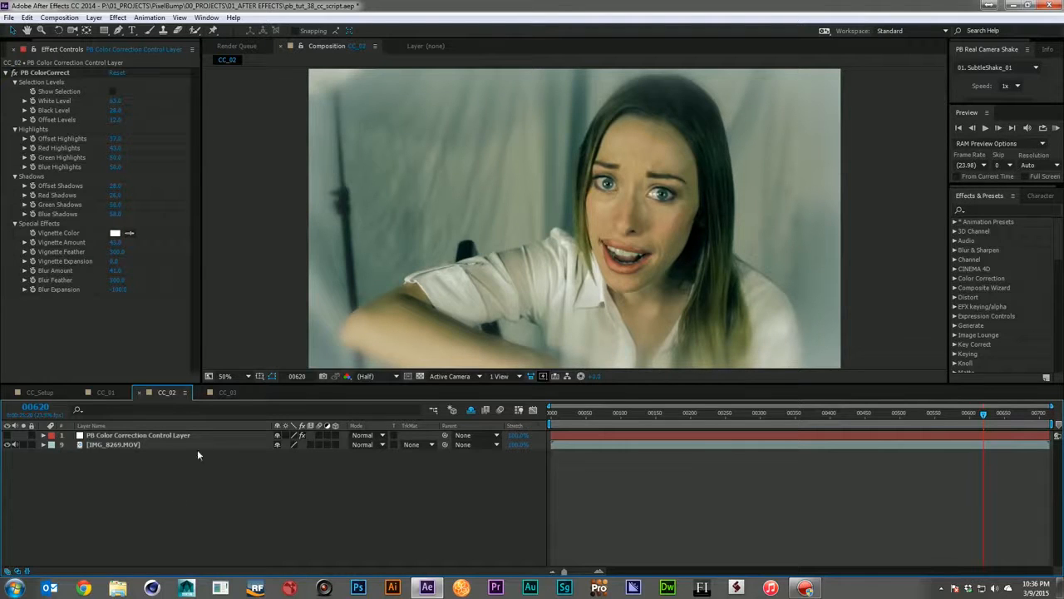
pyautogui.click(226, 393)
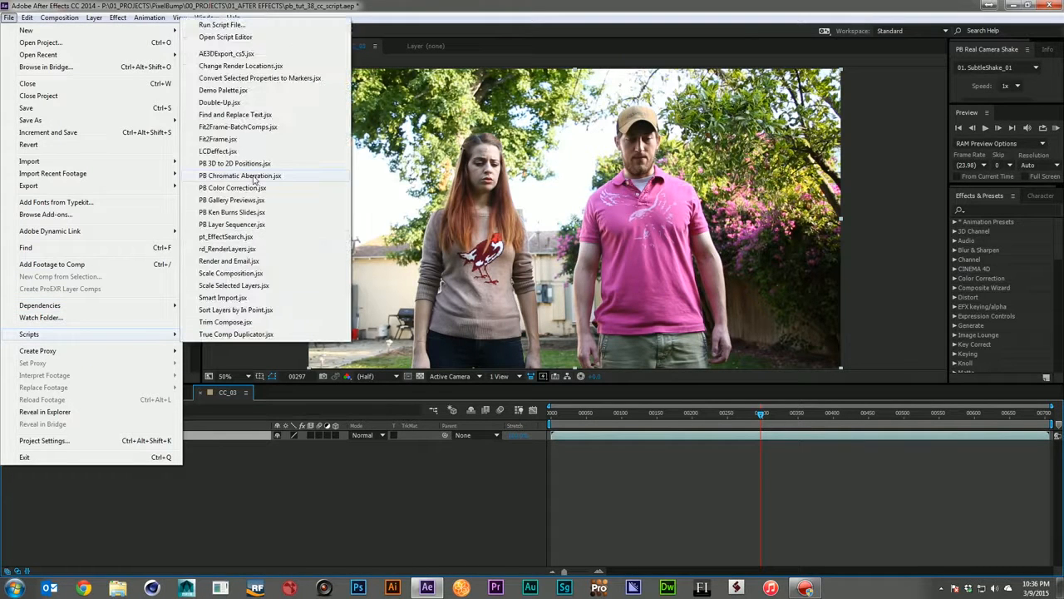
# - Run PB Color Correction.jsx and scrub a Selective Levels value with Show Selection preview on
pyautogui.click(233, 187)
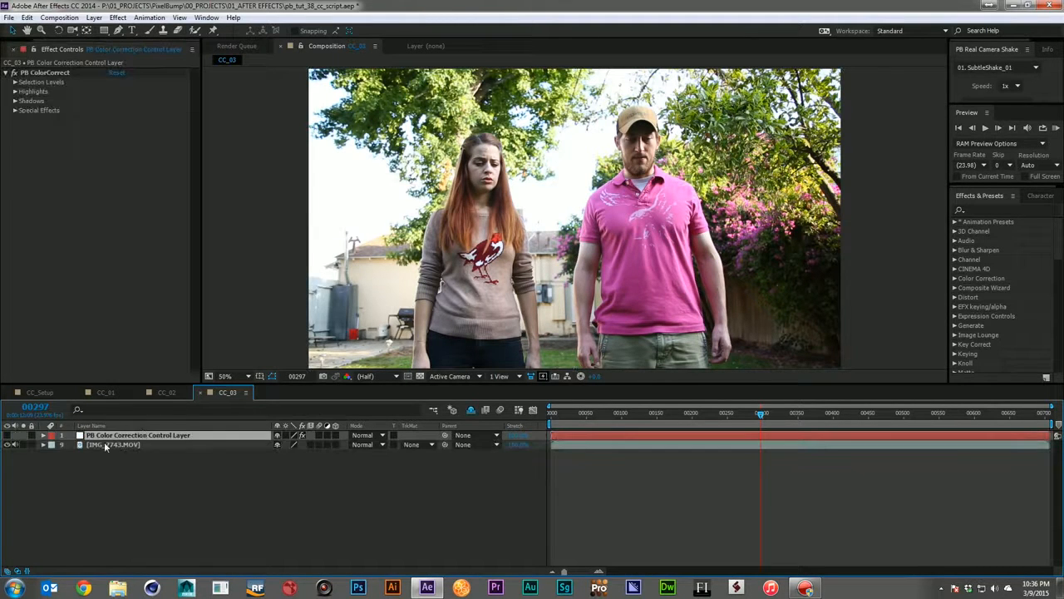
pyautogui.click(15, 89)
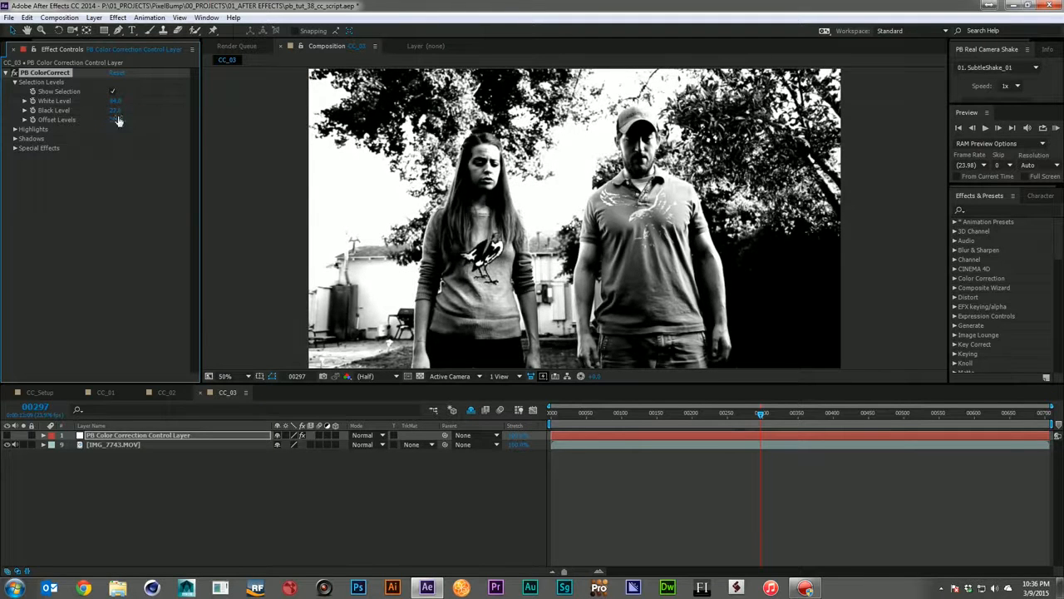
pyautogui.moveTo(115, 110); pyautogui.dragTo(125, 109)
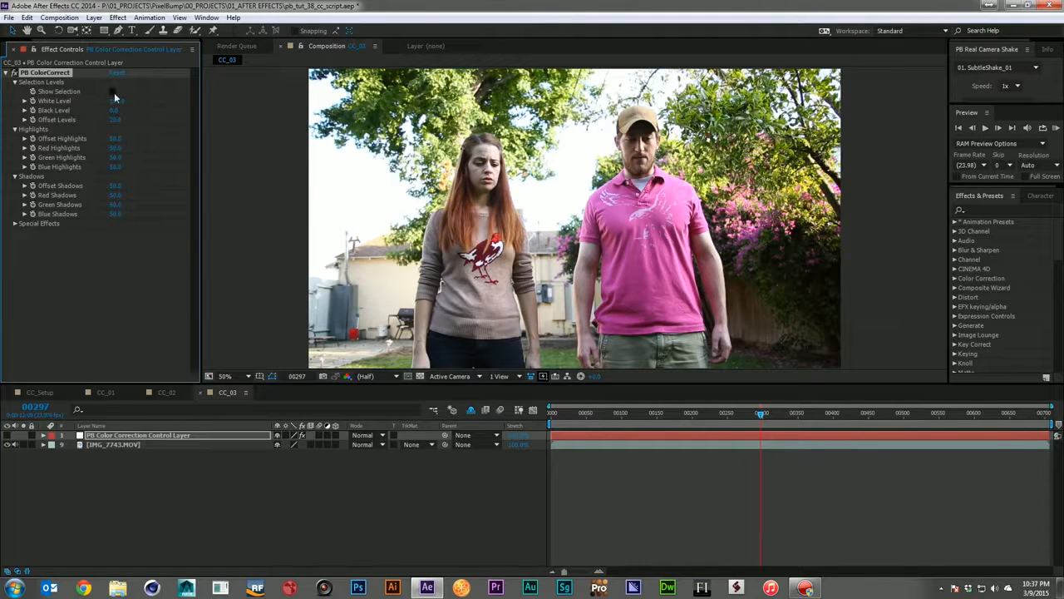
# - Toggle the Show Selection black-and-white preview on and off while tuning highlights and shadows
pyautogui.click(113, 90)
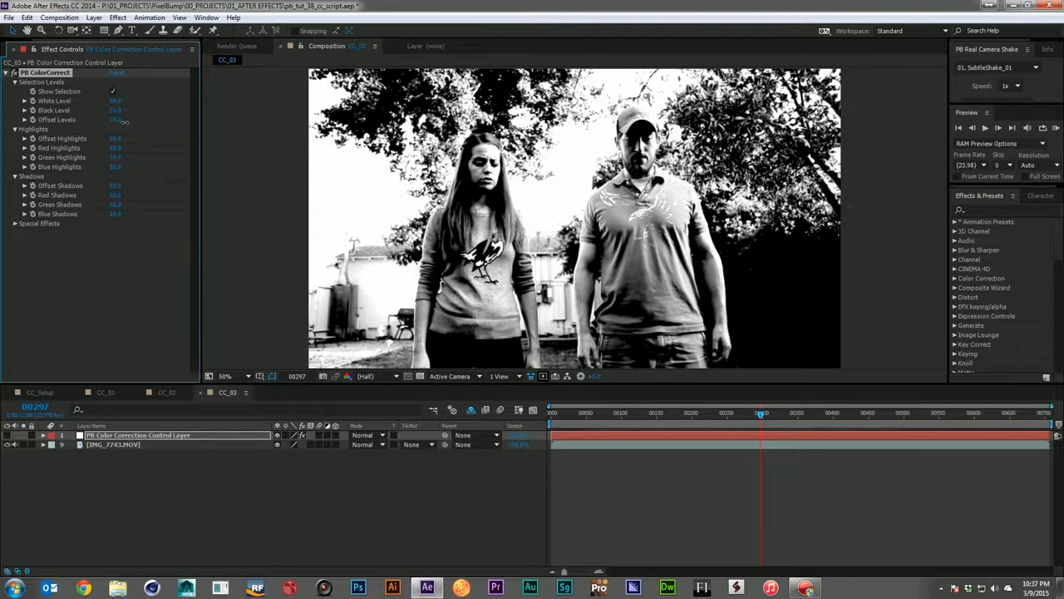
pyautogui.click(113, 90)
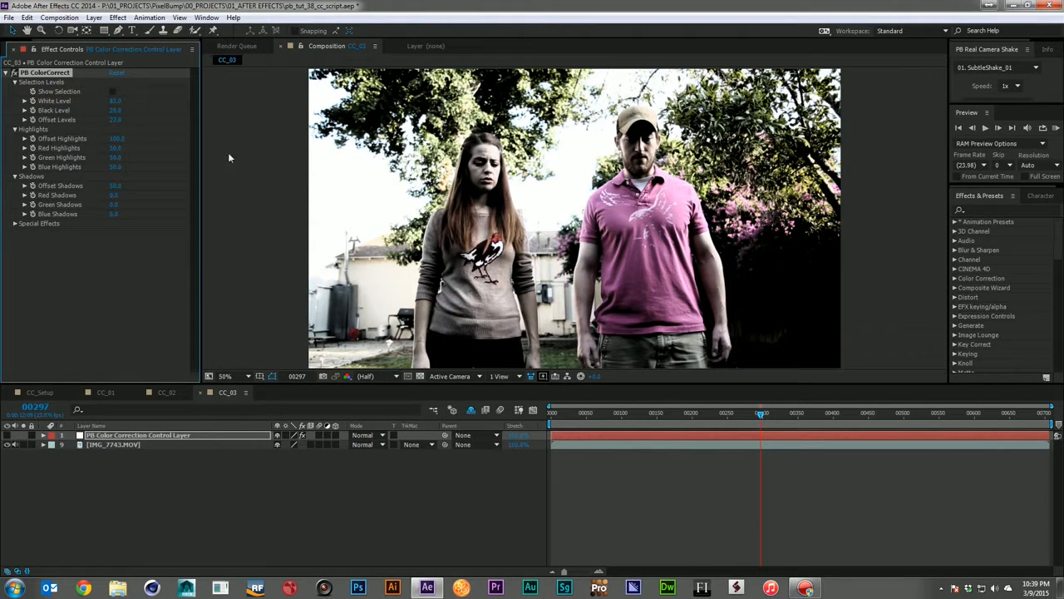
pyautogui.moveTo(31, 229)
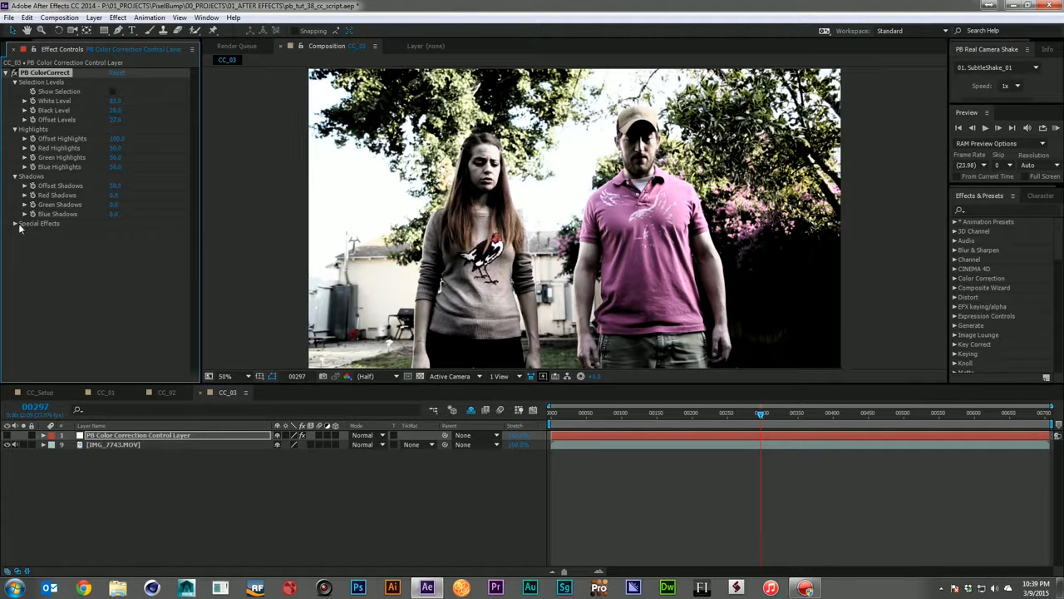
pyautogui.click(17, 223)
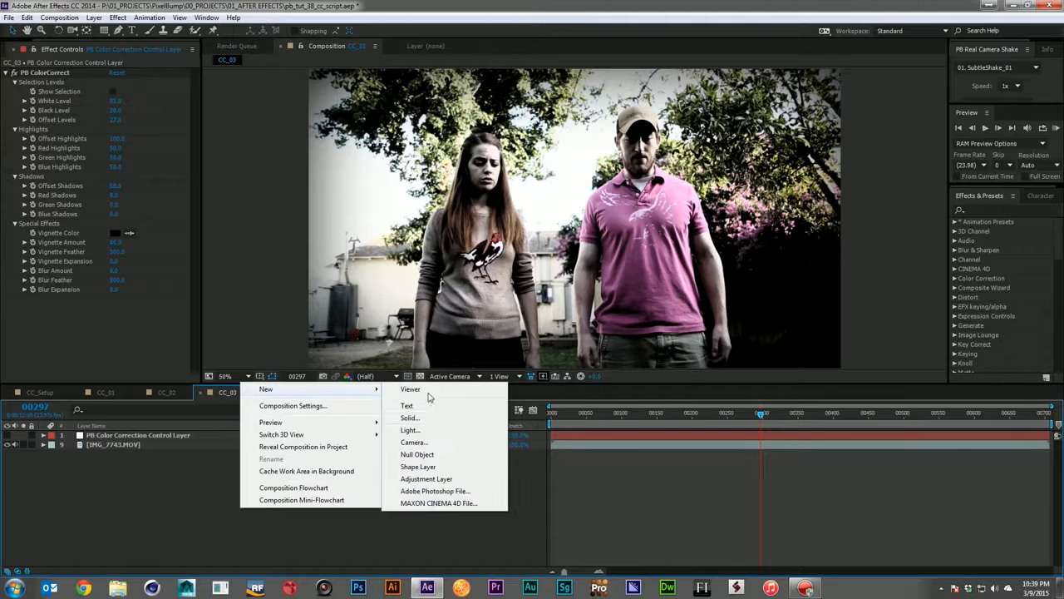
# - Add an adjustment layer with Hue/Saturation and lower its Master Saturation
pyautogui.click(426, 479)
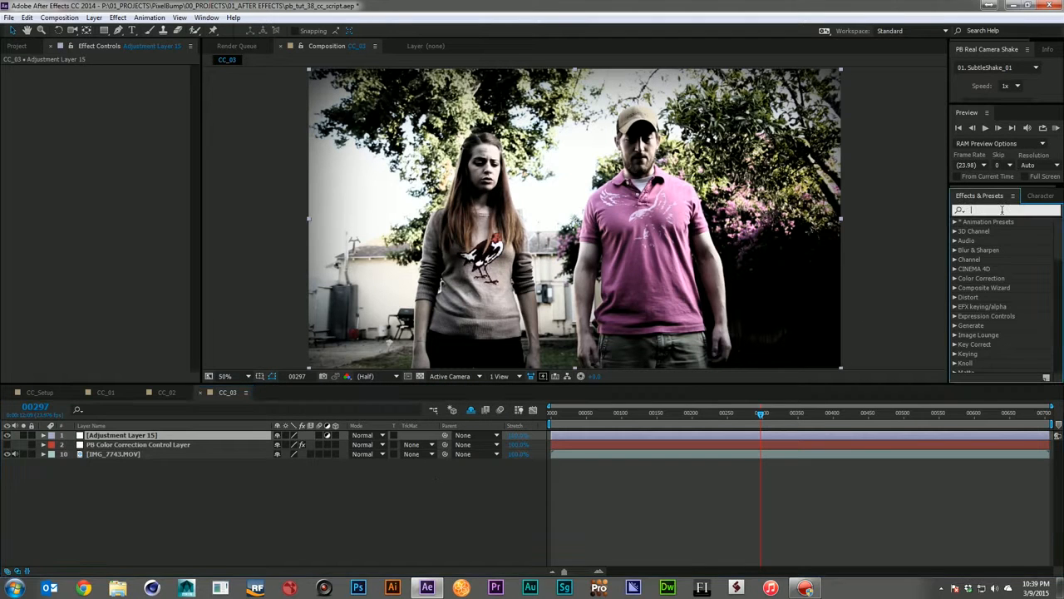
pyautogui.write('hue/s')
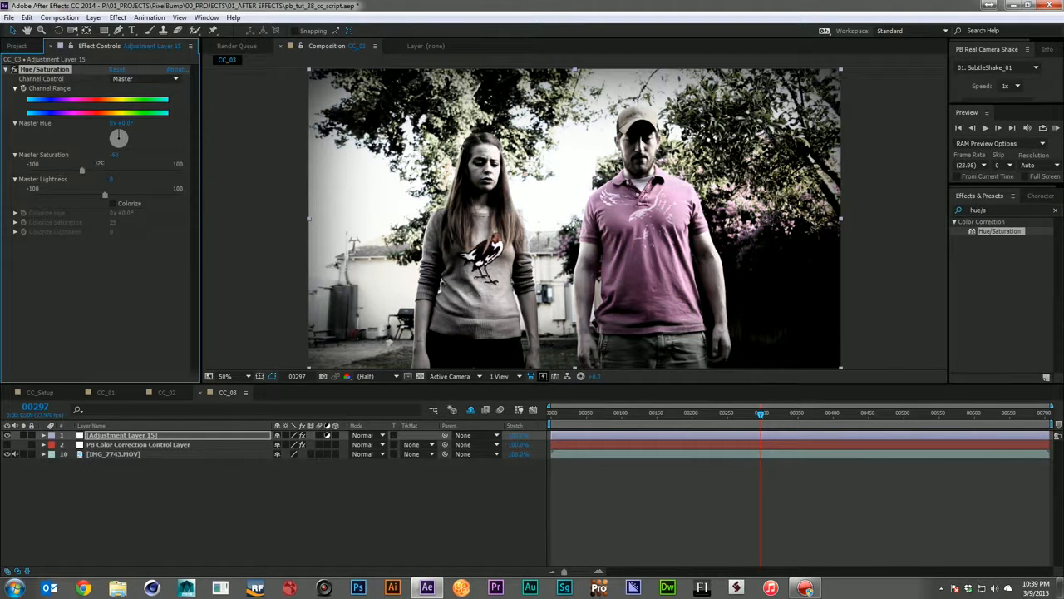
pyautogui.moveTo(81, 169); pyautogui.dragTo(100, 170)
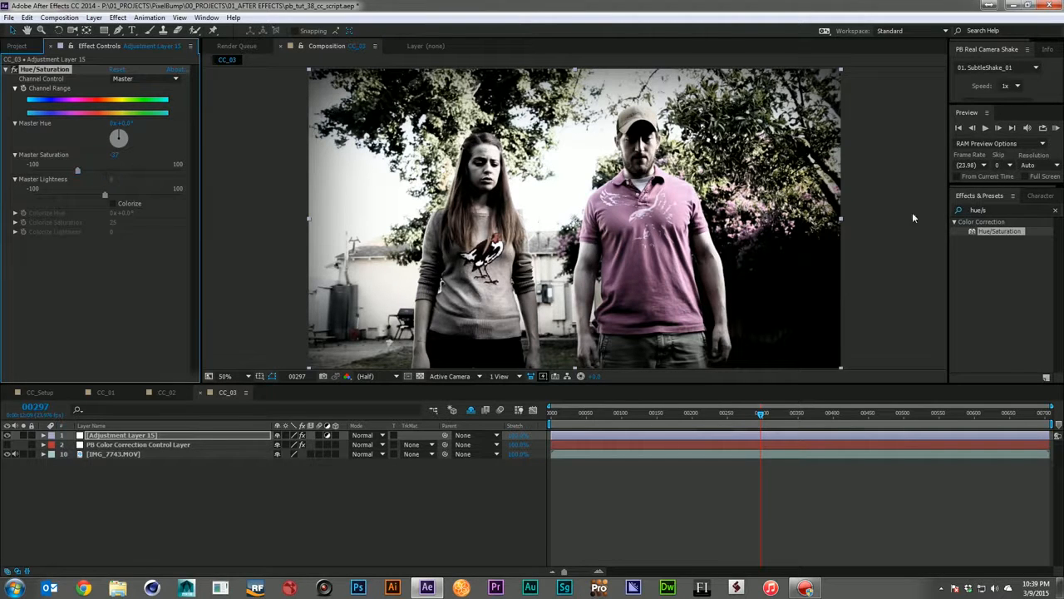
pyautogui.tripleClick(981, 210)
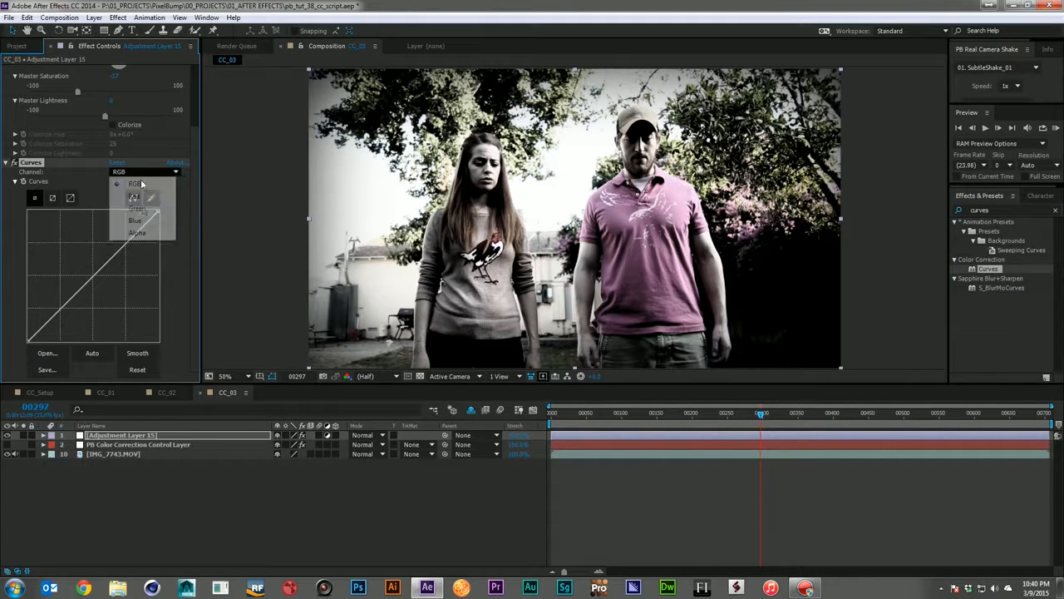
# - Switch Curves to the Green channel and reset its curve to neutral
pyautogui.click(136, 209)
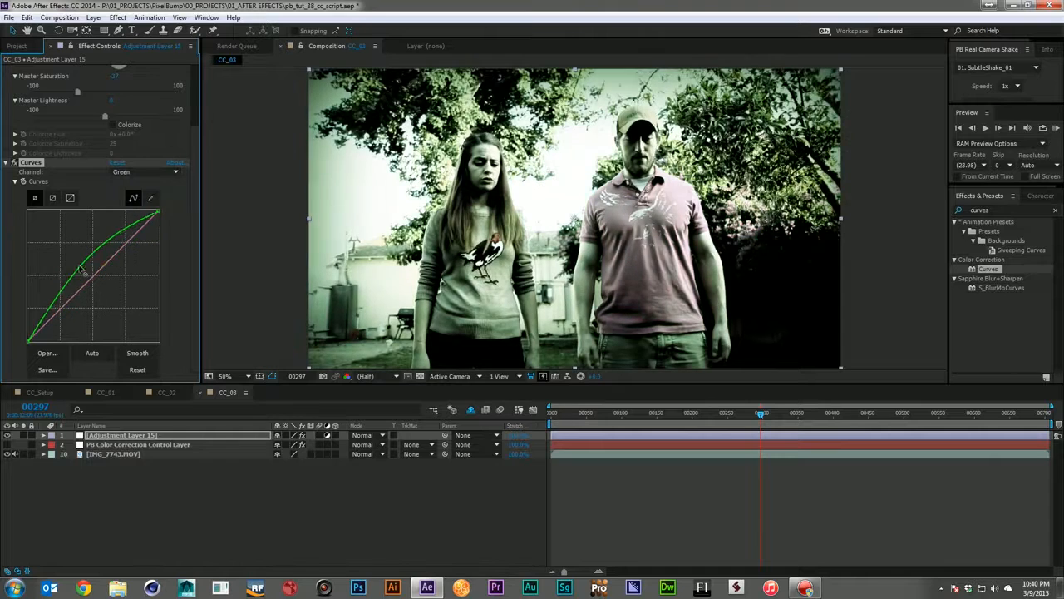
pyautogui.click(136, 369)
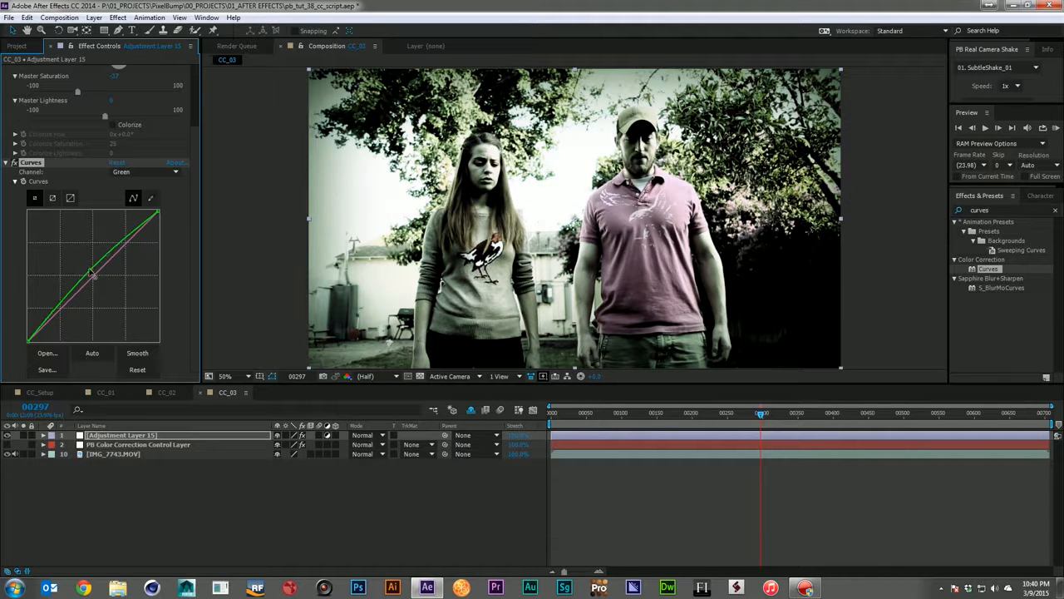